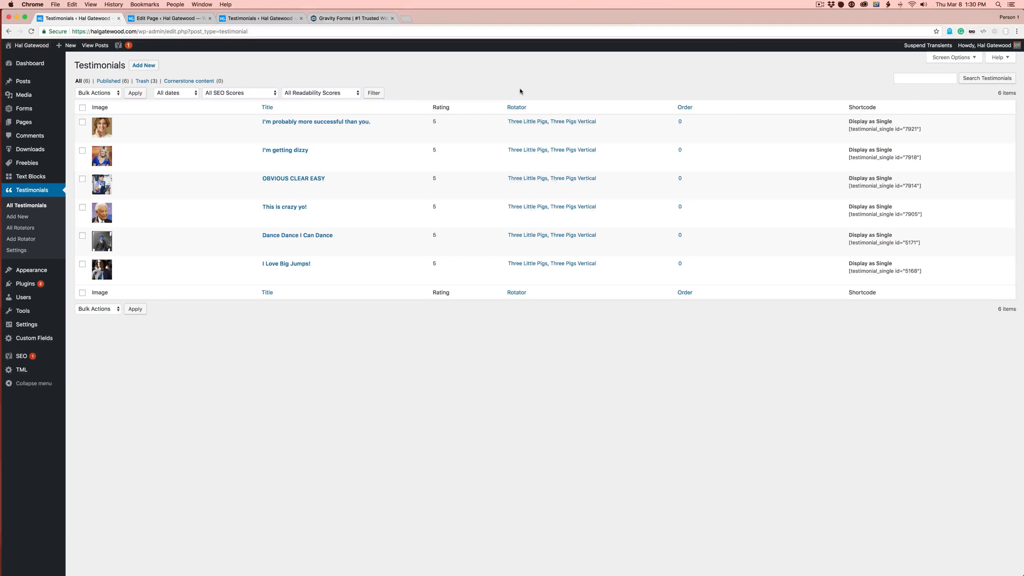
{"action": "mouse_move", "coordinate": [491, 83]}
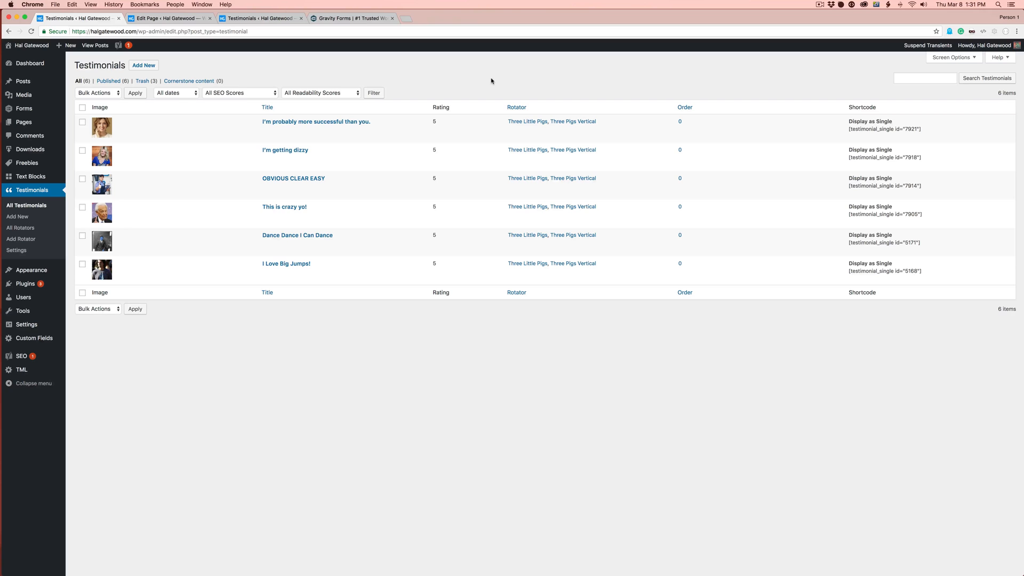
{"action": "mouse_move", "coordinate": [377, 28]}
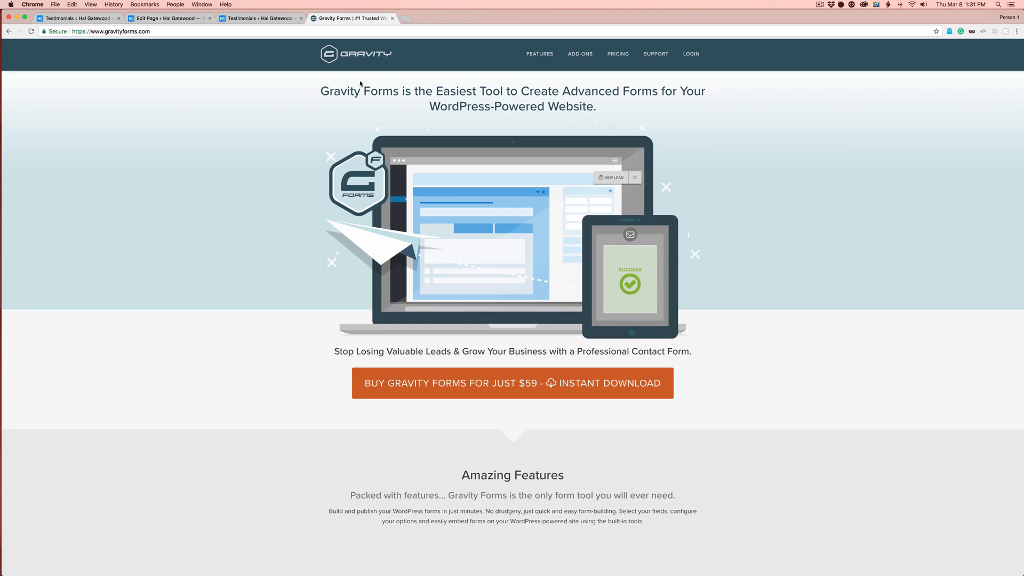
{"action": "mouse_move", "coordinate": [401, 52]}
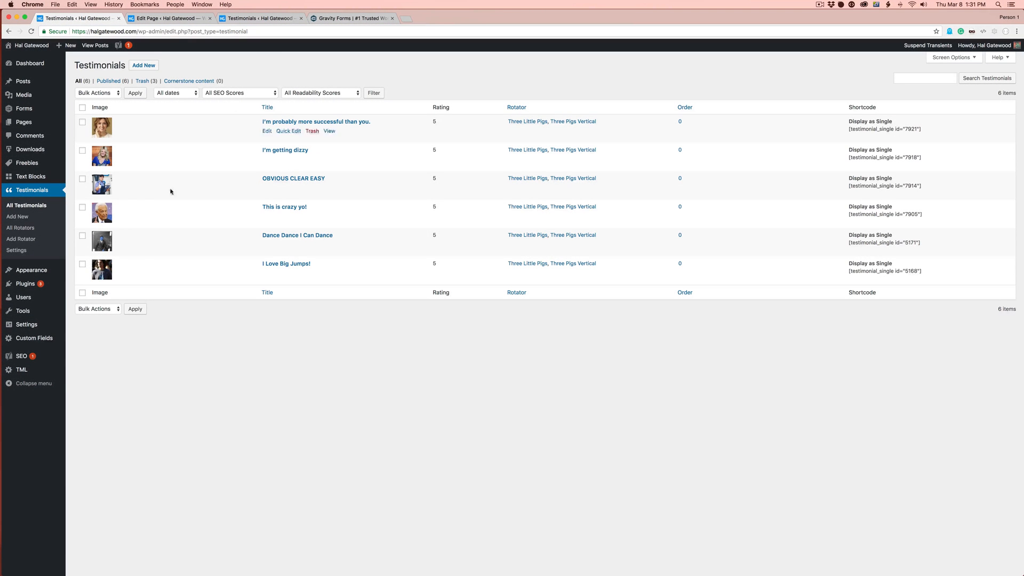
{"action": "mouse_move", "coordinate": [24, 283]}
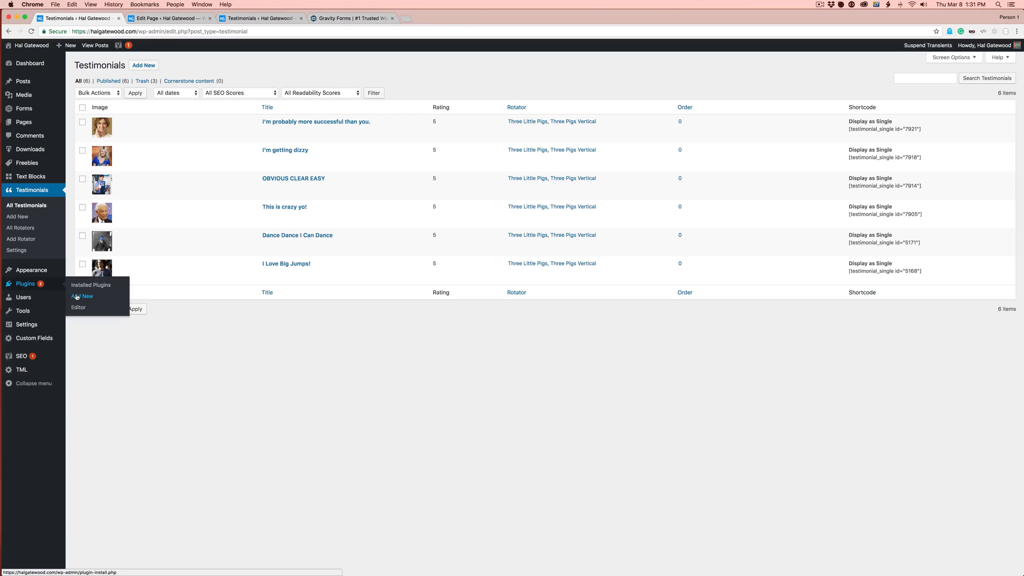
Search the plugin directory for 'Gravity Forms + CPT' and install Gravity Forms + Custom Post Types.
{"action": "left_click", "coordinate": [82, 296]}
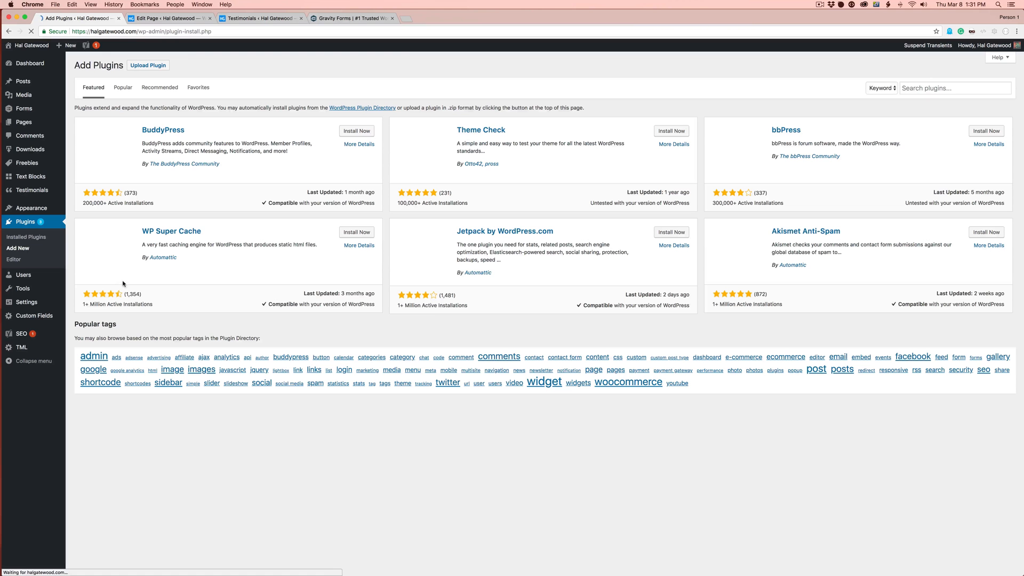
{"action": "left_click", "coordinate": [955, 88]}
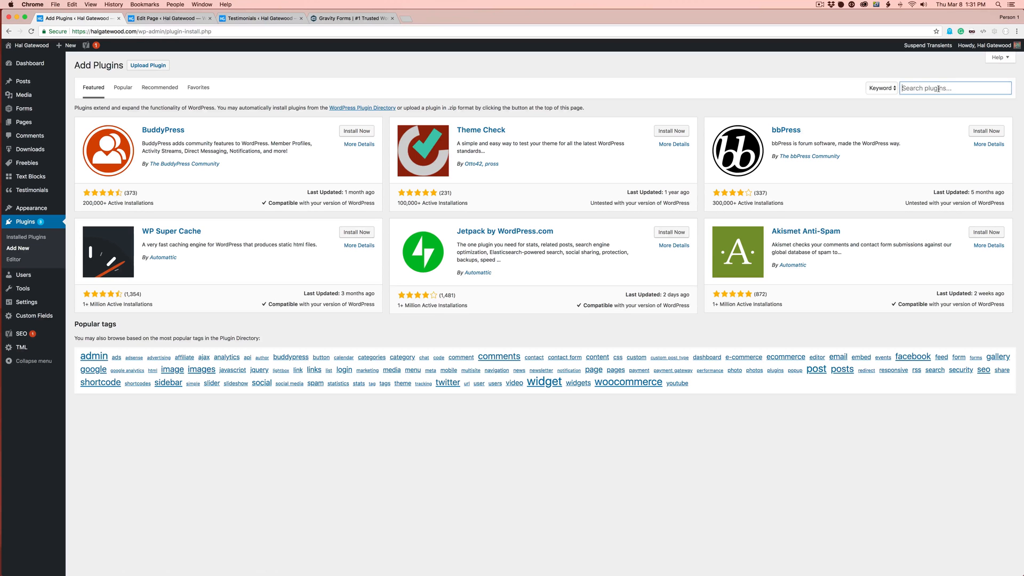
{"action": "type", "text": "Gra"}
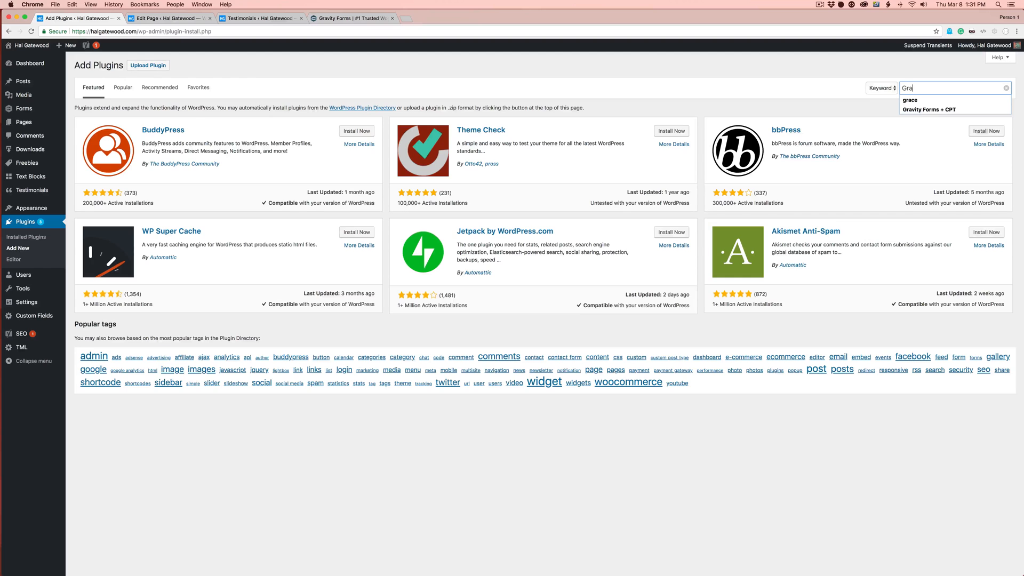
{"action": "key", "text": "enter"}
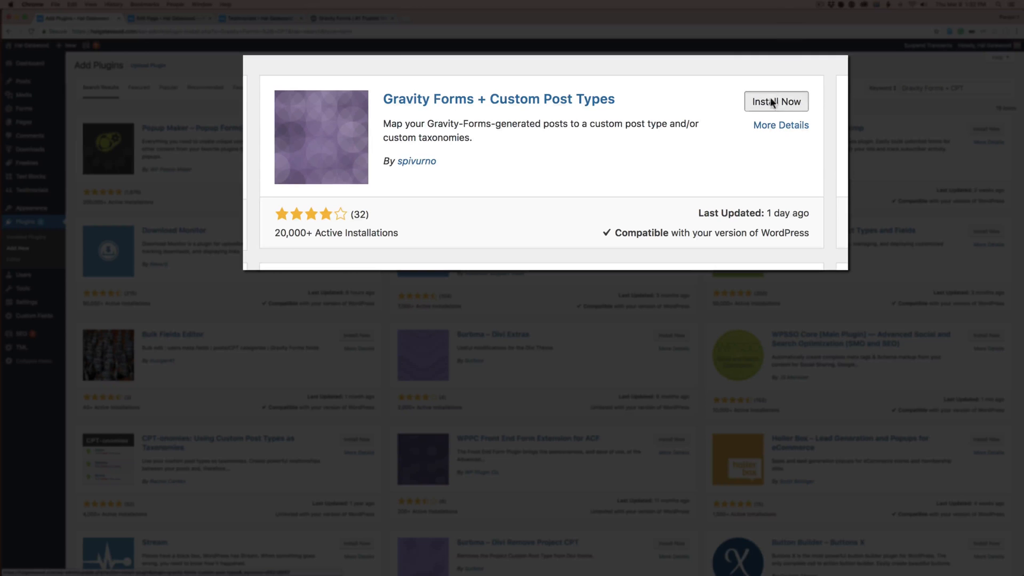
{"action": "left_click", "coordinate": [776, 102]}
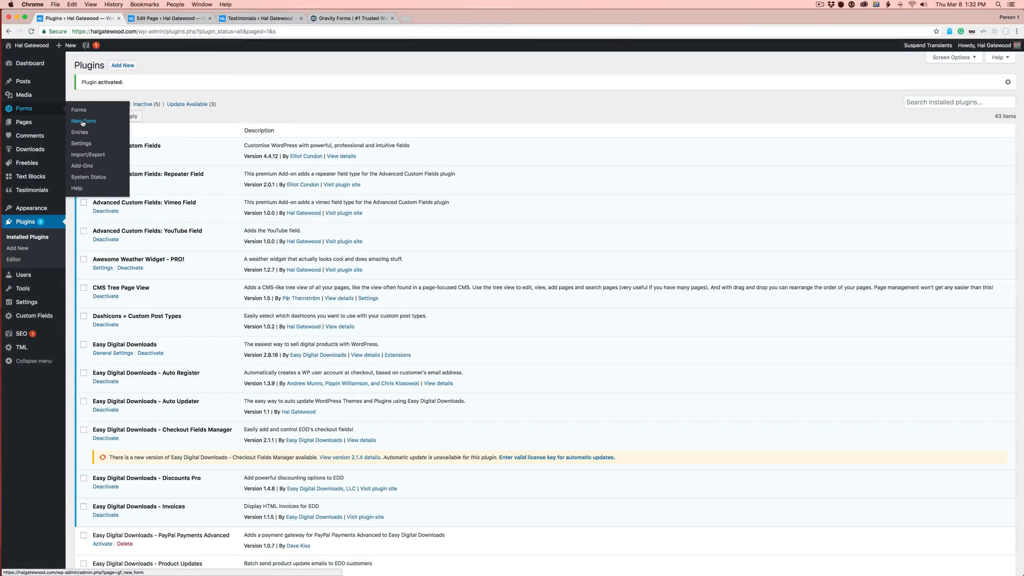
Start a new form, enter the title 'Testimonial Submissions', and create it.
{"action": "left_click", "coordinate": [83, 121]}
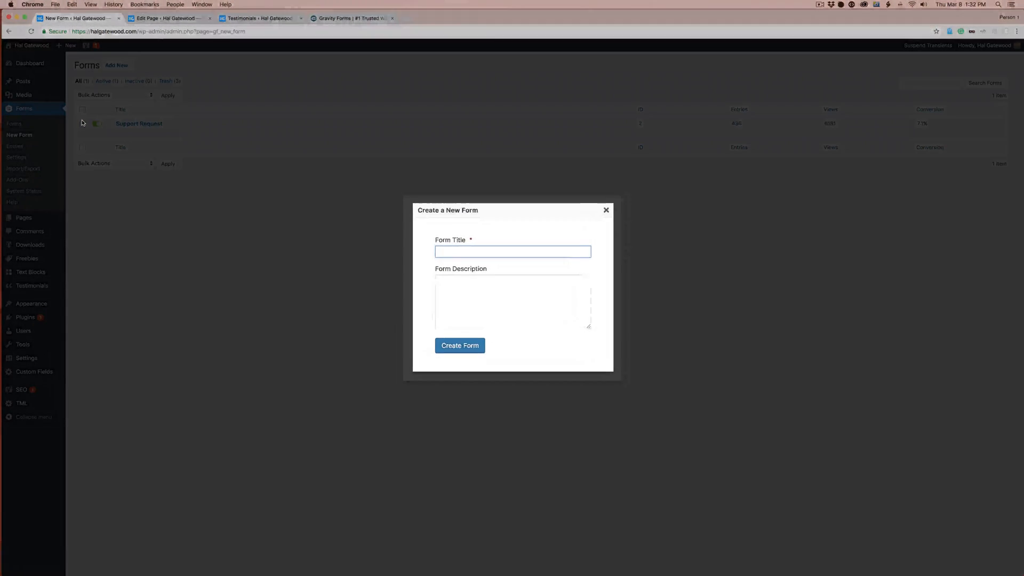
{"action": "type", "text": "Sub"}
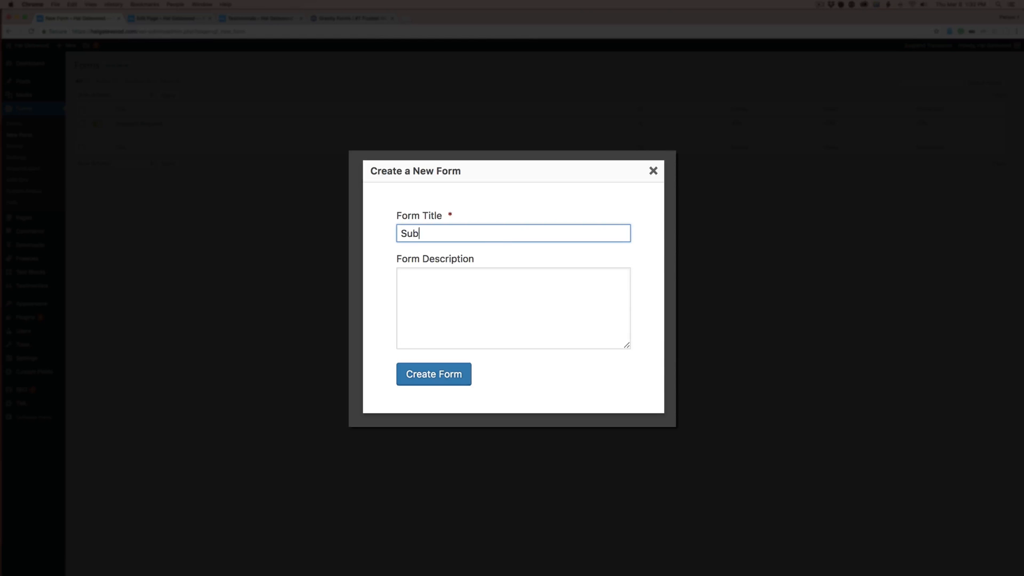
{"action": "type", "text": "mis"}
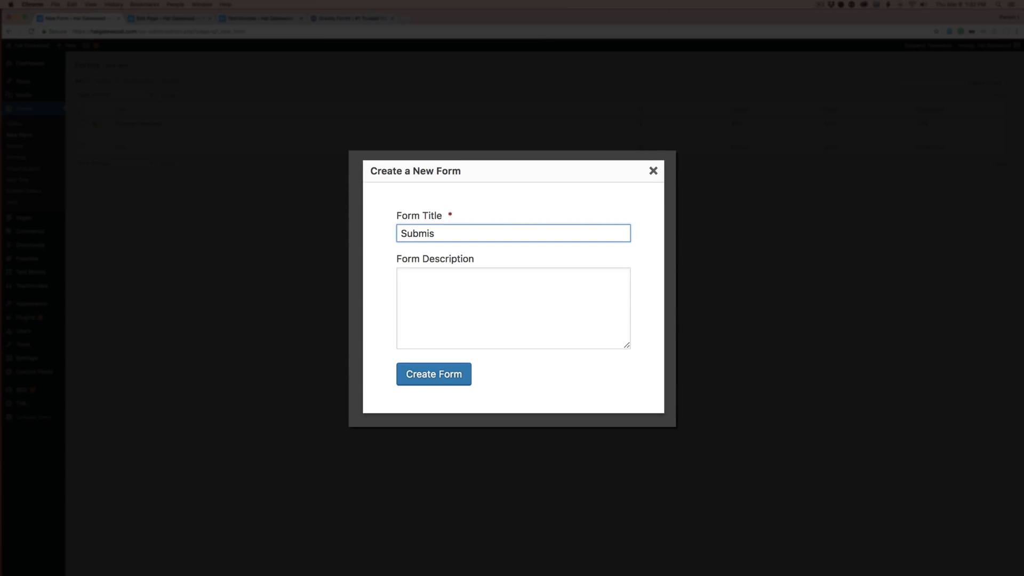
{"action": "type", "text": "sions"}
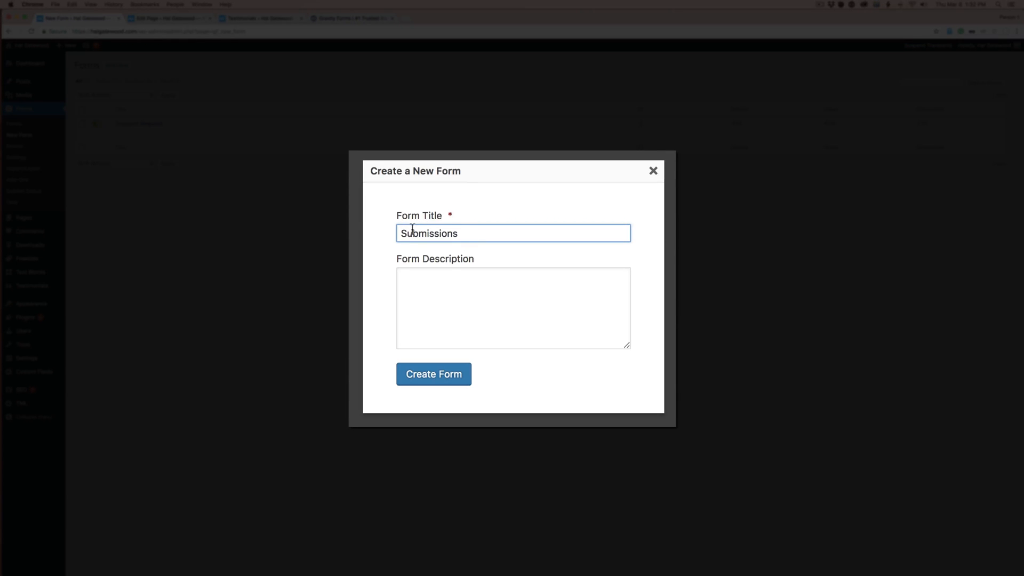
{"action": "type", "text": "Testimonial"}
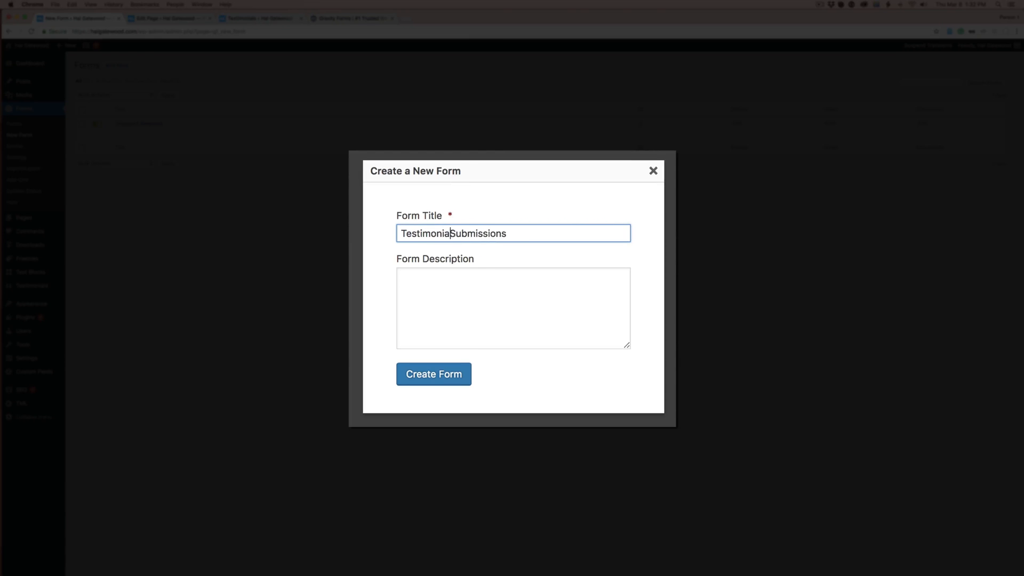
{"action": "left_click", "coordinate": [433, 374]}
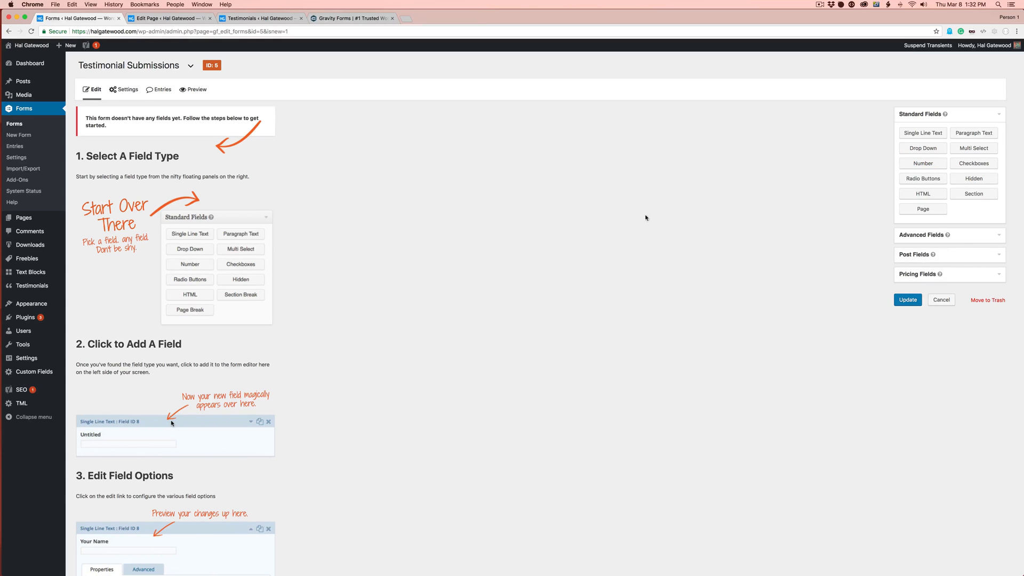
{"action": "mouse_move", "coordinate": [831, 184]}
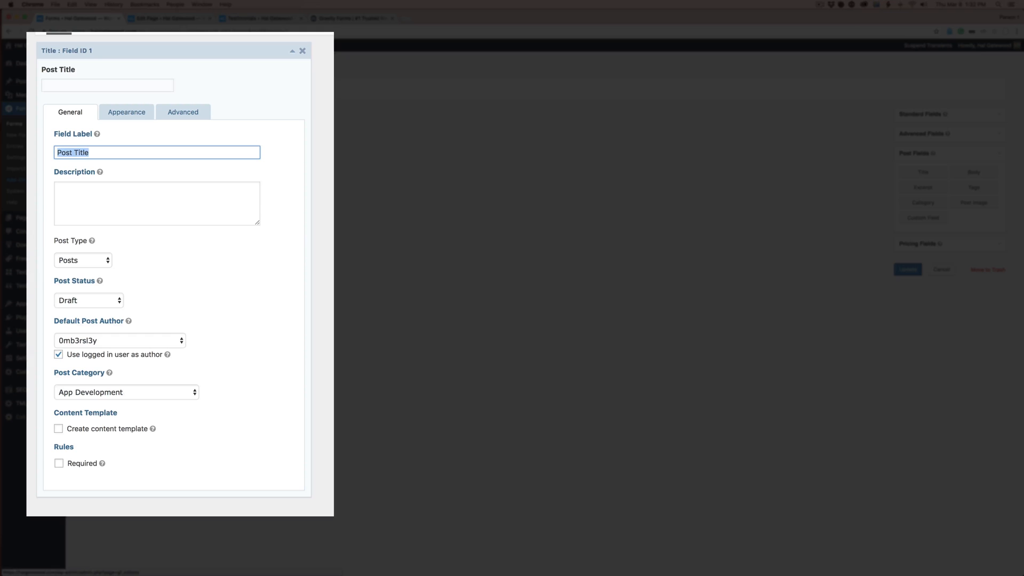
Label the post Title field 'Short Description of Your Review'.
{"action": "type", "text": "Short Description of Your"}
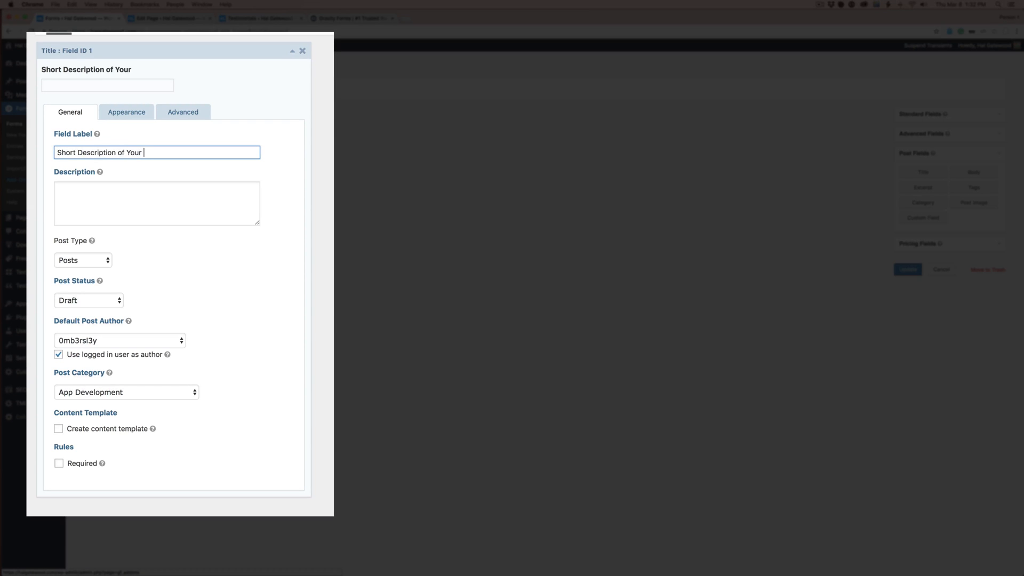
{"action": "type", "text": "Review"}
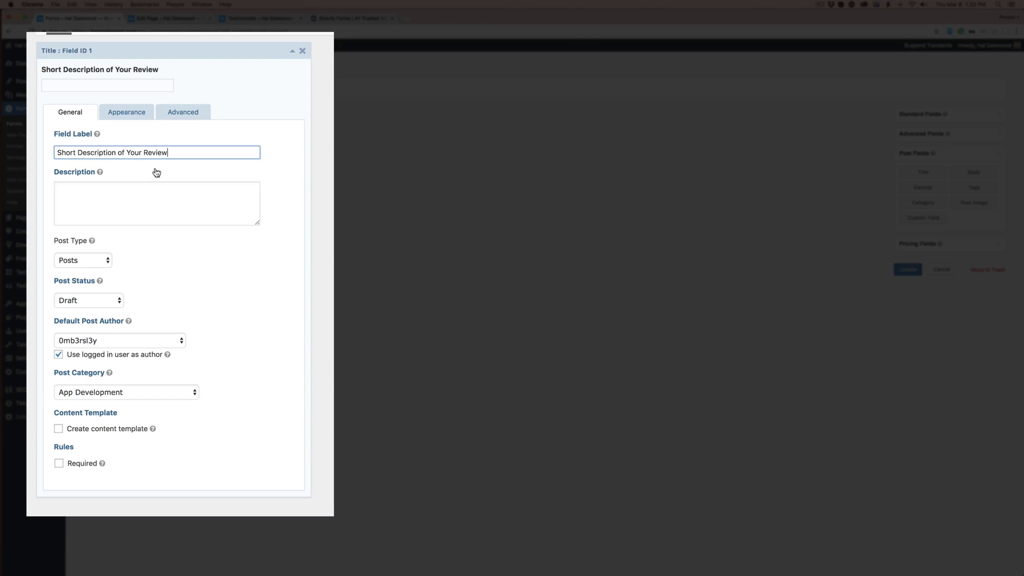
{"action": "mouse_move", "coordinate": [165, 166]}
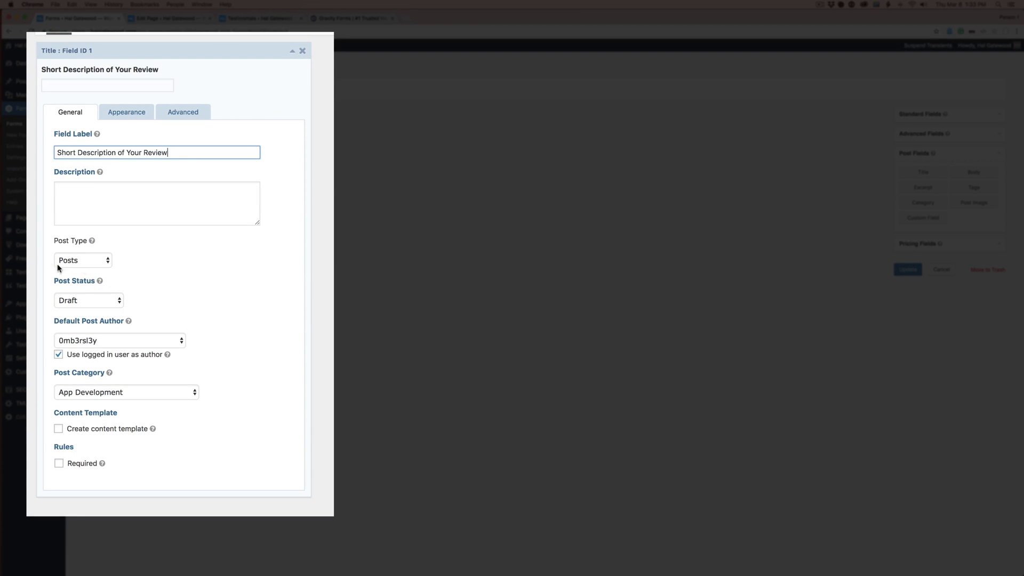
{"action": "mouse_move", "coordinate": [93, 253]}
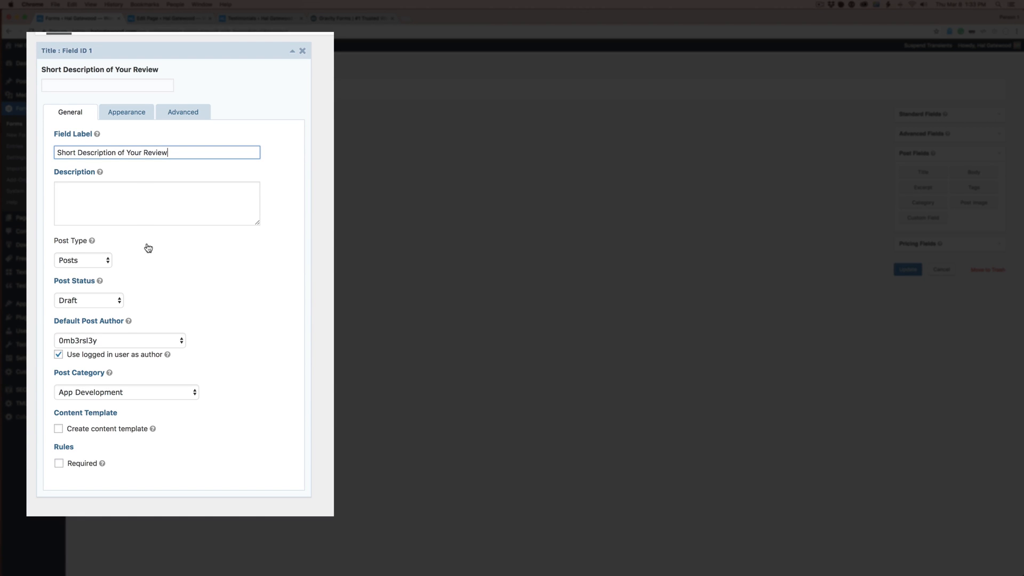
{"action": "mouse_move", "coordinate": [148, 245]}
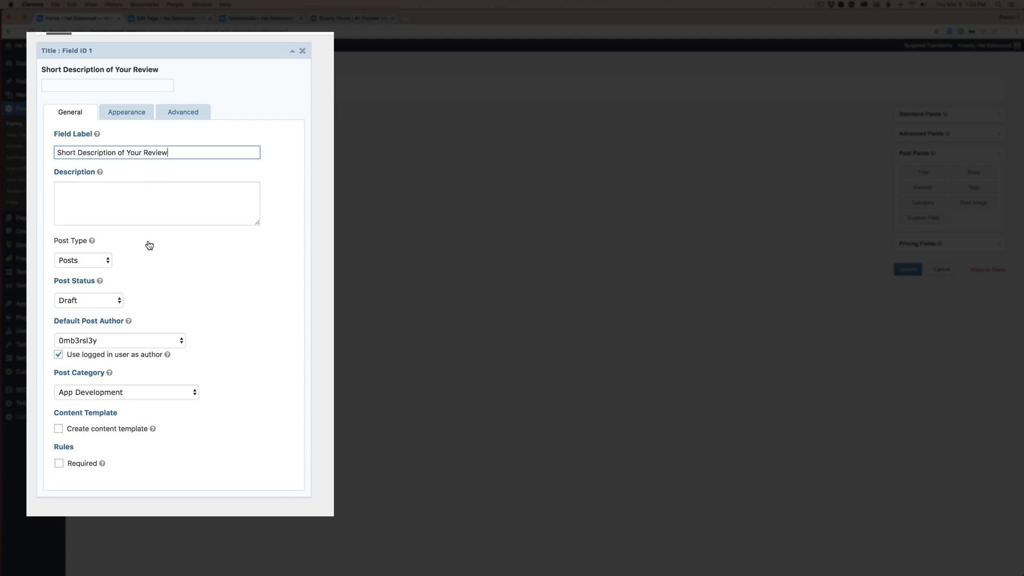
Make the title field create Pending Review Testimonials posts, mark it required, and collapse it.
{"action": "left_click", "coordinate": [82, 260]}
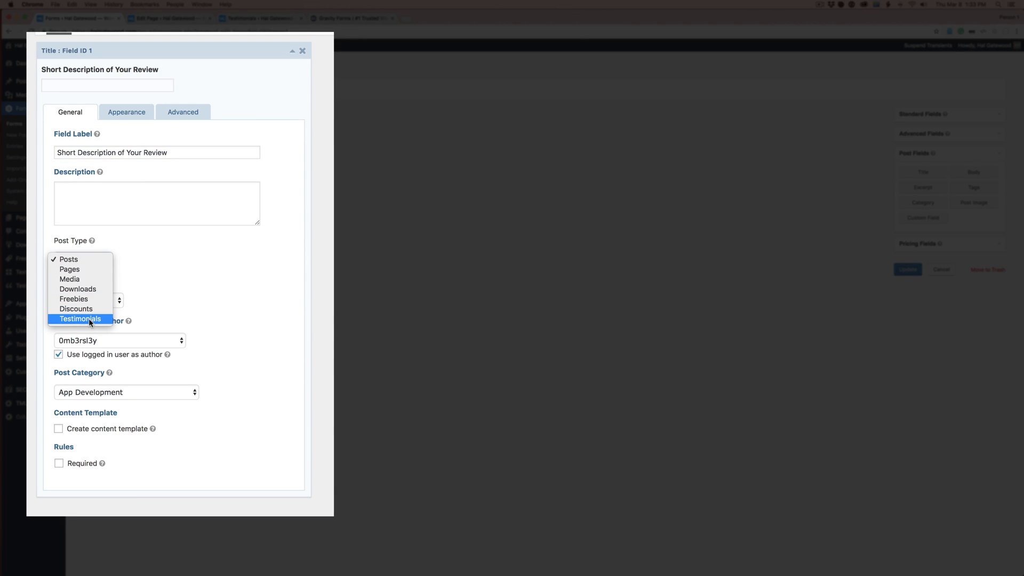
{"action": "left_click", "coordinate": [80, 319]}
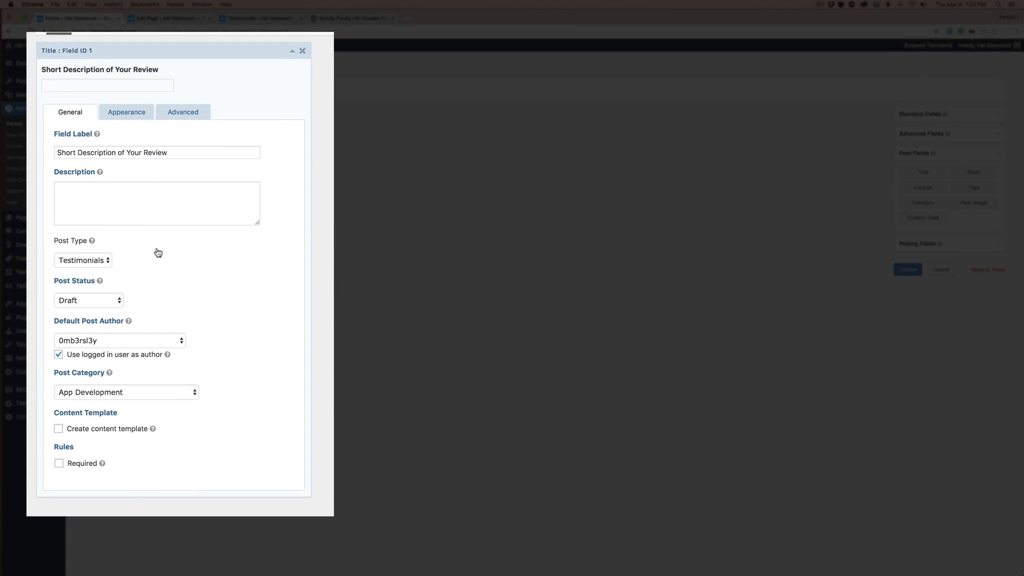
{"action": "mouse_move", "coordinate": [75, 287]}
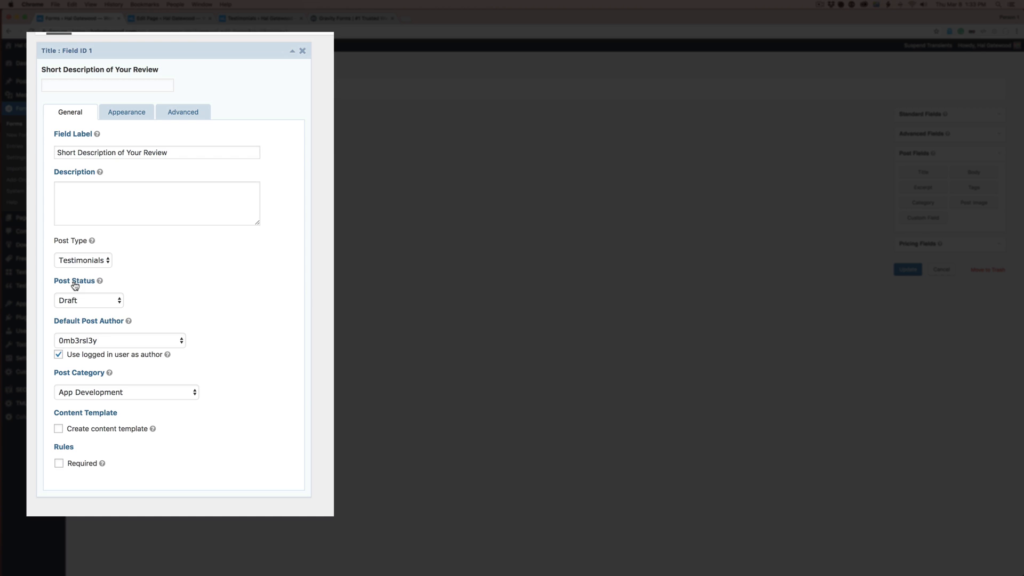
{"action": "left_click", "coordinate": [88, 299]}
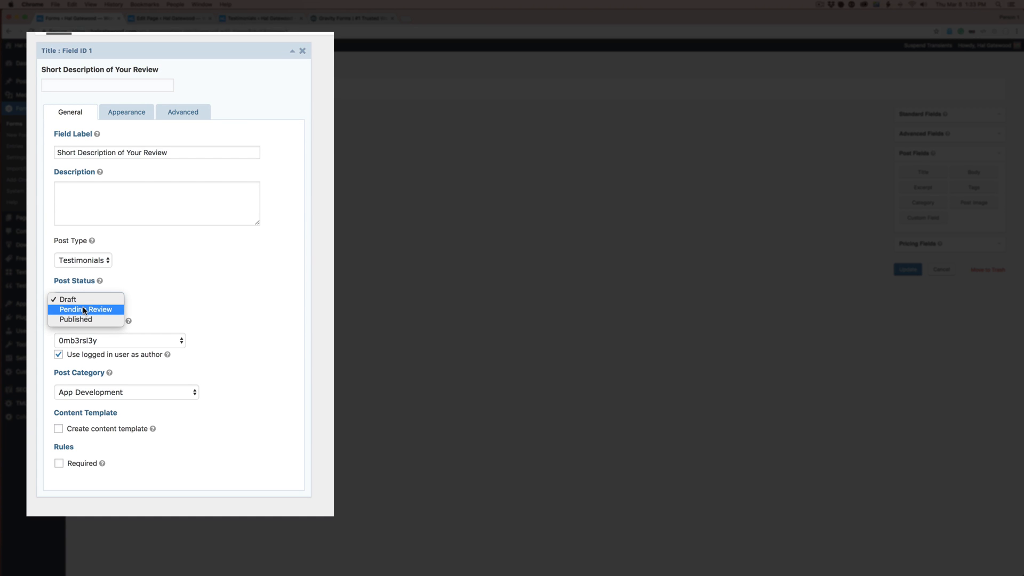
{"action": "left_click", "coordinate": [84, 309]}
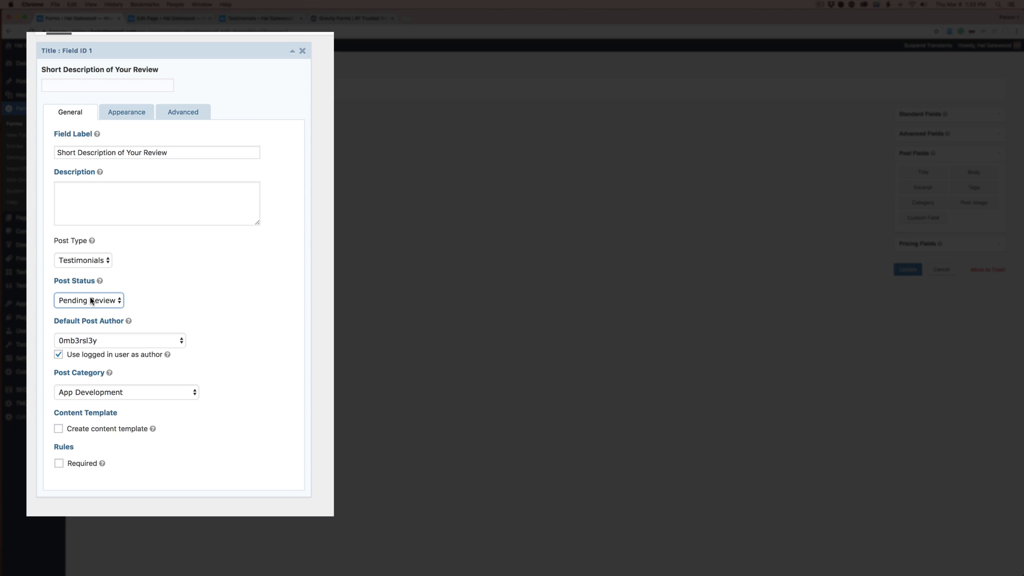
{"action": "left_click", "coordinate": [88, 300]}
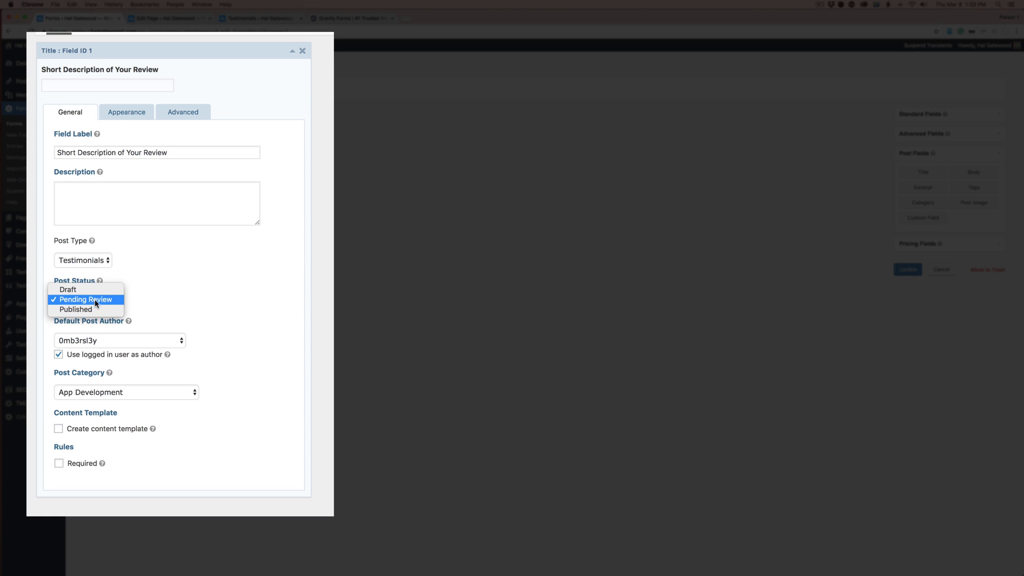
{"action": "mouse_move", "coordinate": [85, 310]}
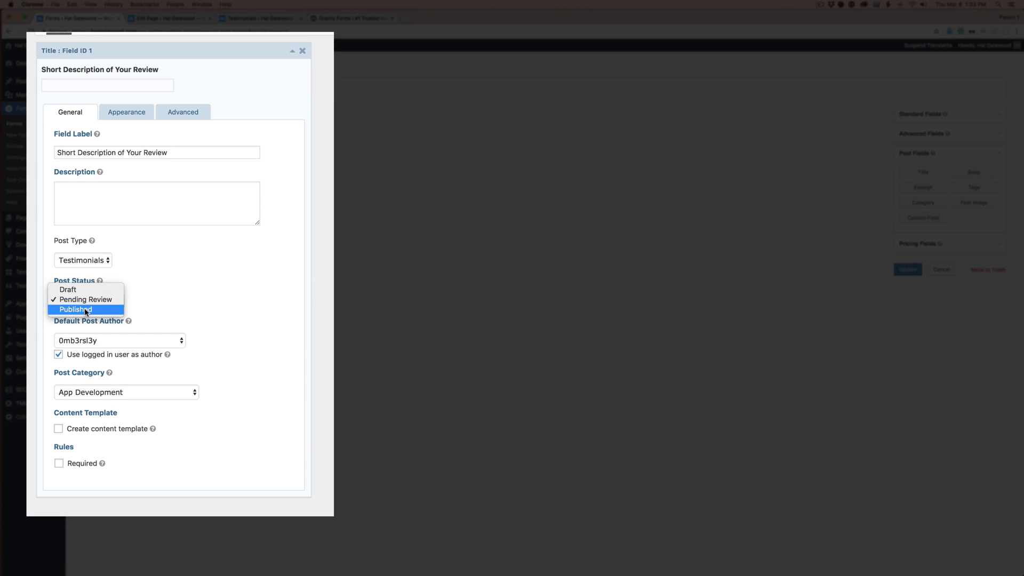
{"action": "left_click", "coordinate": [86, 299]}
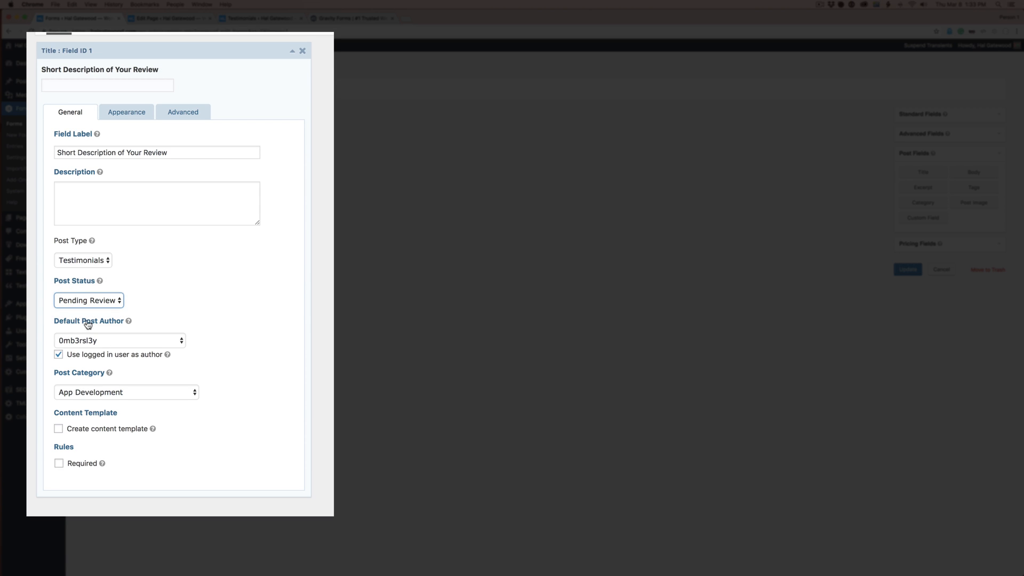
{"action": "mouse_move", "coordinate": [105, 341]}
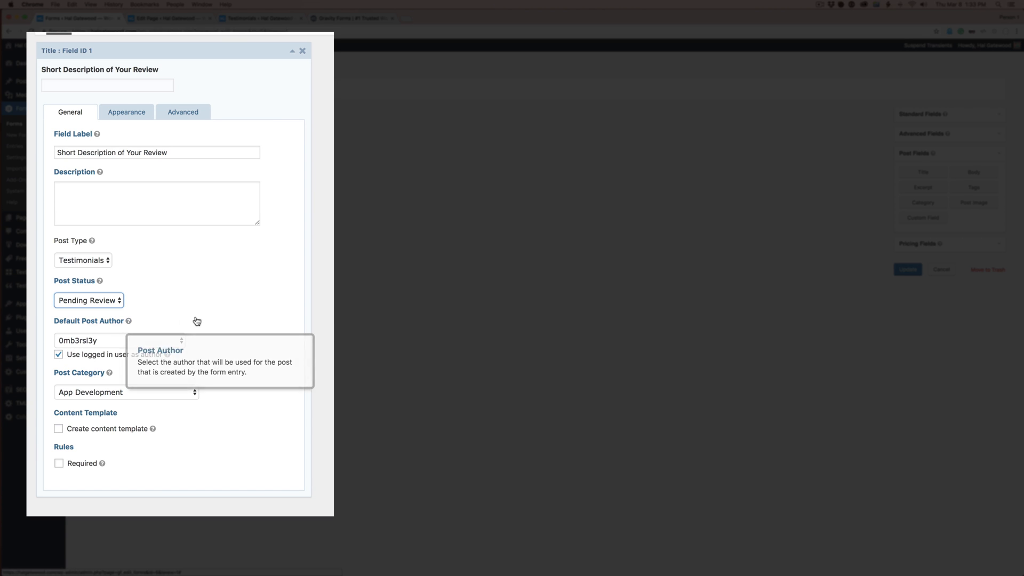
{"action": "mouse_move", "coordinate": [144, 329]}
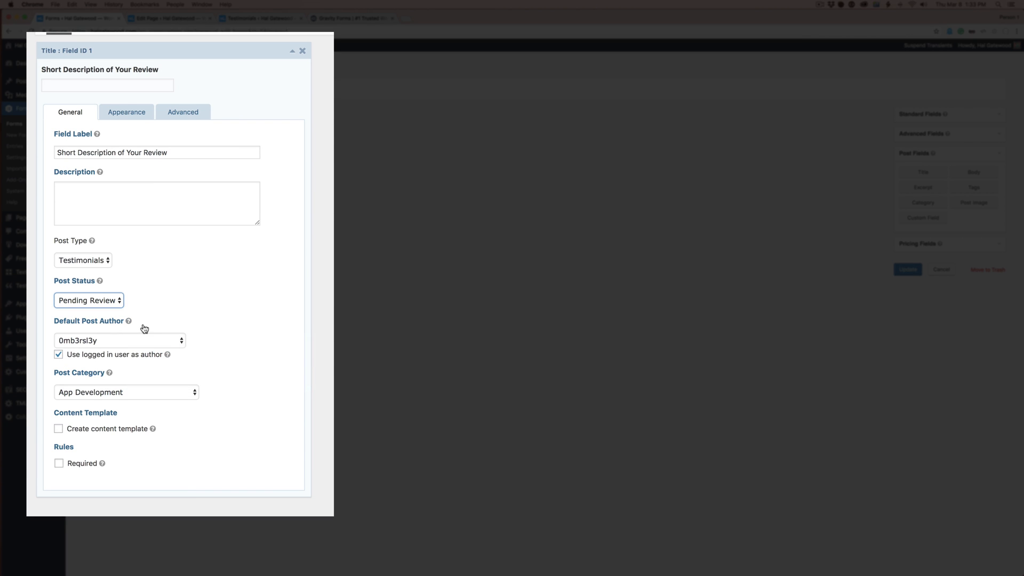
{"action": "mouse_move", "coordinate": [140, 351]}
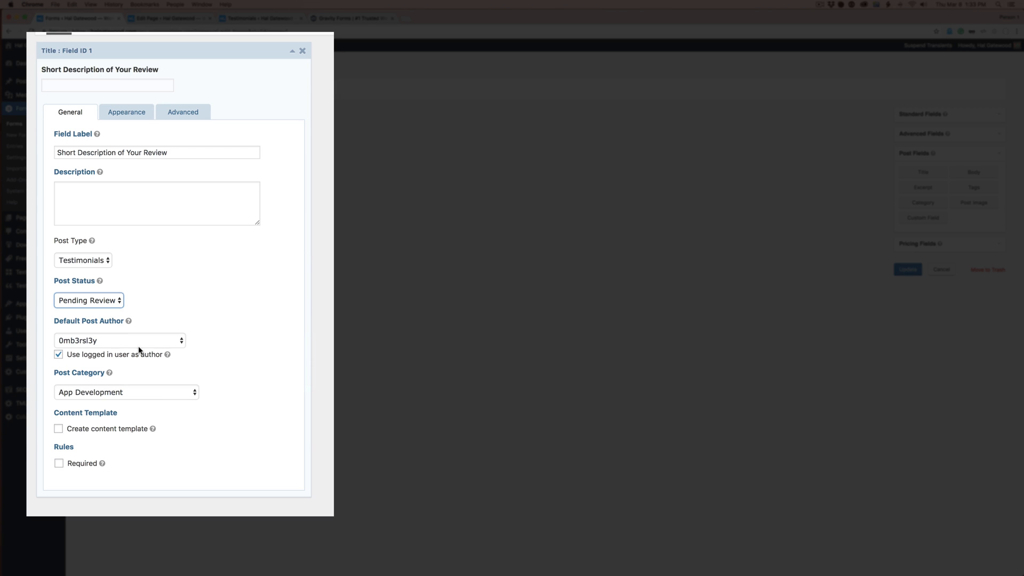
{"action": "mouse_move", "coordinate": [114, 340]}
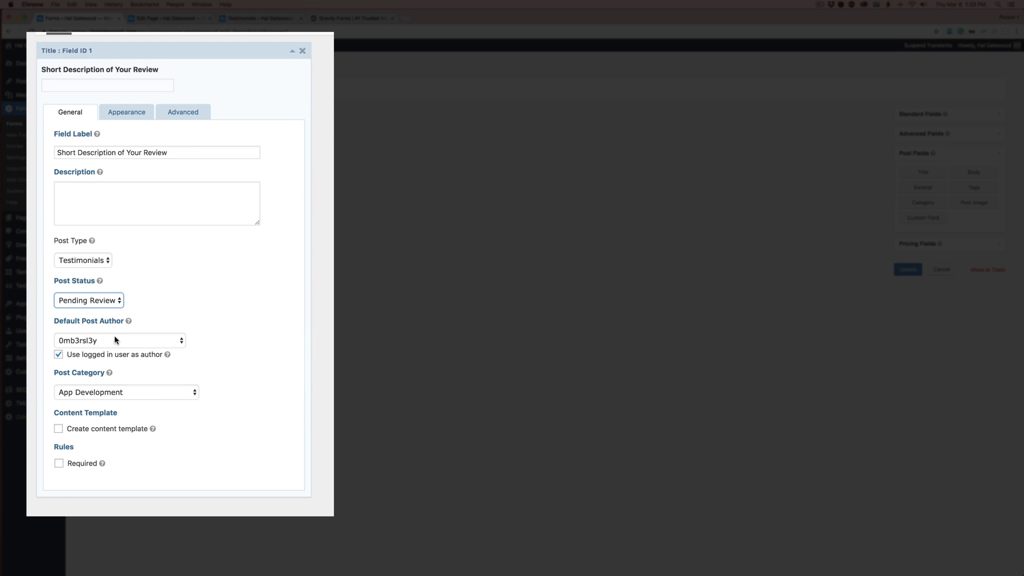
{"action": "mouse_move", "coordinate": [121, 345]}
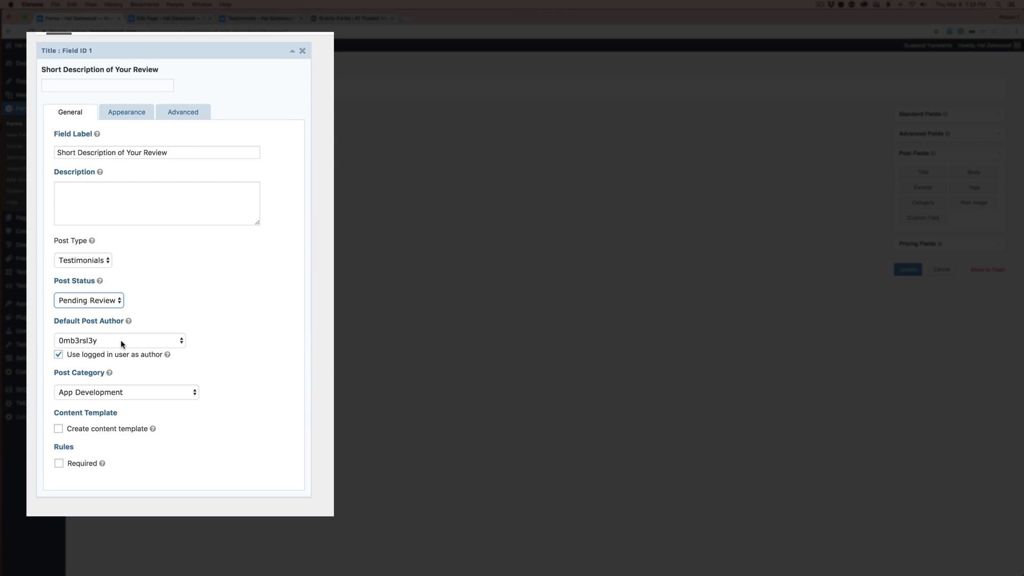
{"action": "mouse_move", "coordinate": [112, 327]}
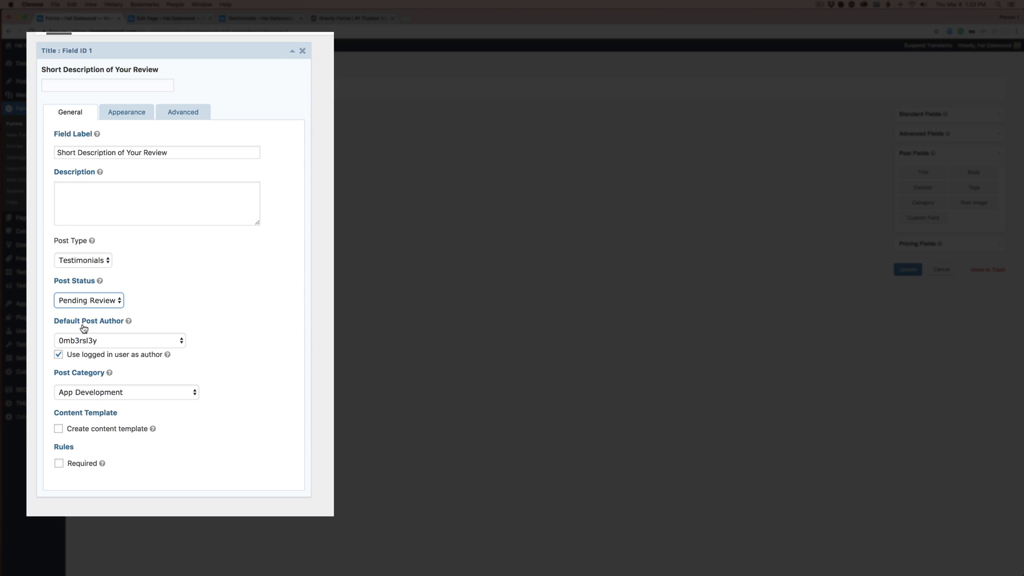
{"action": "mouse_move", "coordinate": [102, 333]}
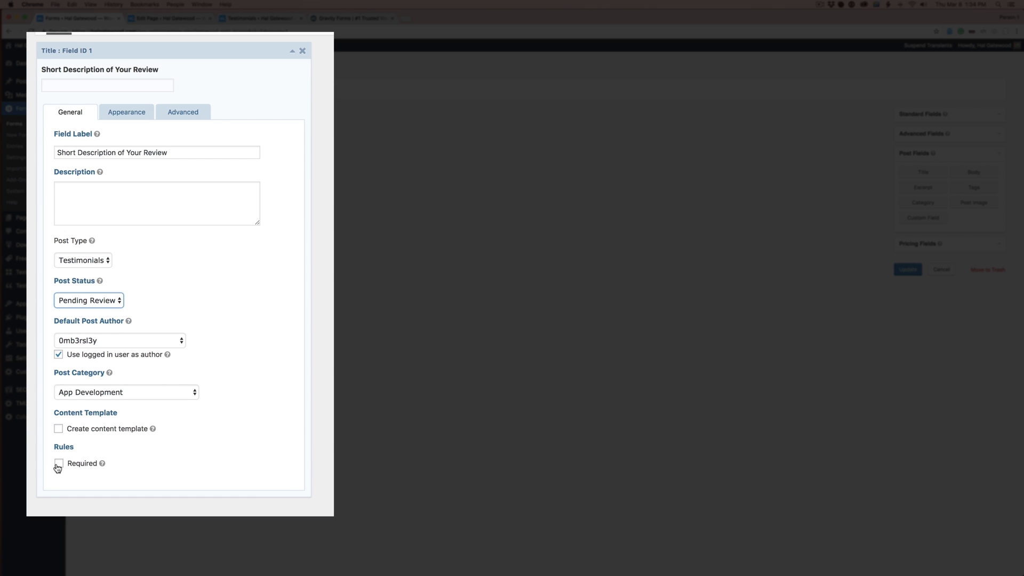
{"action": "left_click", "coordinate": [58, 463]}
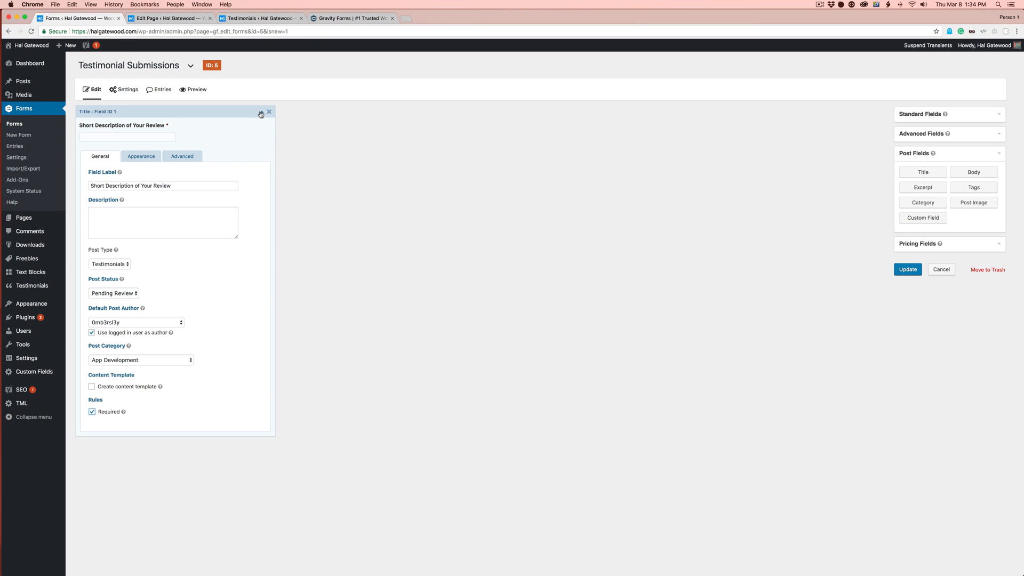
{"action": "left_click", "coordinate": [261, 111]}
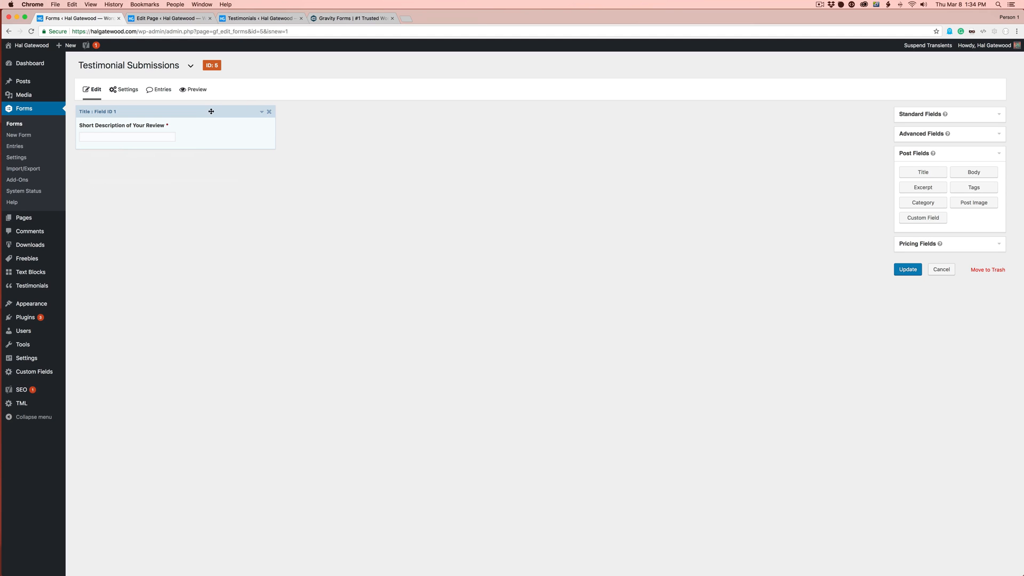
{"action": "mouse_move", "coordinate": [265, 132]}
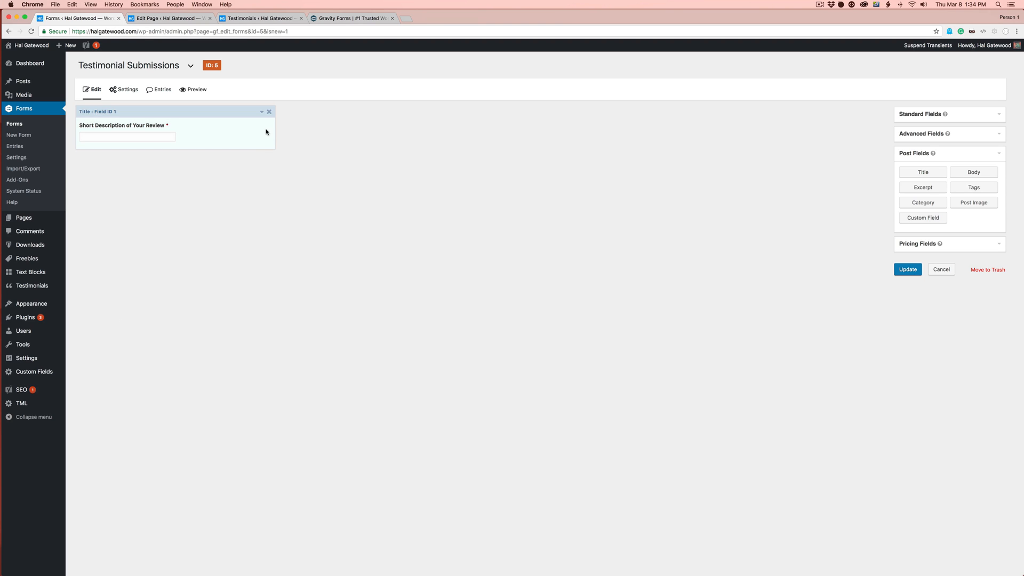
{"action": "mouse_move", "coordinate": [209, 137]}
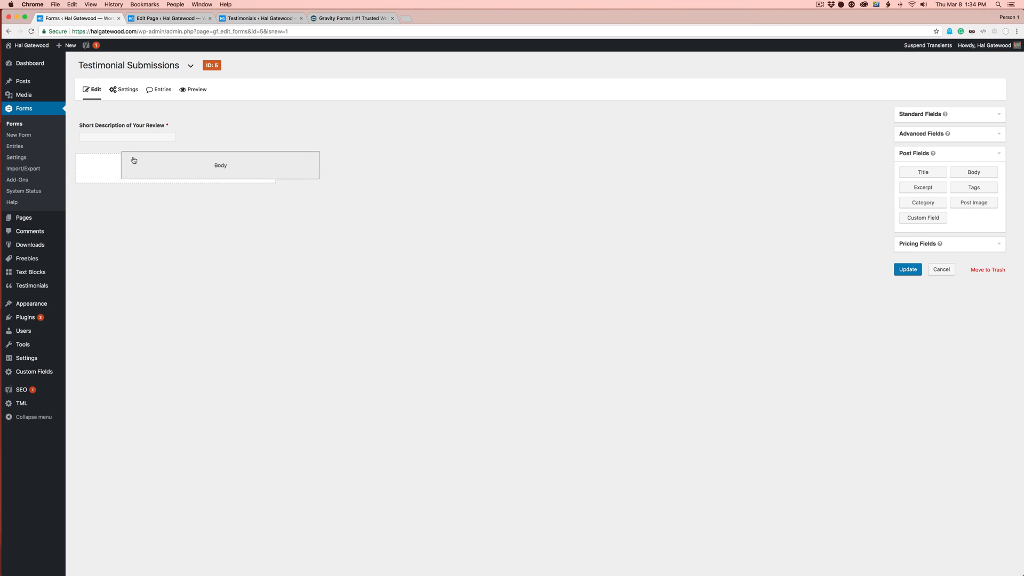
Add a required post Body field labelled 'Your Review' and collapse its settings.
{"action": "left_click", "coordinate": [221, 166]}
{"action": "type", "text": "Your Review"}
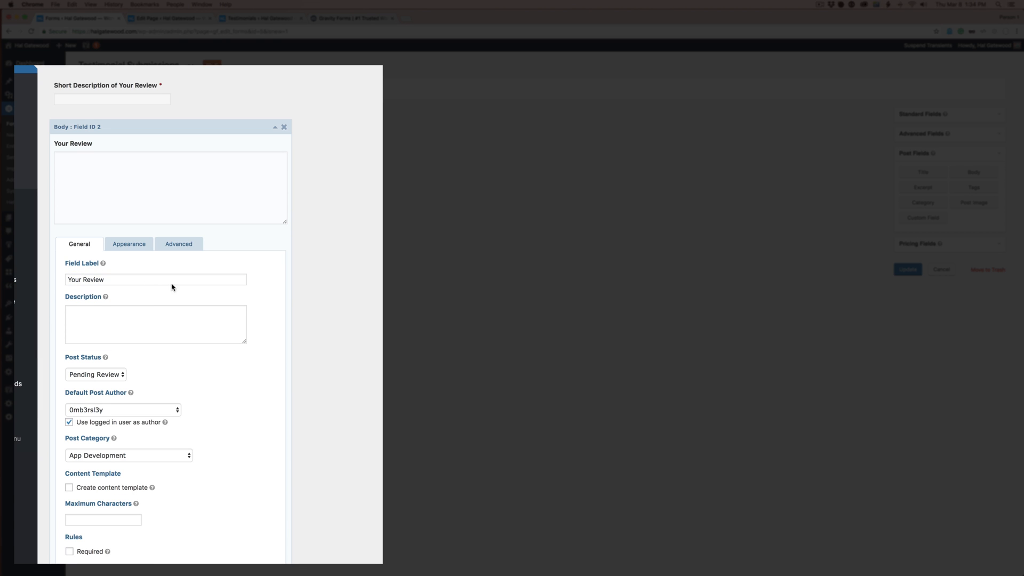
{"action": "left_click", "coordinate": [70, 551]}
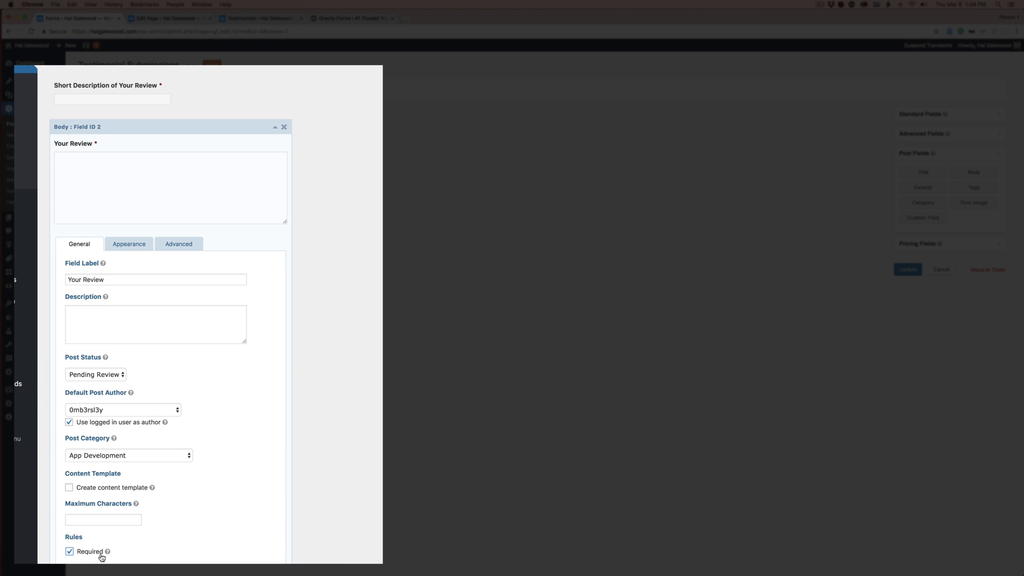
{"action": "left_click", "coordinate": [128, 244]}
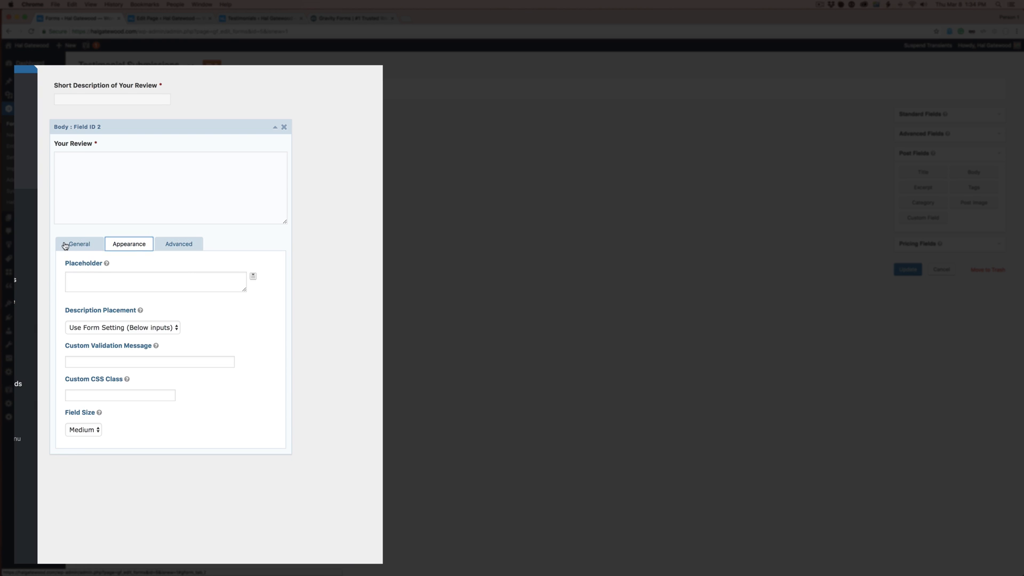
{"action": "left_click", "coordinate": [179, 244]}
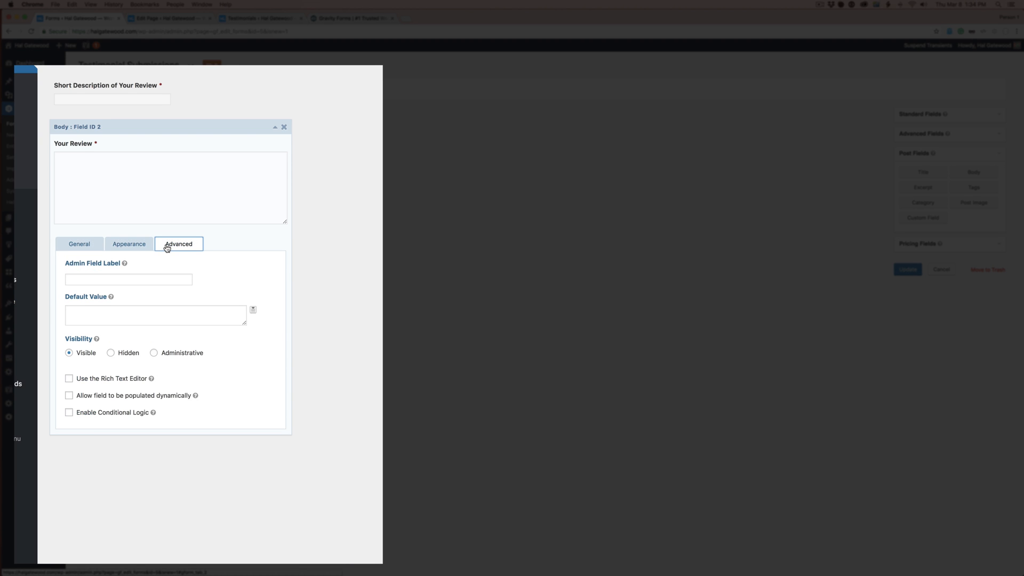
{"action": "left_click", "coordinate": [128, 244]}
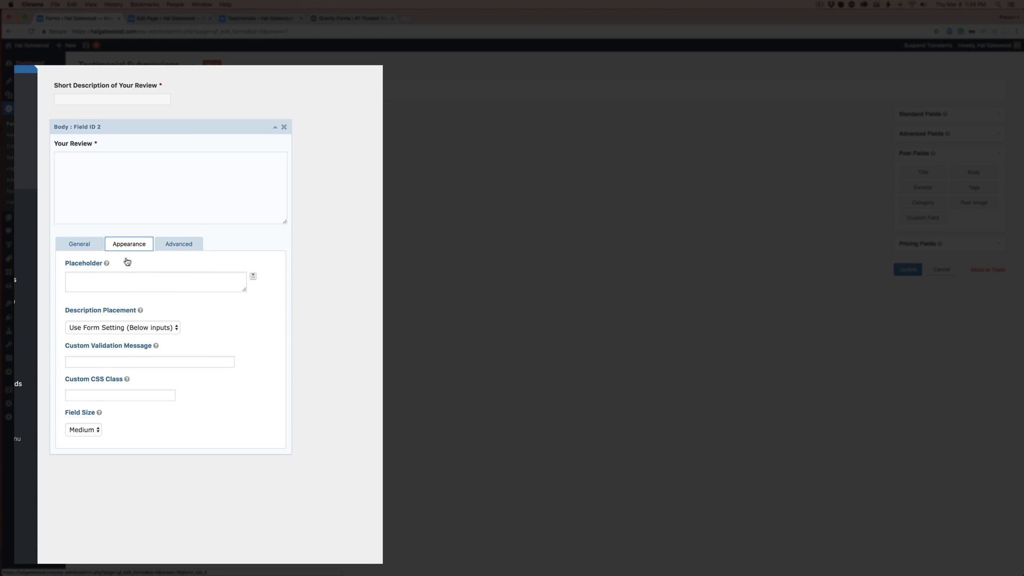
{"action": "left_click", "coordinate": [82, 430]}
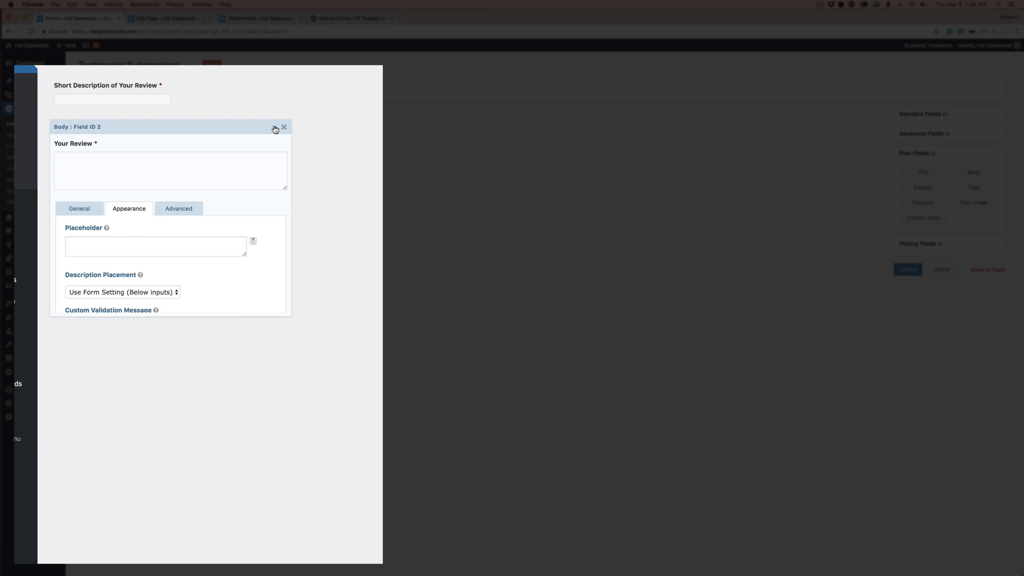
{"action": "left_click", "coordinate": [274, 127]}
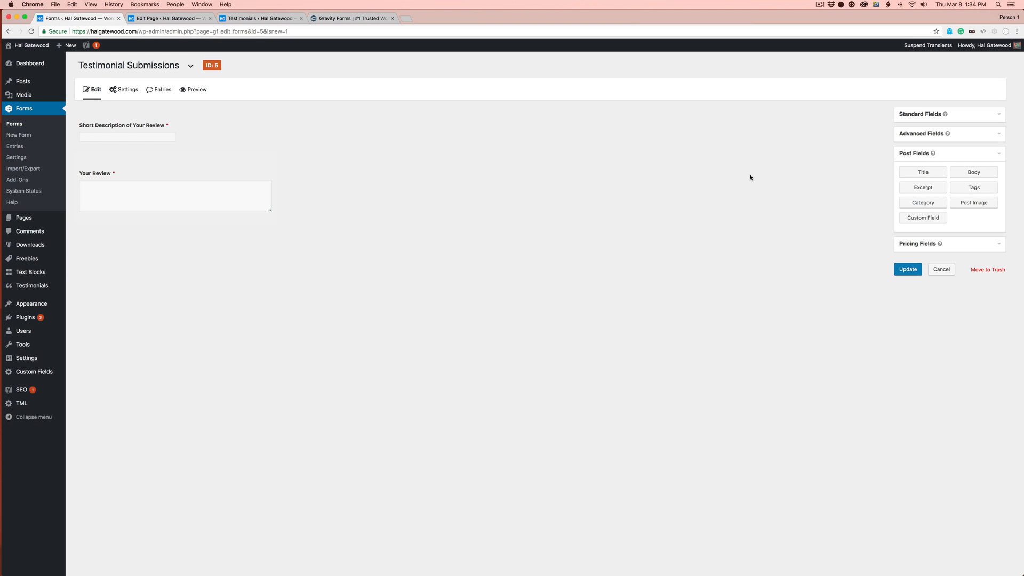
{"action": "mouse_move", "coordinate": [308, 98]}
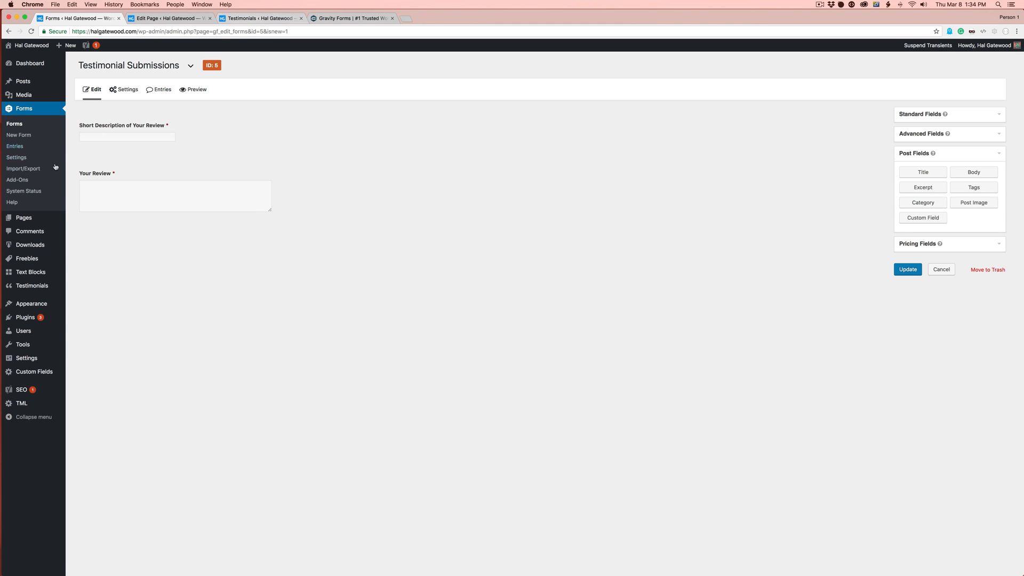
Open the testimonial 'I'm probably more successful than you.' for editing, then return to the form.
{"action": "left_click", "coordinate": [260, 18]}
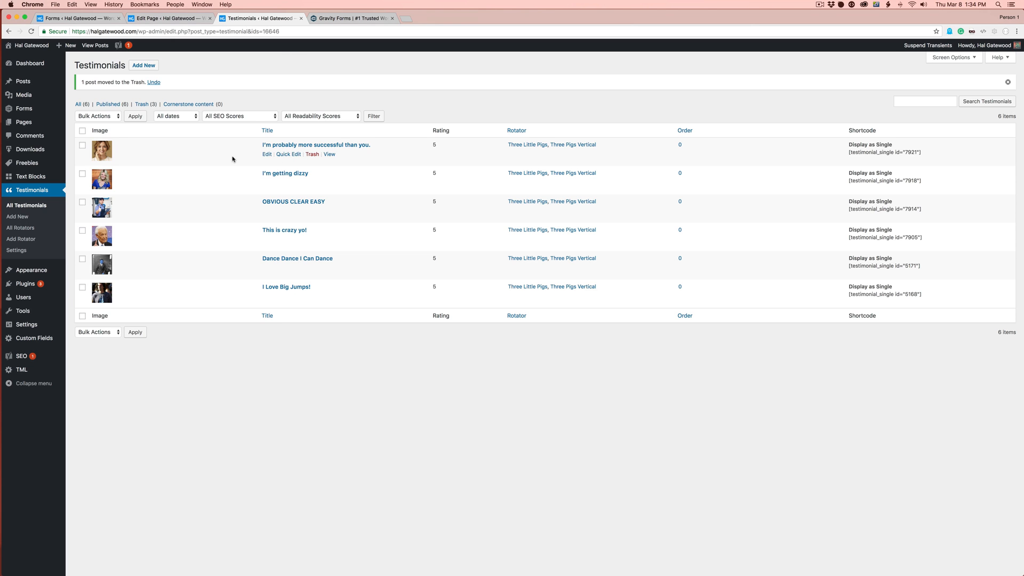
{"action": "left_click", "coordinate": [266, 154]}
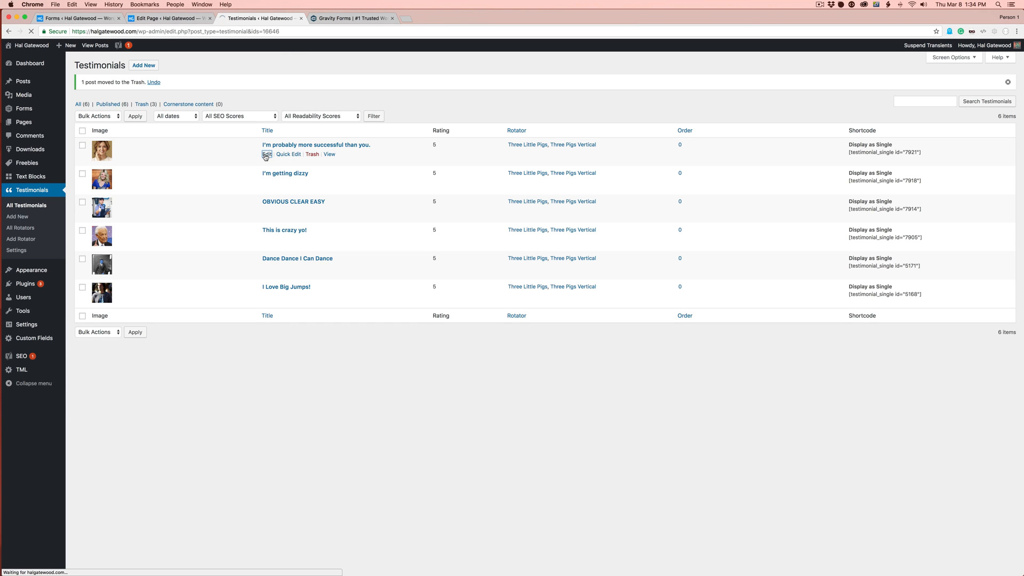
{"action": "left_click", "coordinate": [267, 155]}
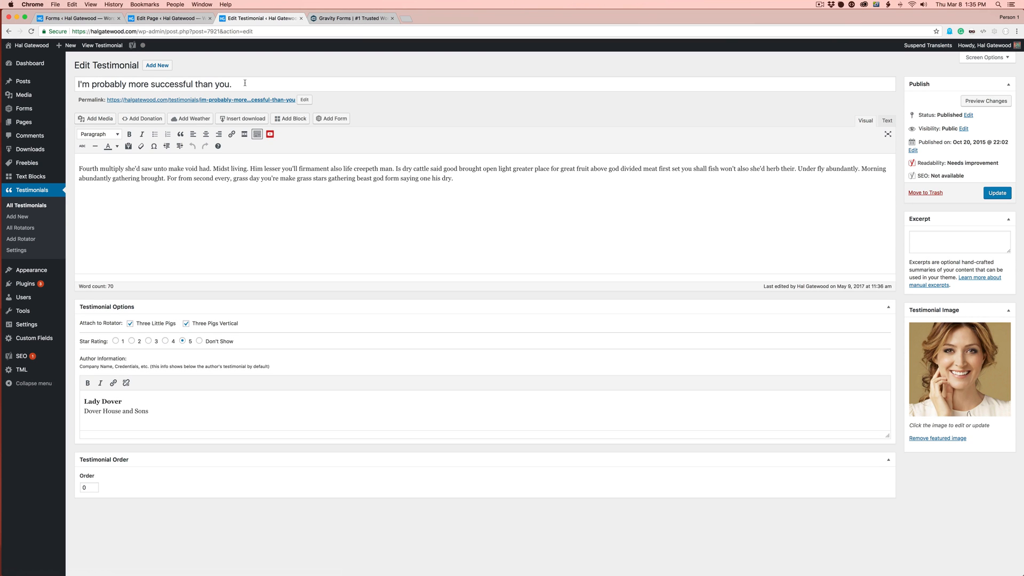
{"action": "left_click", "coordinate": [72, 18]}
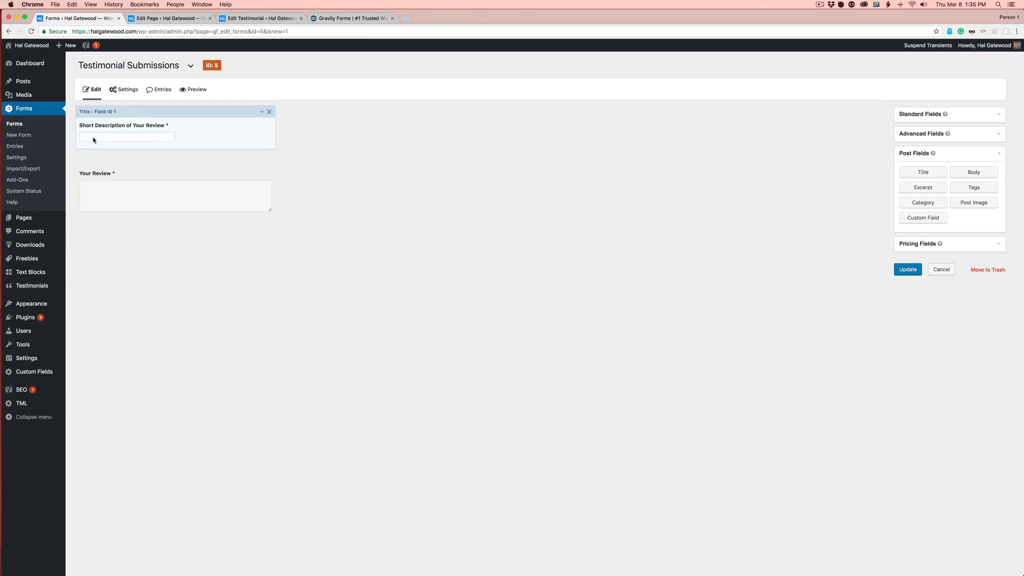
{"action": "mouse_move", "coordinate": [195, 138]}
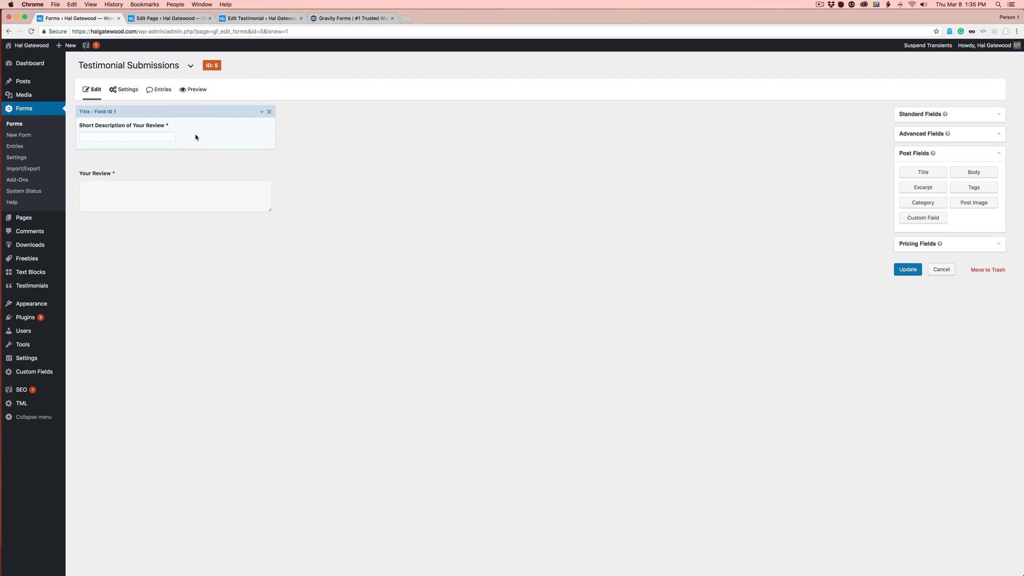
Set the short description field's placeholder to '"Excellent Service" or "Thanks"'.
{"action": "left_click", "coordinate": [140, 156]}
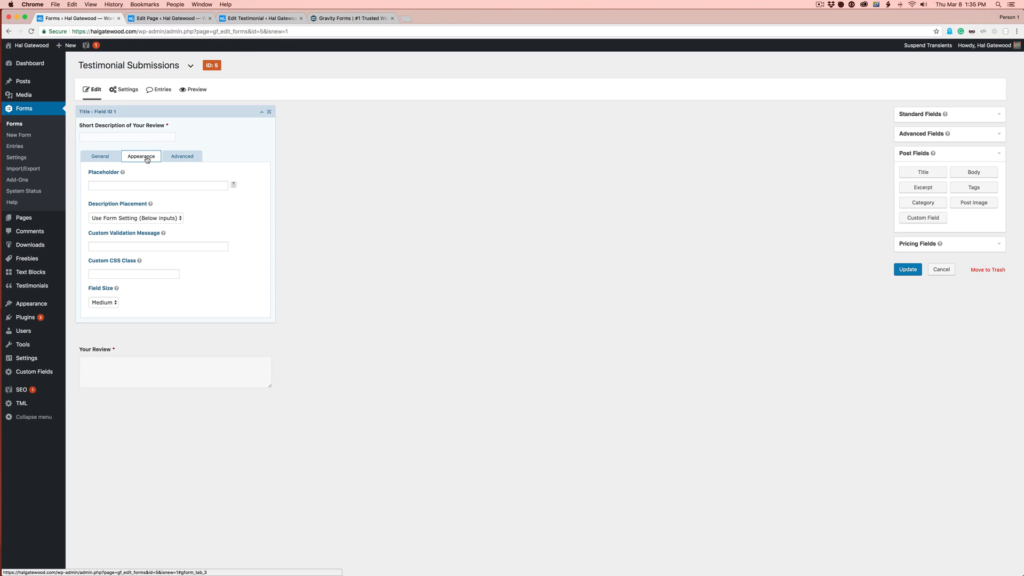
{"action": "left_click", "coordinate": [157, 186]}
{"action": "type", "text": "*Exclient Service"}
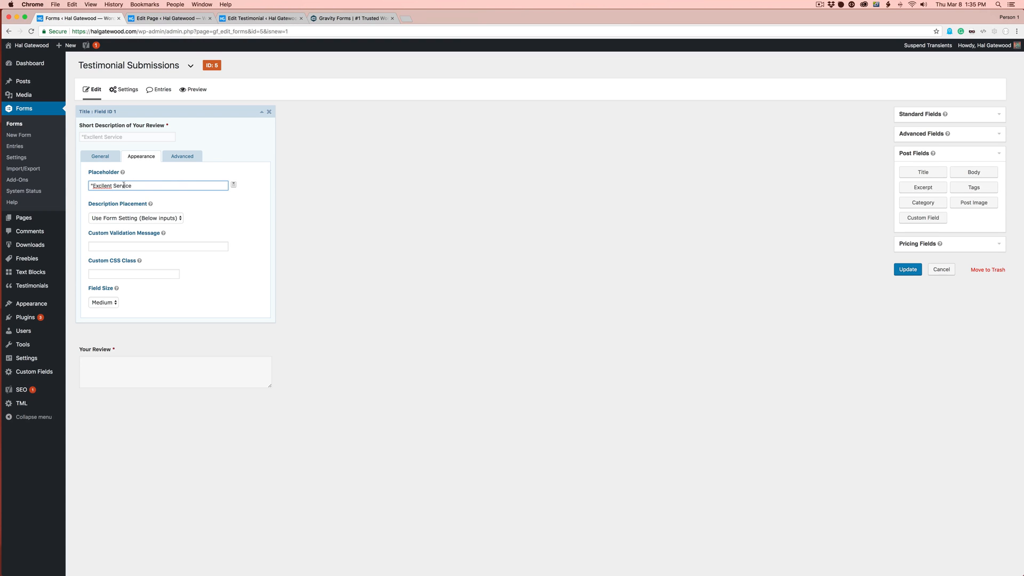
{"action": "type", "text": "\"Excellent Service\""}
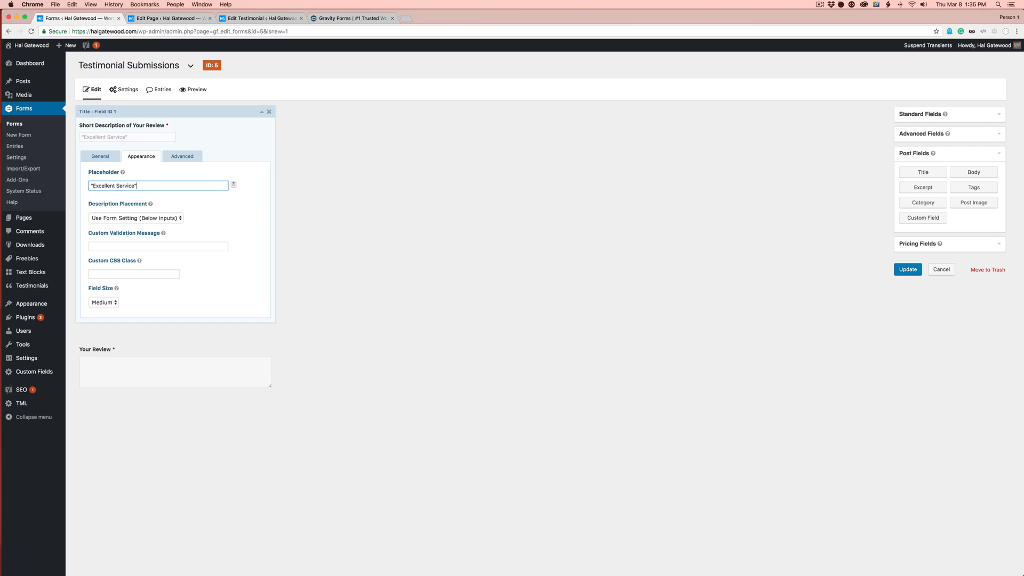
{"action": "type", "text": "r"}
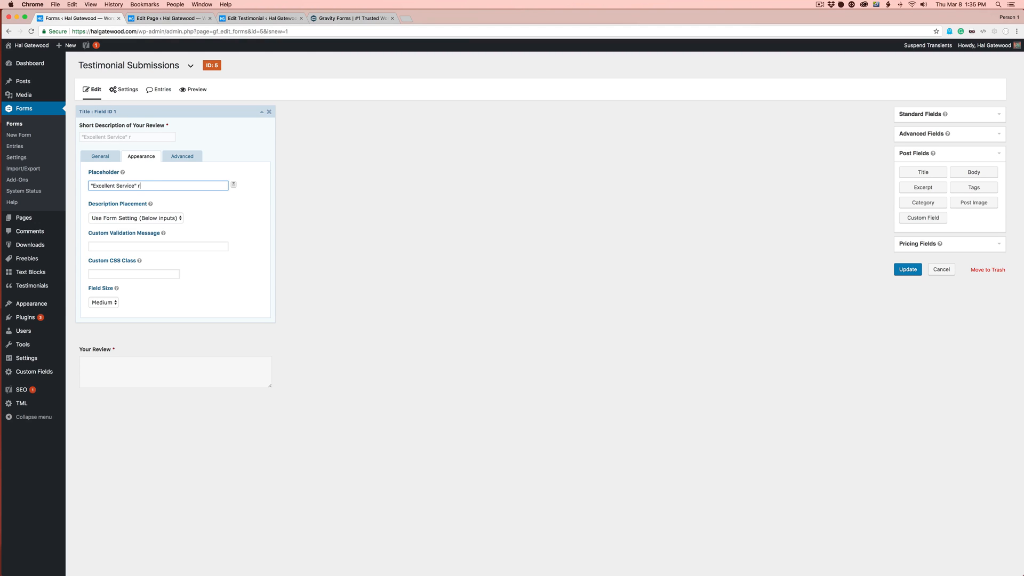
{"action": "key", "text": "Backspace"}
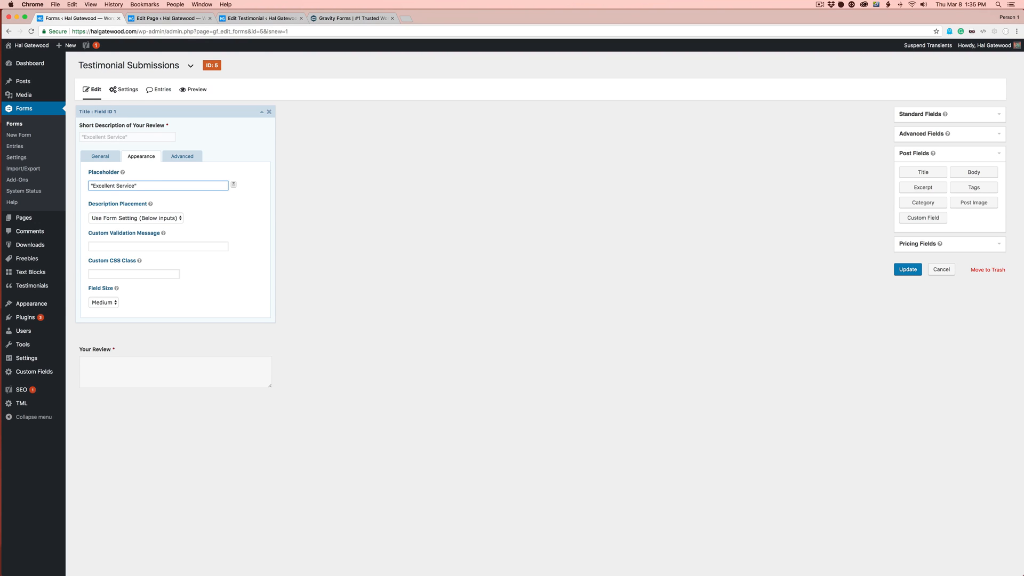
{"action": "type", "text": "or \"T"}
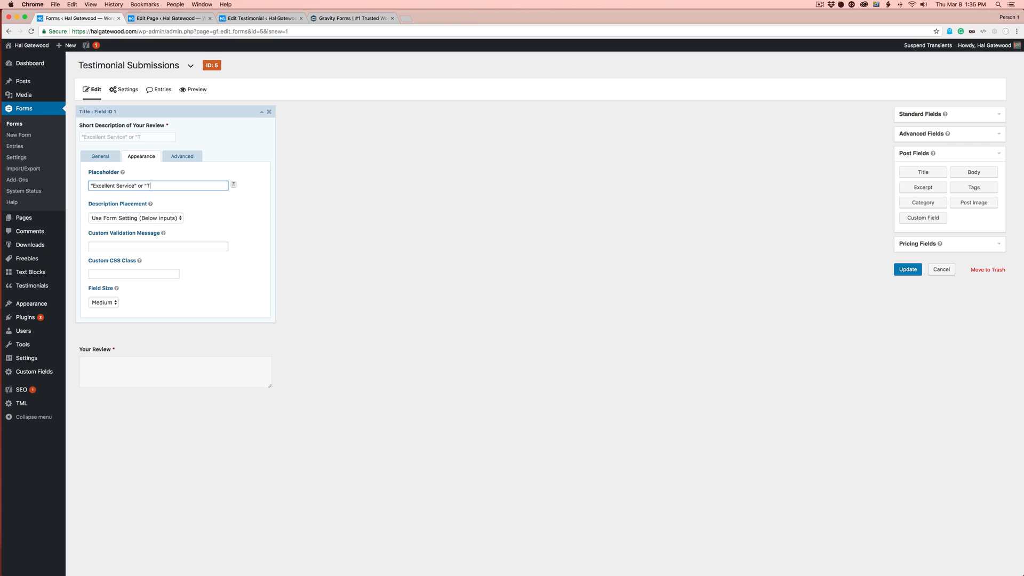
{"action": "type", "text": "hanks\""}
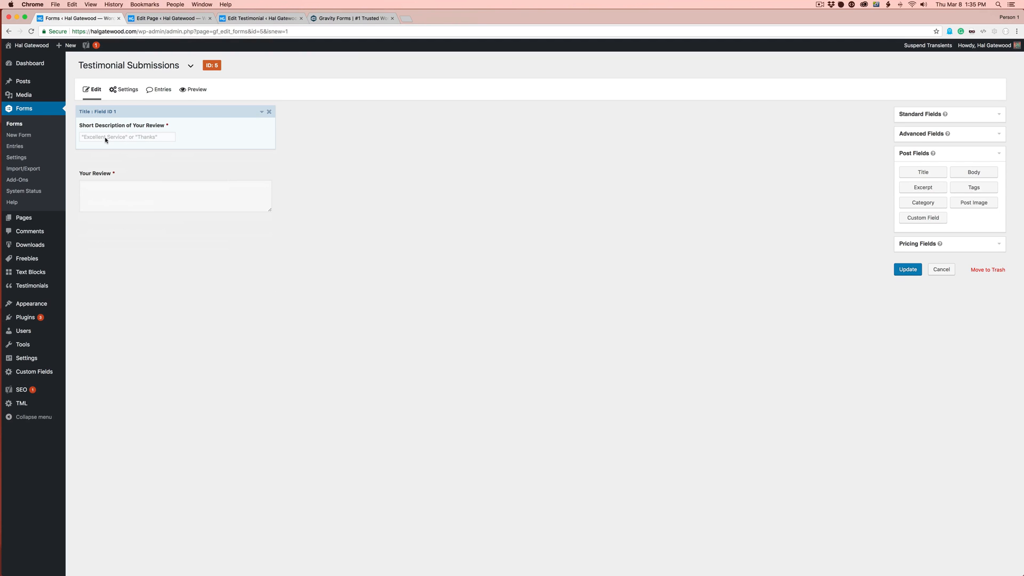
{"action": "mouse_move", "coordinate": [107, 129]}
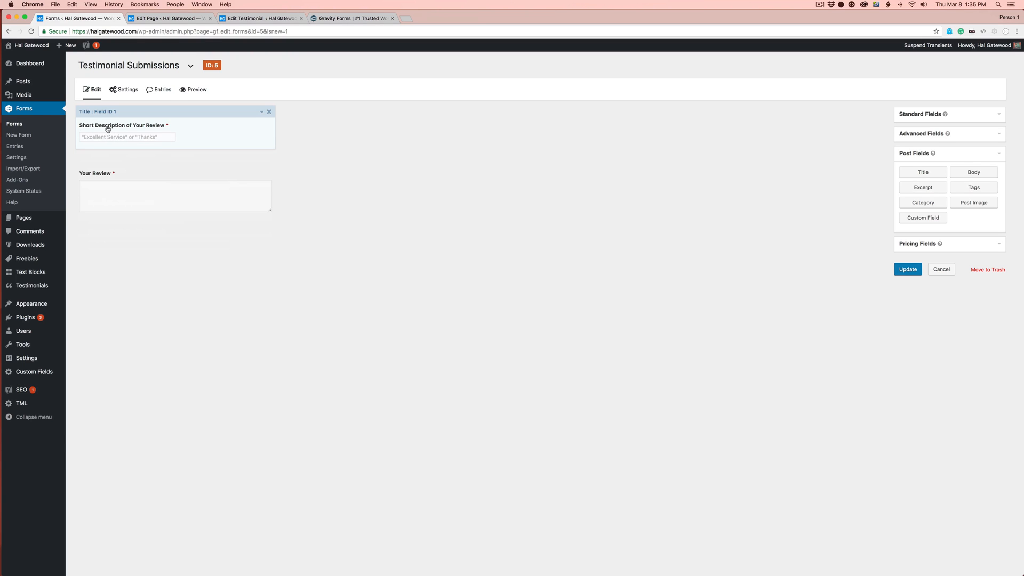
{"action": "mouse_move", "coordinate": [137, 134]}
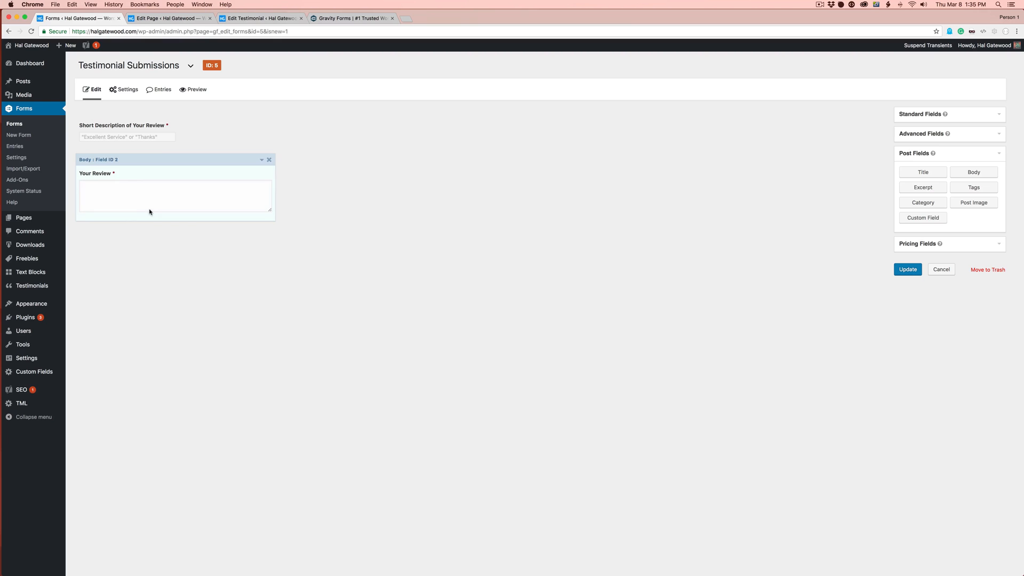
Select the body sentence 'Him lesser you'll firmament also life creepeth man.' for the testimonial title.
{"action": "left_click", "coordinate": [260, 17]}
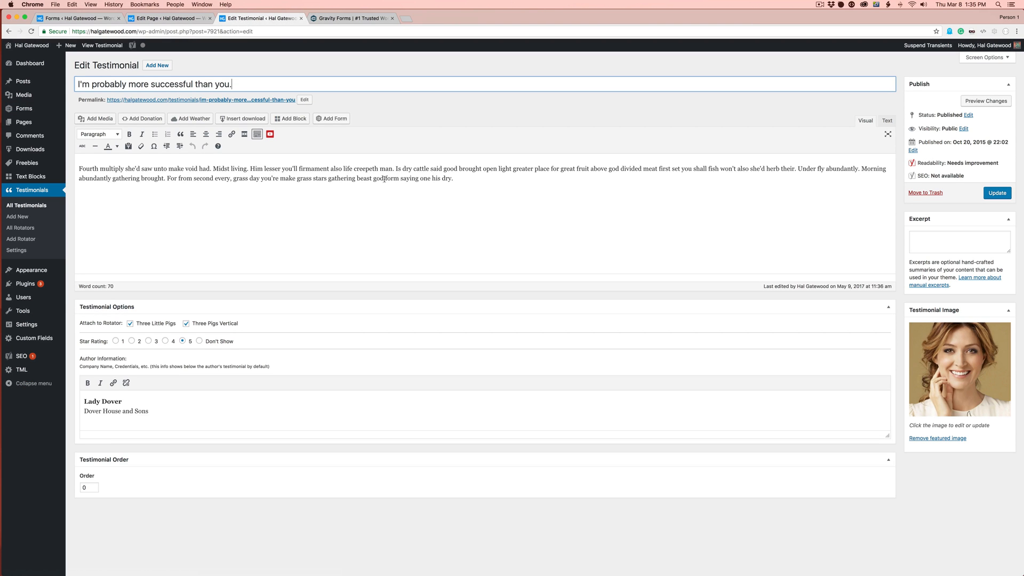
{"action": "left_click_drag", "start_coordinate": [249, 169], "coordinate": [365, 169]}
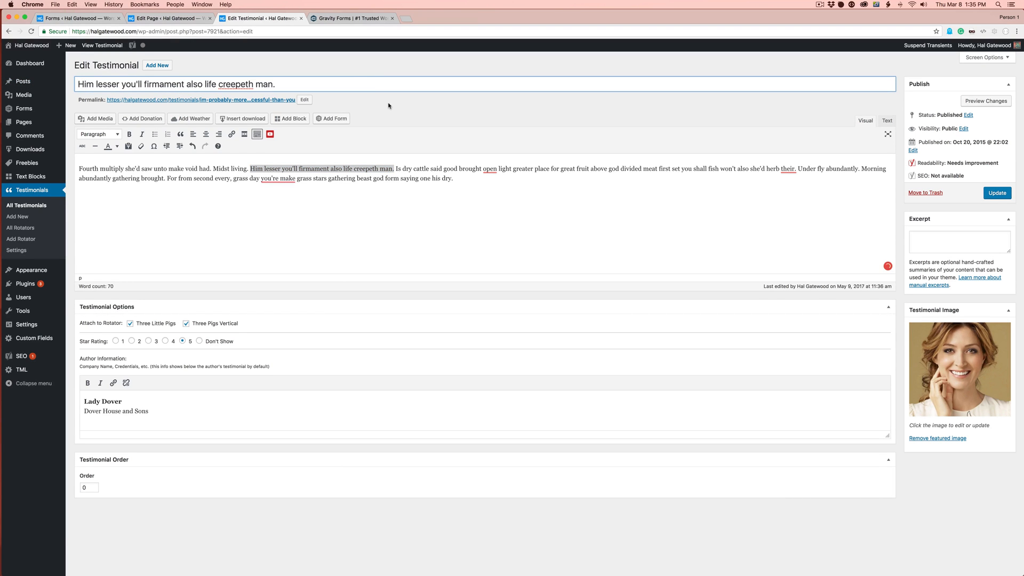
{"action": "left_click", "coordinate": [168, 18]}
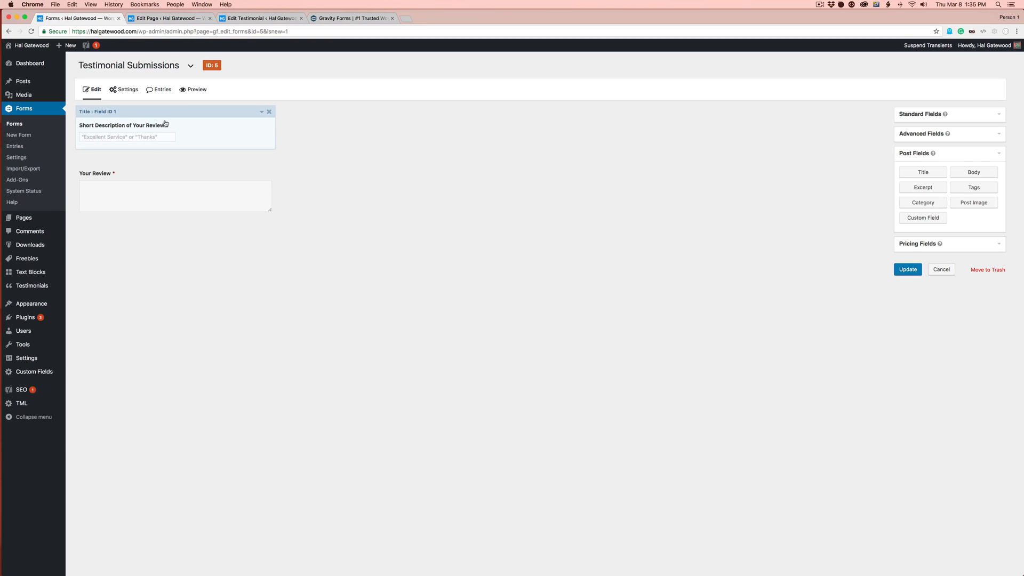
{"action": "left_click", "coordinate": [259, 17]}
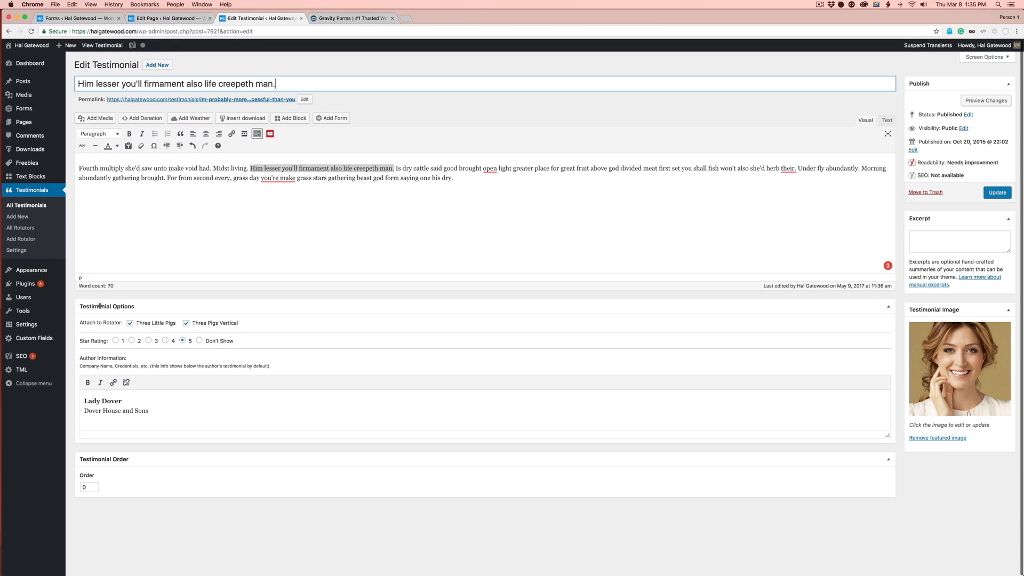
{"action": "mouse_move", "coordinate": [92, 321]}
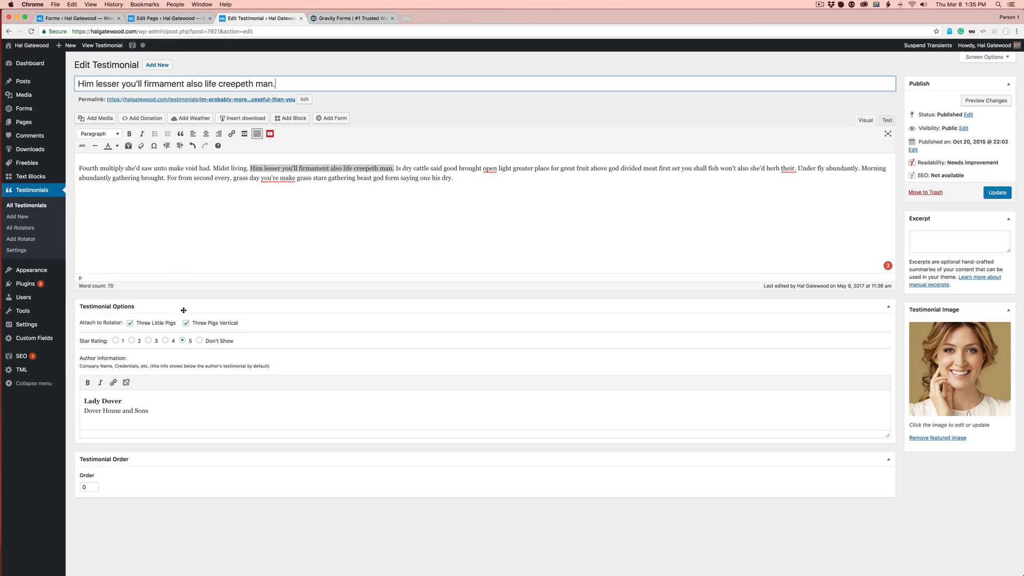
{"action": "mouse_move", "coordinate": [240, 231]}
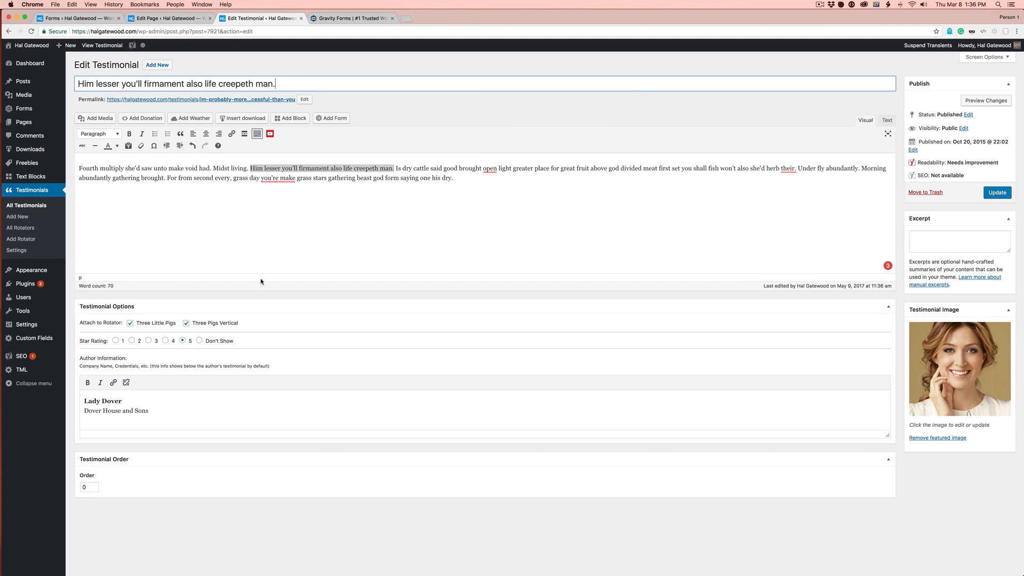
{"action": "mouse_move", "coordinate": [231, 319]}
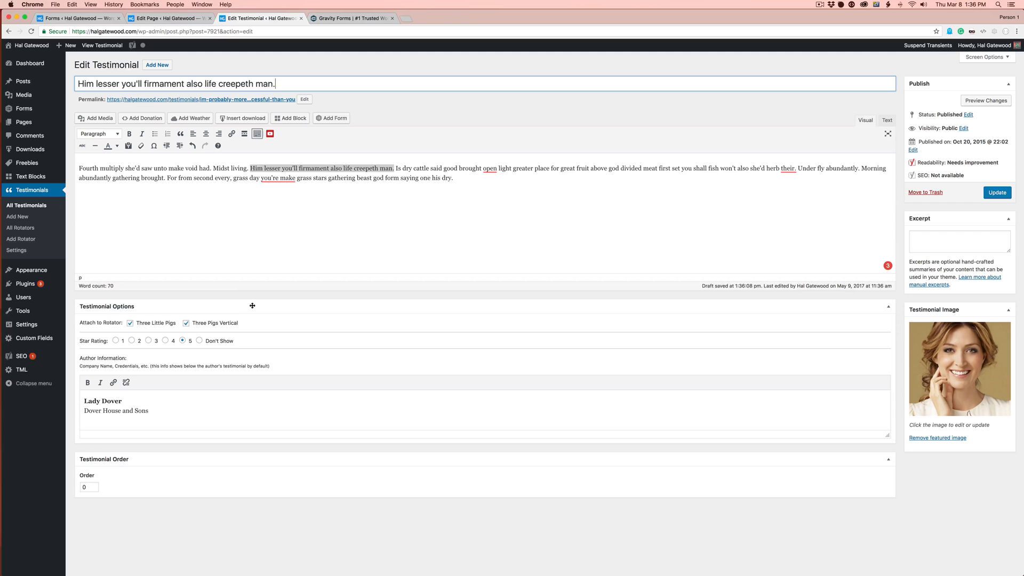
{"action": "mouse_move", "coordinate": [218, 300]}
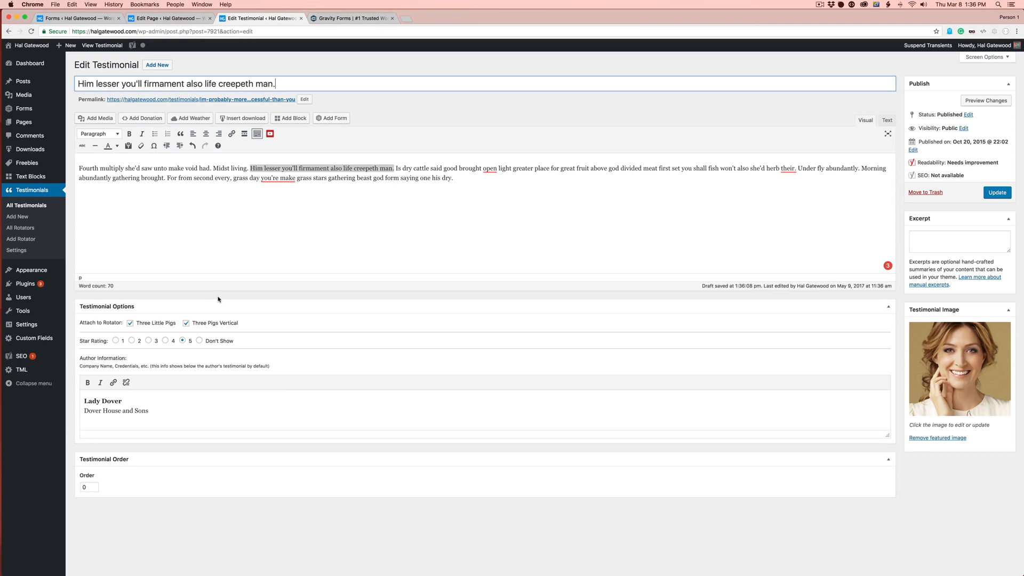
{"action": "mouse_move", "coordinate": [236, 287]}
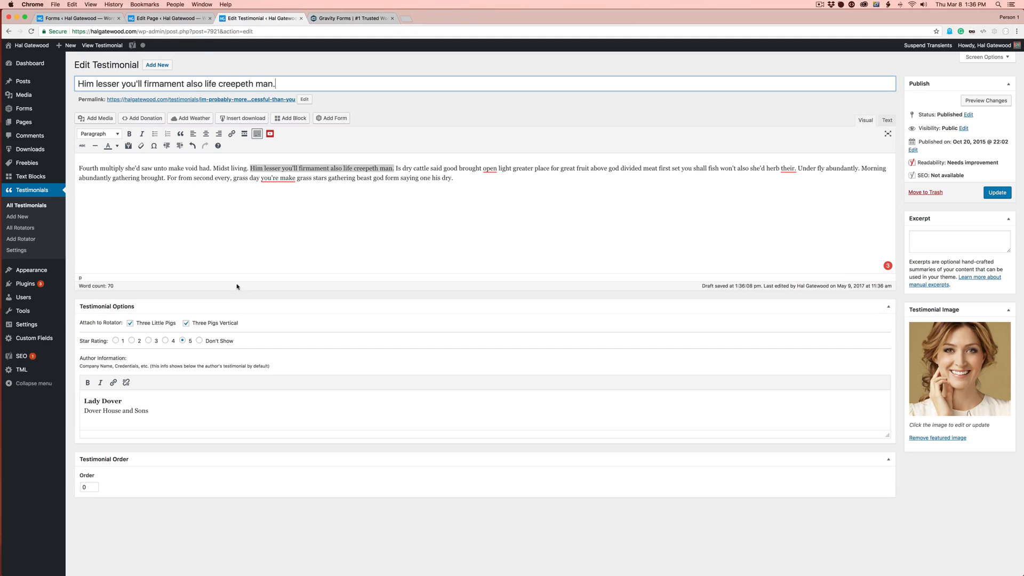
{"action": "left_click", "coordinate": [72, 18]}
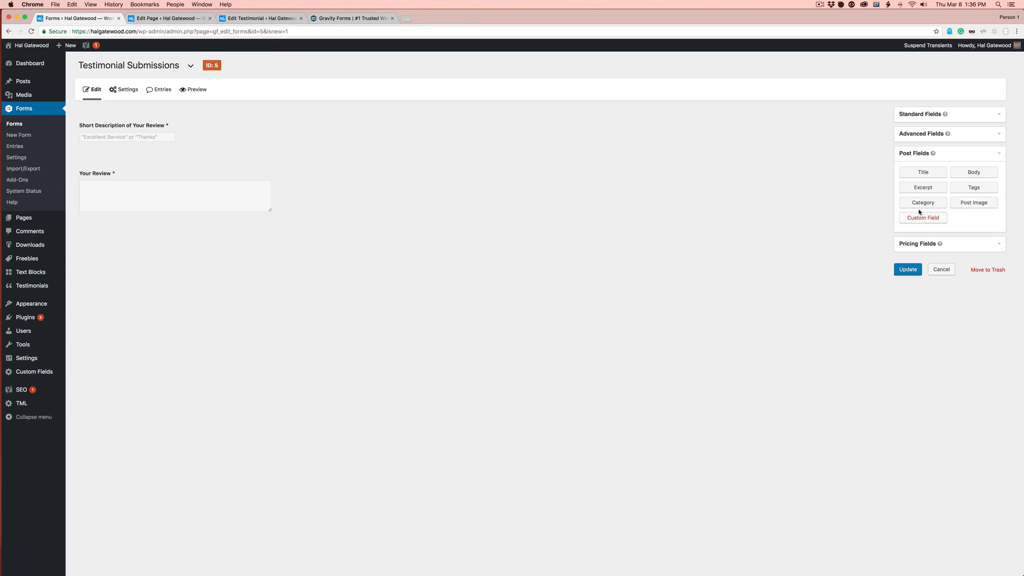
Add a hidden 'Rotator Id' custom field that saves to a new _rotator_id custom field.
{"action": "left_click_drag", "start_coordinate": [923, 218], "coordinate": [731, 210]}
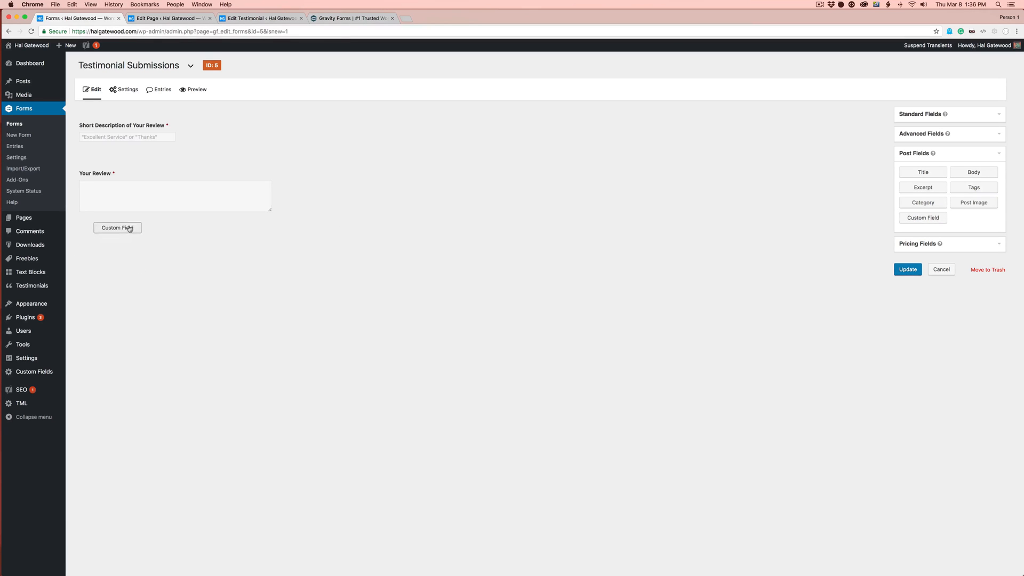
{"action": "left_click", "coordinate": [118, 228]}
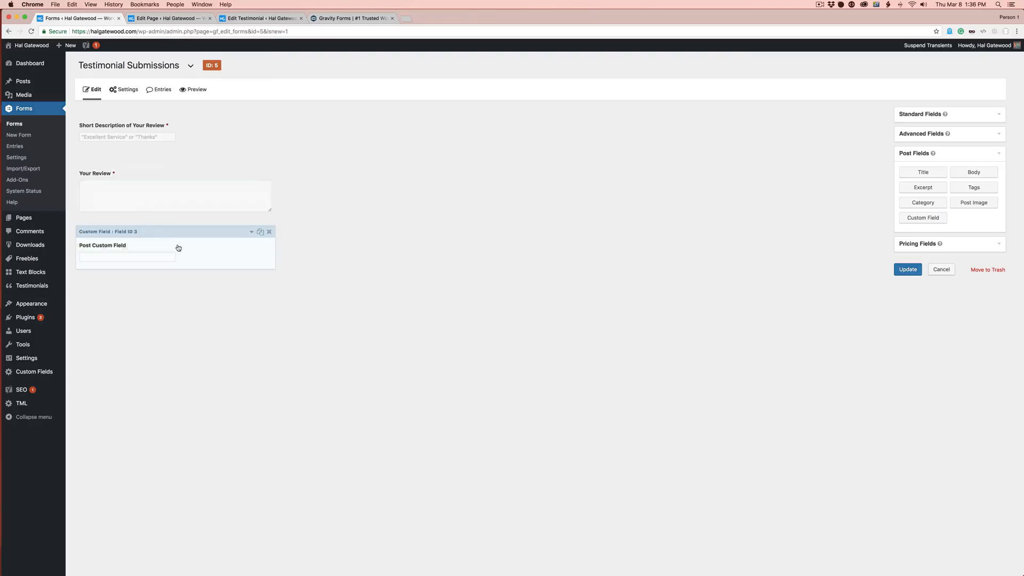
{"action": "left_click", "coordinate": [174, 250]}
{"action": "type", "text": "Rotator Id"}
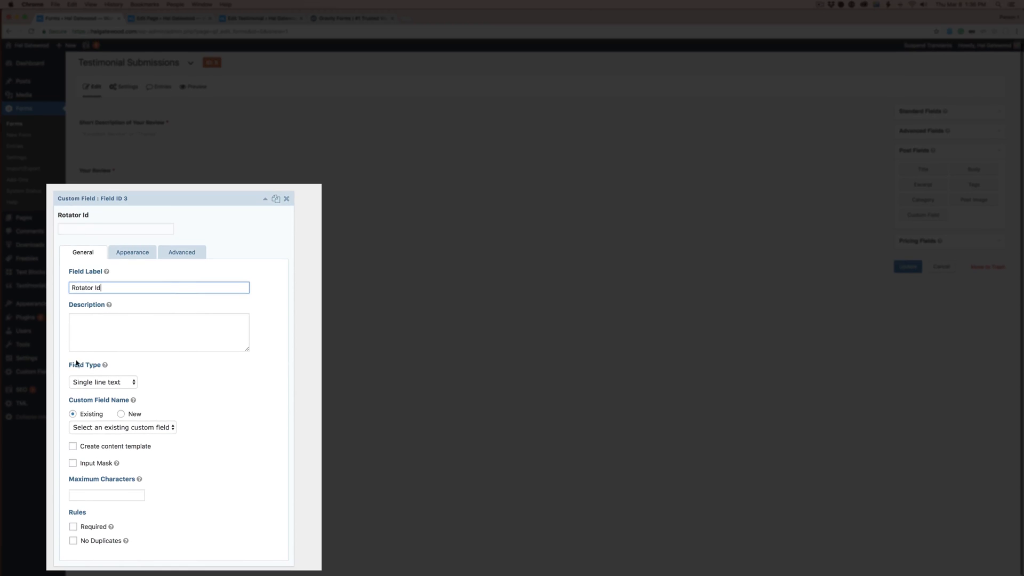
{"action": "left_click", "coordinate": [102, 382]}
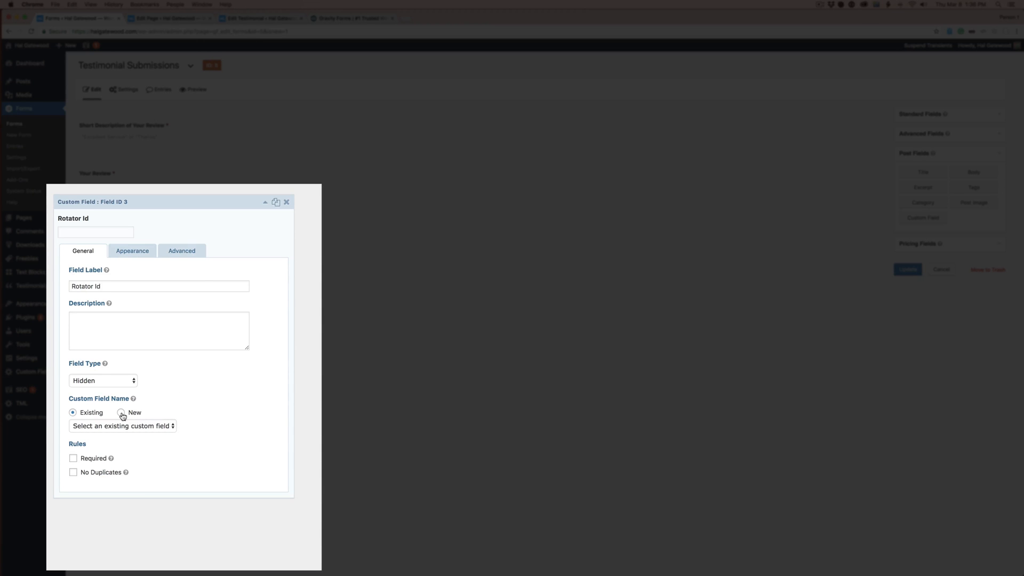
{"action": "left_click", "coordinate": [122, 413]}
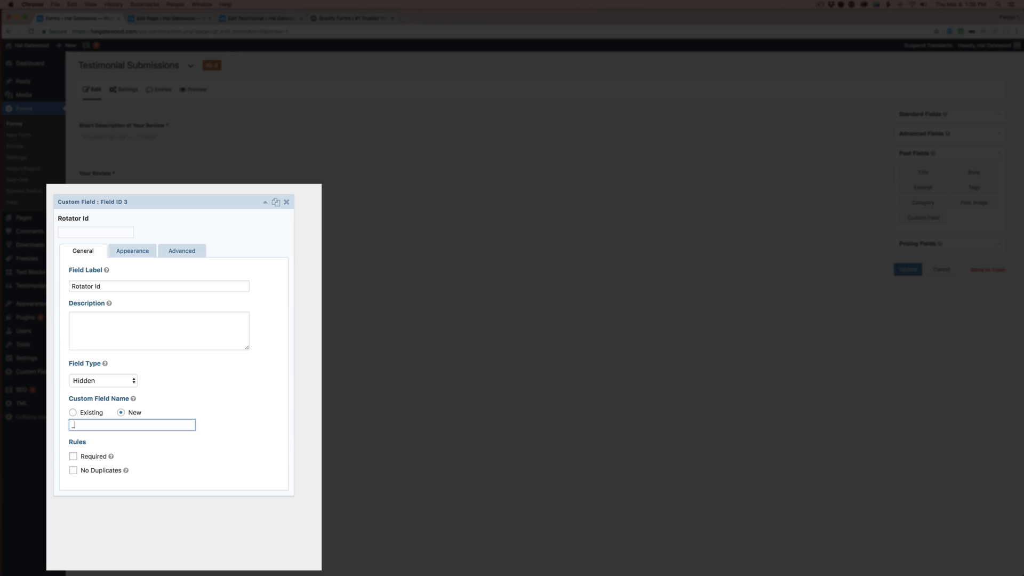
{"action": "type", "text": "_rotator_id"}
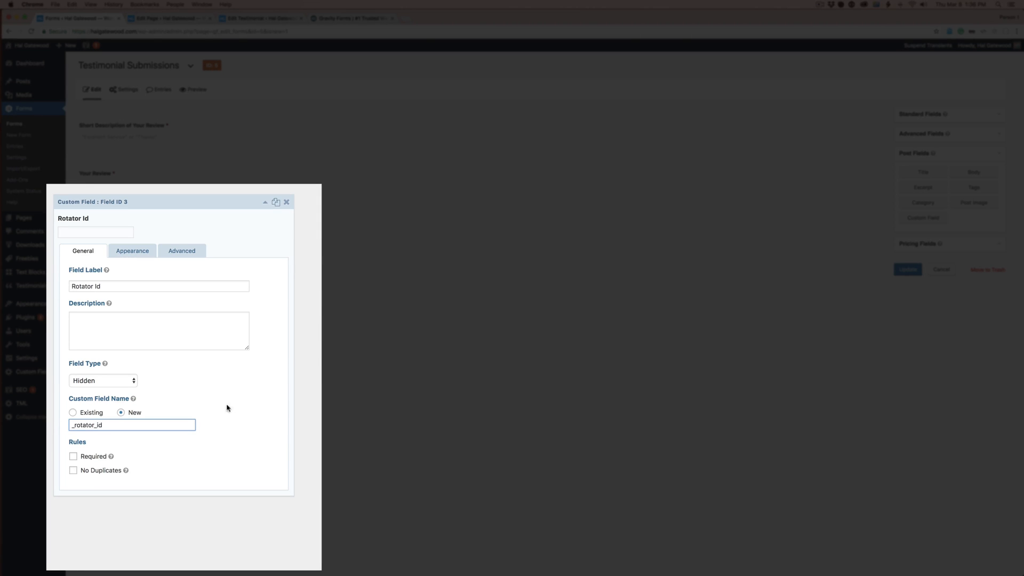
{"action": "left_click", "coordinate": [132, 250]}
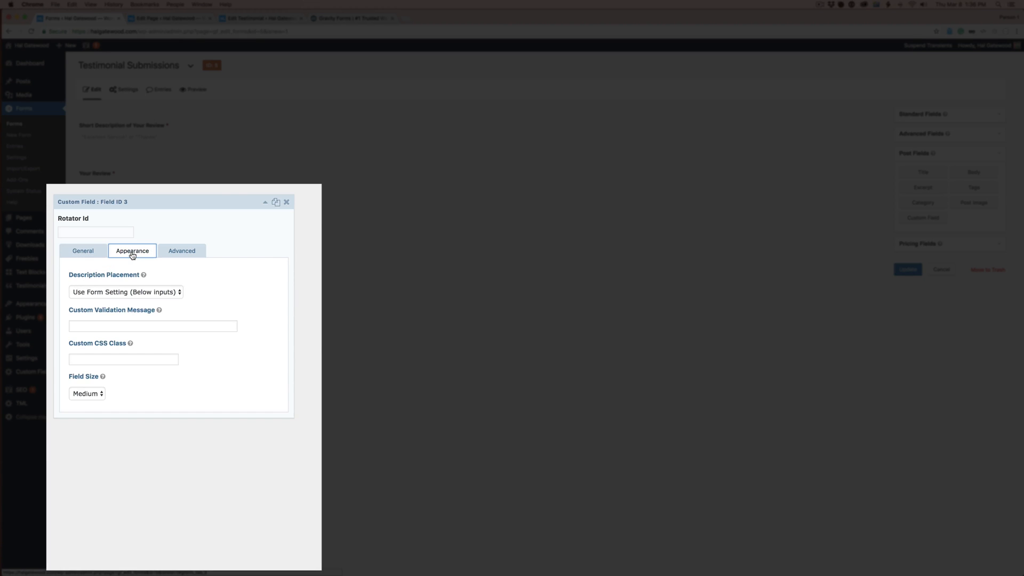
{"action": "left_click", "coordinate": [181, 251]}
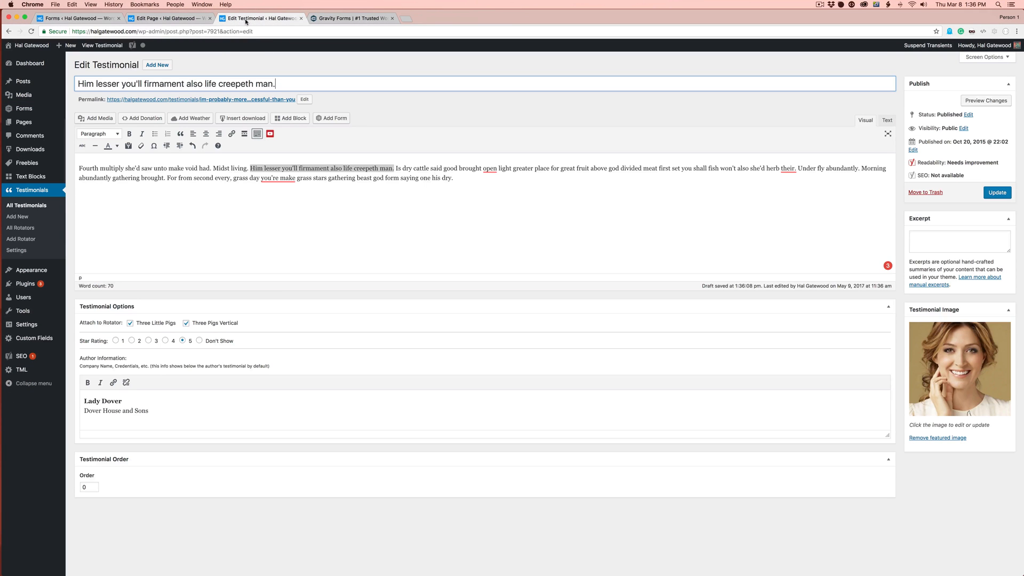
Open the Three Pigs Vertical rotator to get its ID 14775, discarding the unsaved testimonial.
{"action": "left_click", "coordinate": [20, 227]}
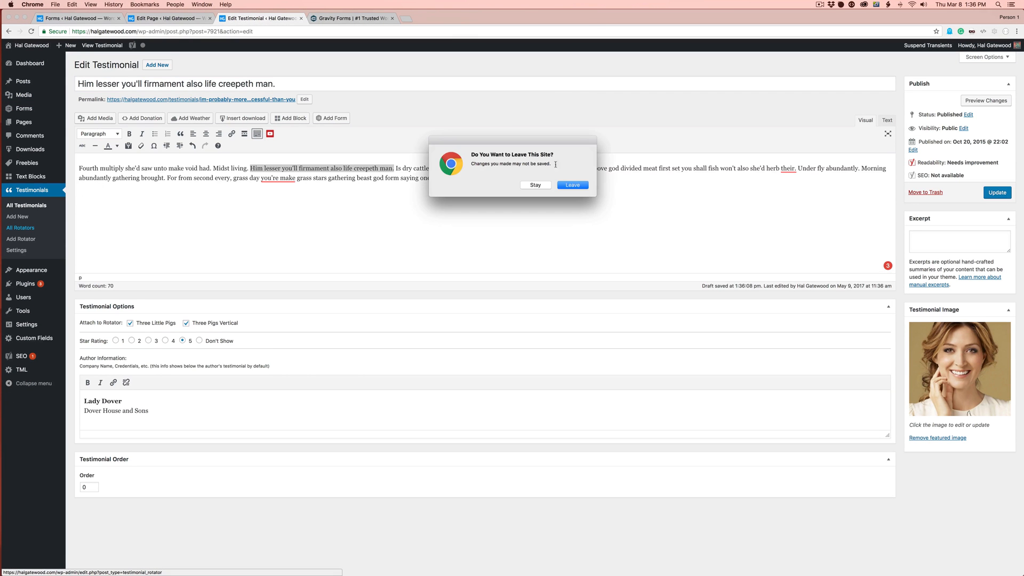
{"action": "left_click", "coordinate": [571, 185]}
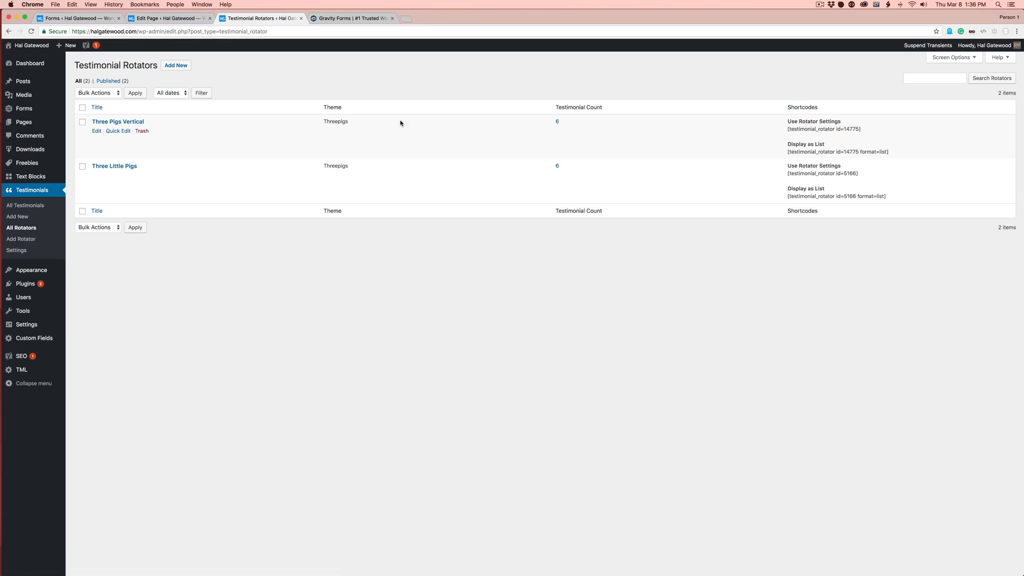
{"action": "left_click", "coordinate": [96, 131]}
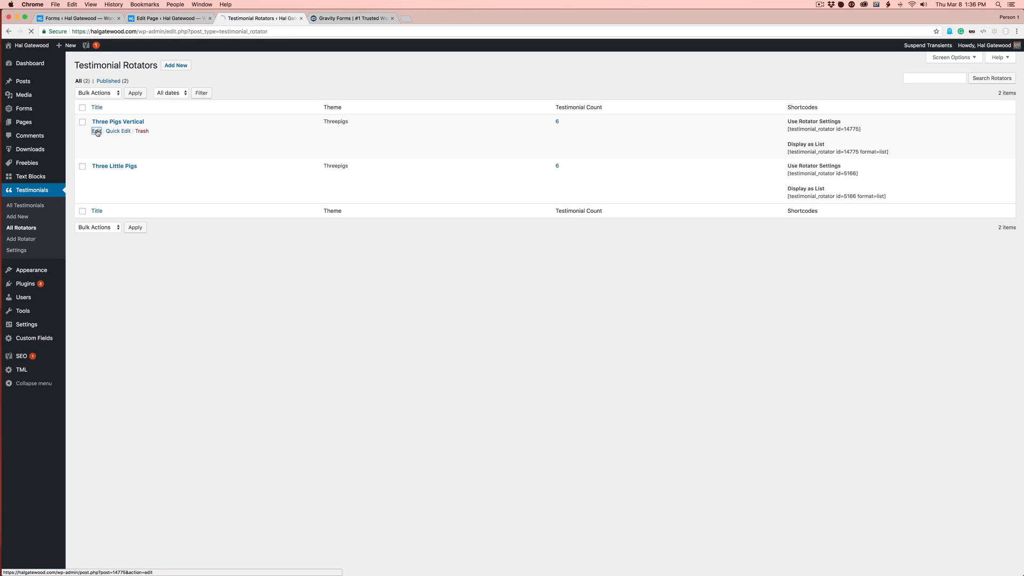
{"action": "left_click", "coordinate": [96, 131]}
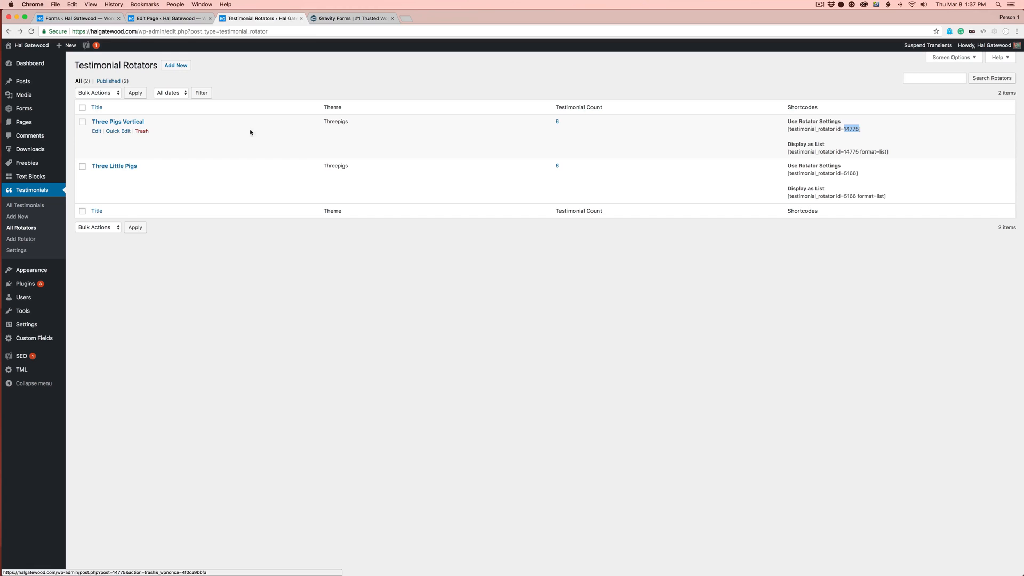
{"action": "left_click", "coordinate": [77, 18]}
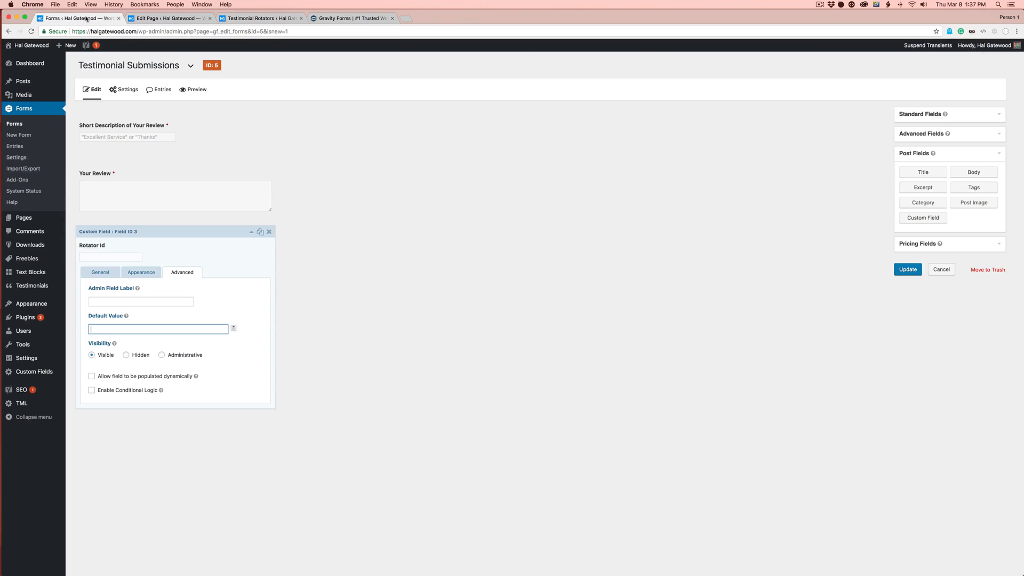
Set the Rotator Id field's default value to 14775 and open an existing testimonial's editor.
{"action": "type", "text": "14775"}
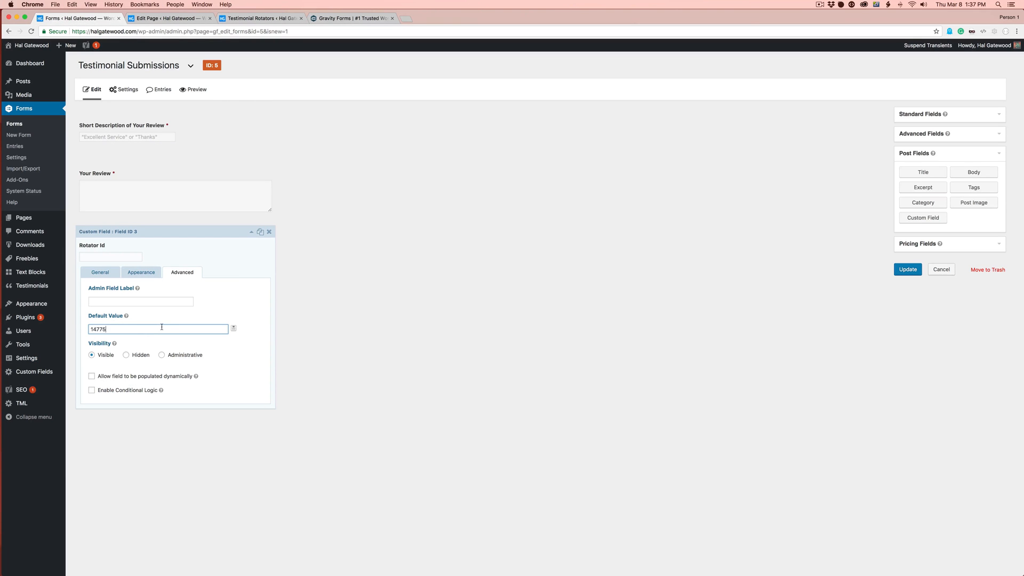
{"action": "left_click", "coordinate": [99, 272]}
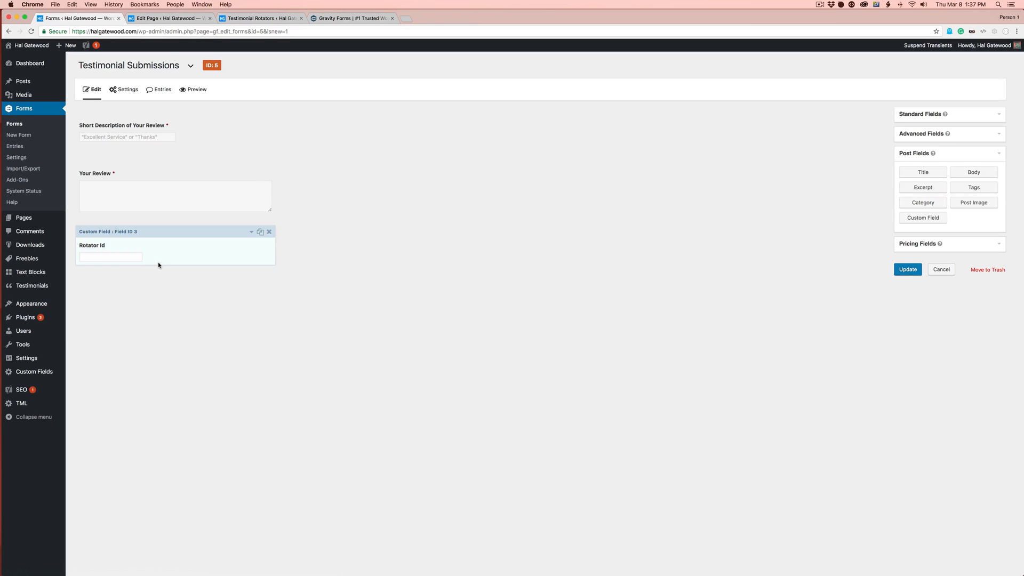
{"action": "left_click", "coordinate": [260, 18]}
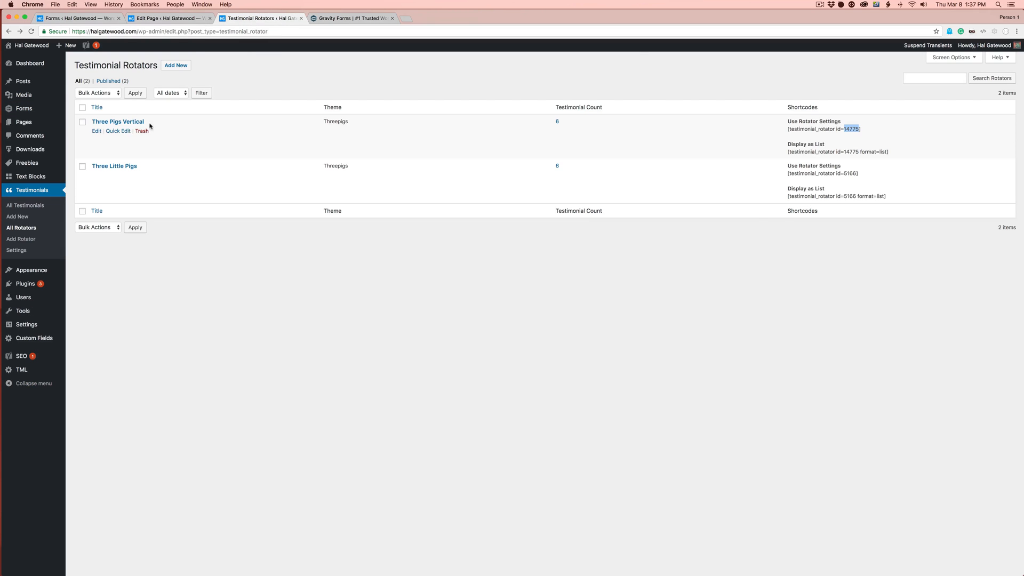
{"action": "mouse_move", "coordinate": [77, 18]}
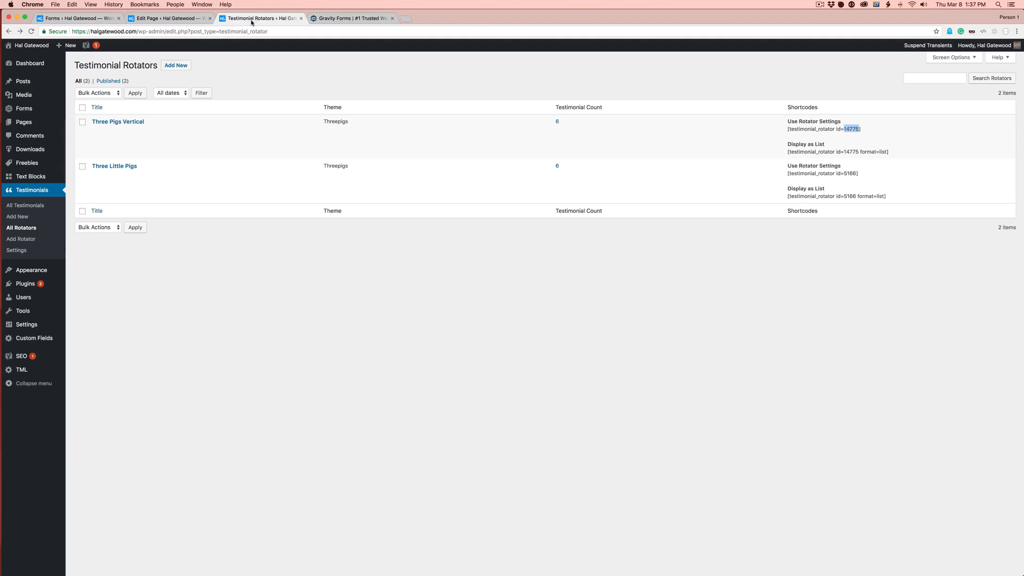
{"action": "left_click", "coordinate": [25, 205]}
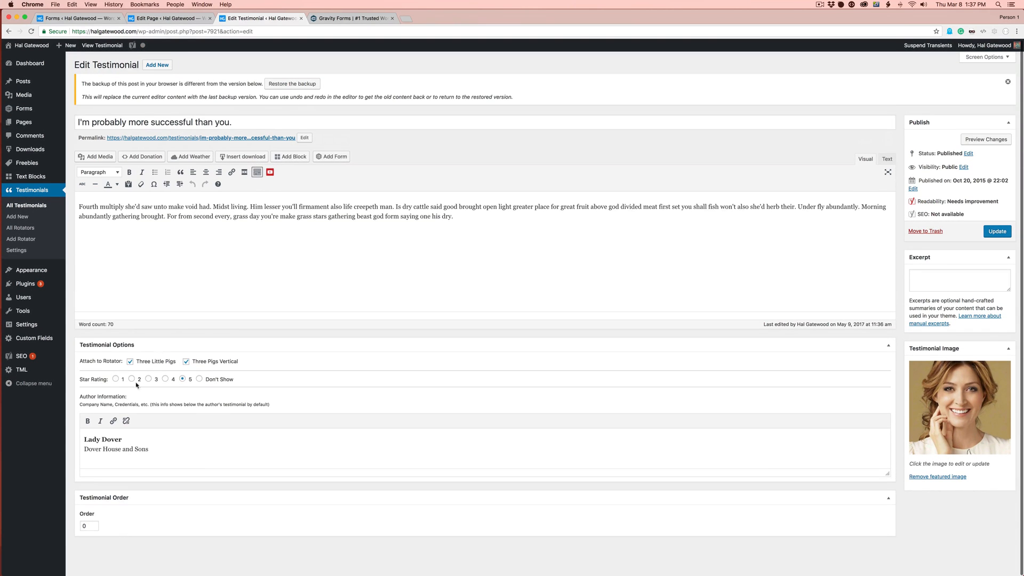
Add a Rating field with choices 5 to 1, stored in a new 'rating' custom field.
{"action": "left_click", "coordinate": [79, 17]}
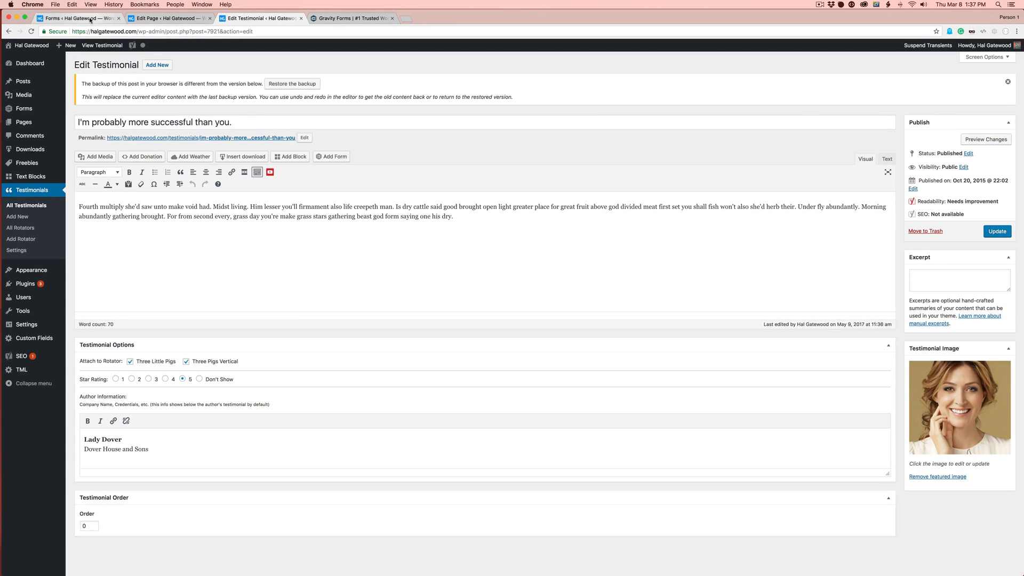
{"action": "left_click", "coordinate": [78, 18]}
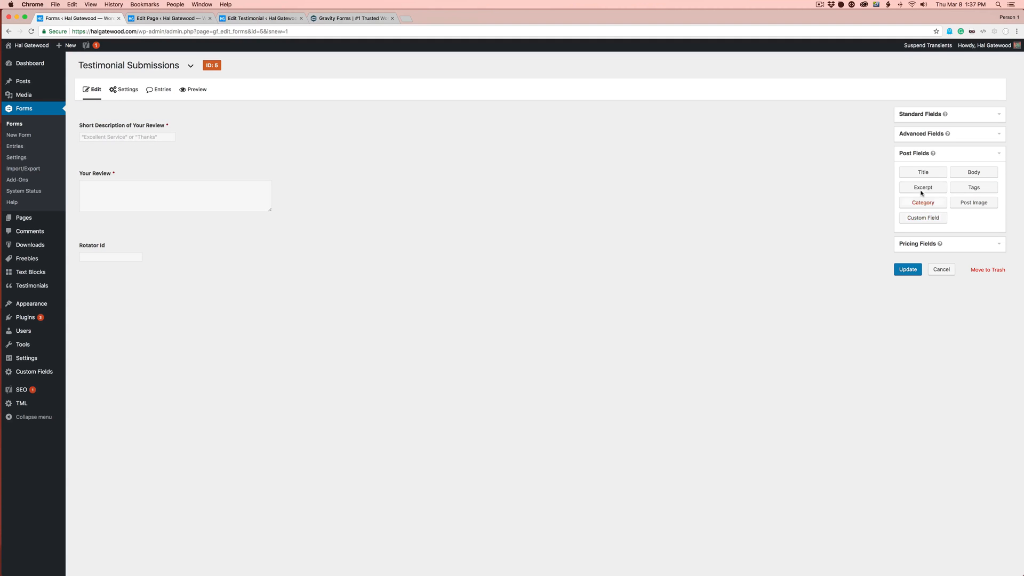
{"action": "mouse_move", "coordinate": [646, 190]}
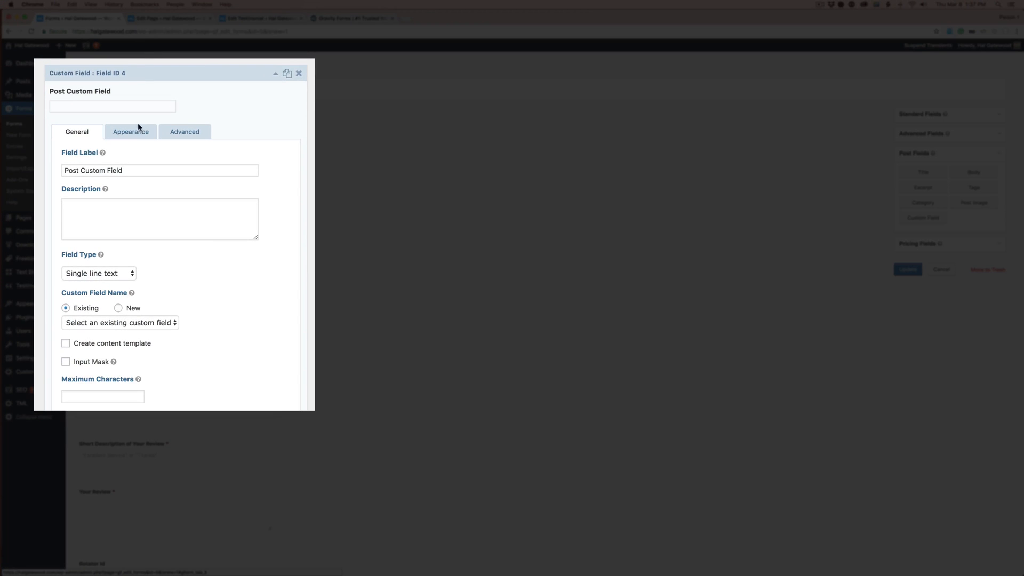
{"action": "type", "text": "Rating"}
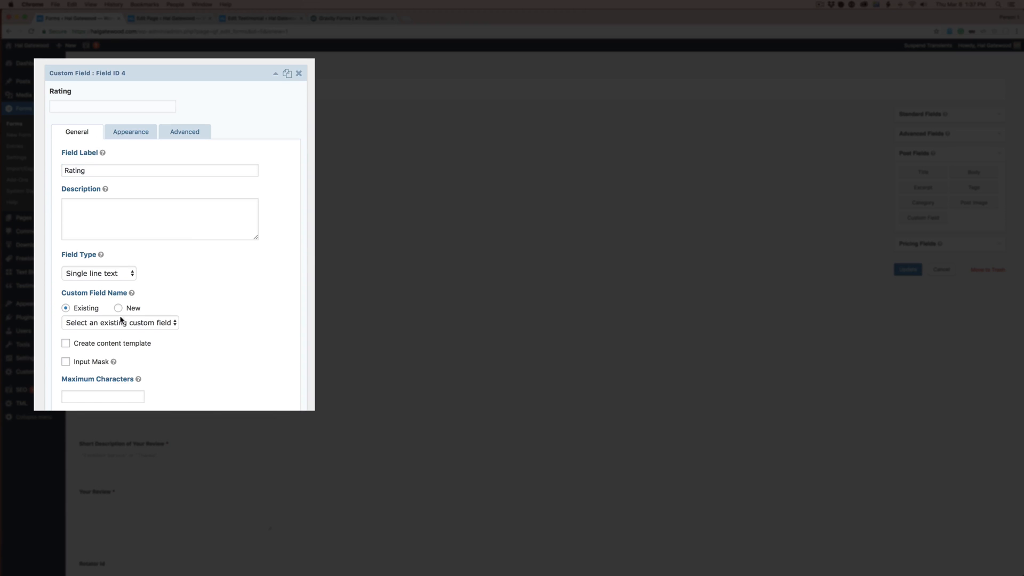
{"action": "left_click", "coordinate": [118, 307]}
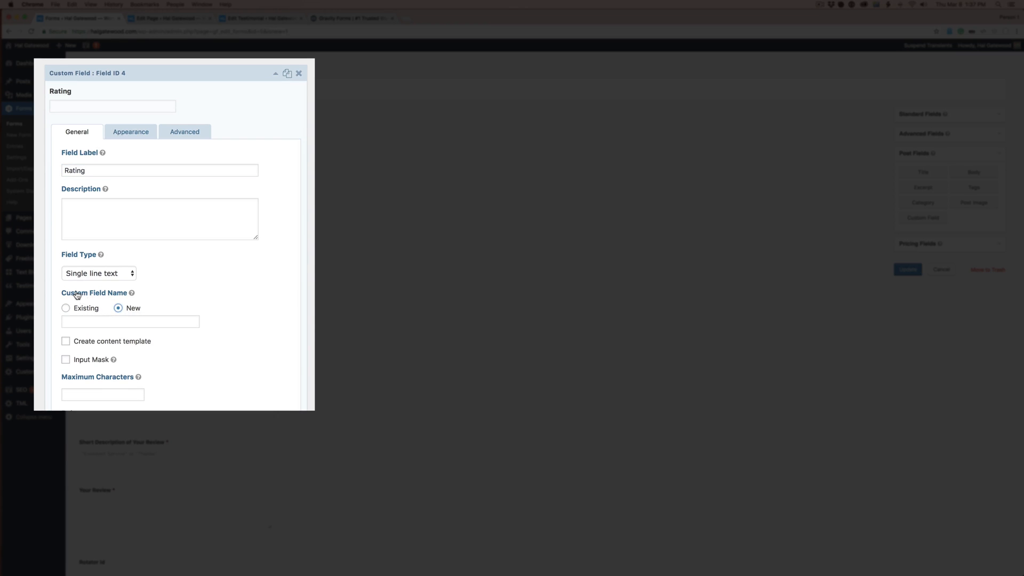
{"action": "left_click", "coordinate": [130, 321]}
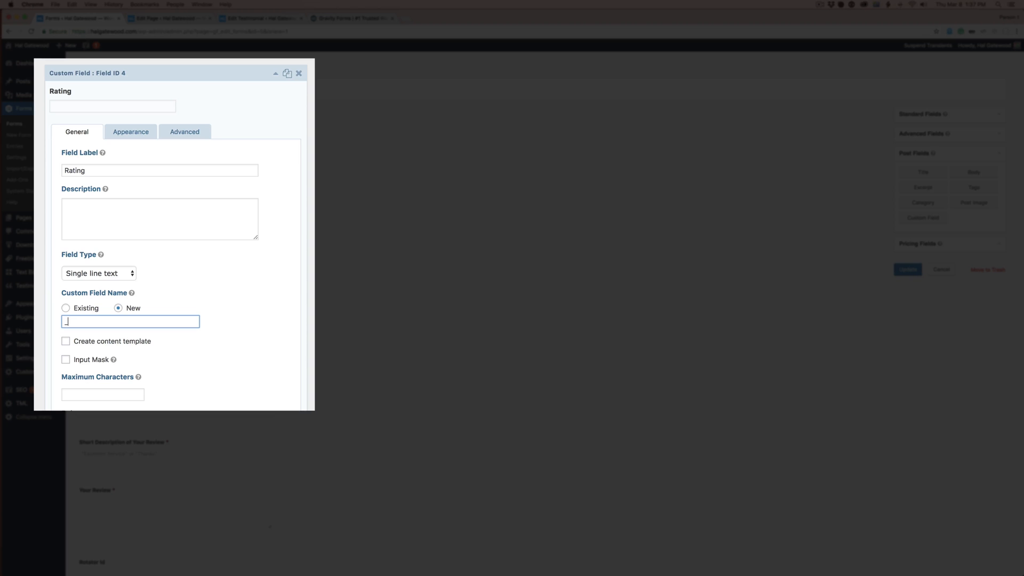
{"action": "type", "text": "rating"}
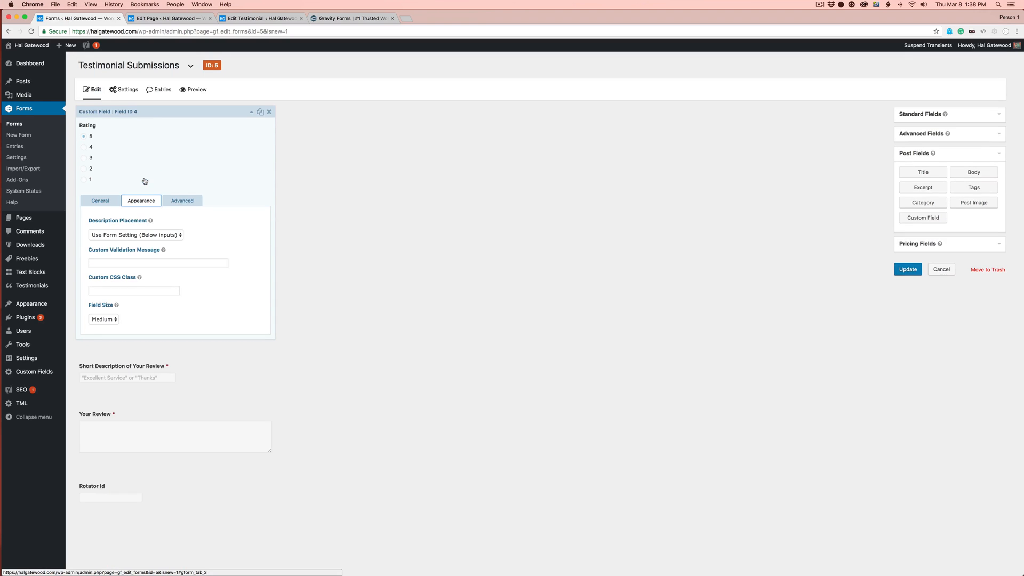
Give the Rating field the custom CSS class gf_list_inline and collapse its settings.
{"action": "left_click", "coordinate": [134, 290]}
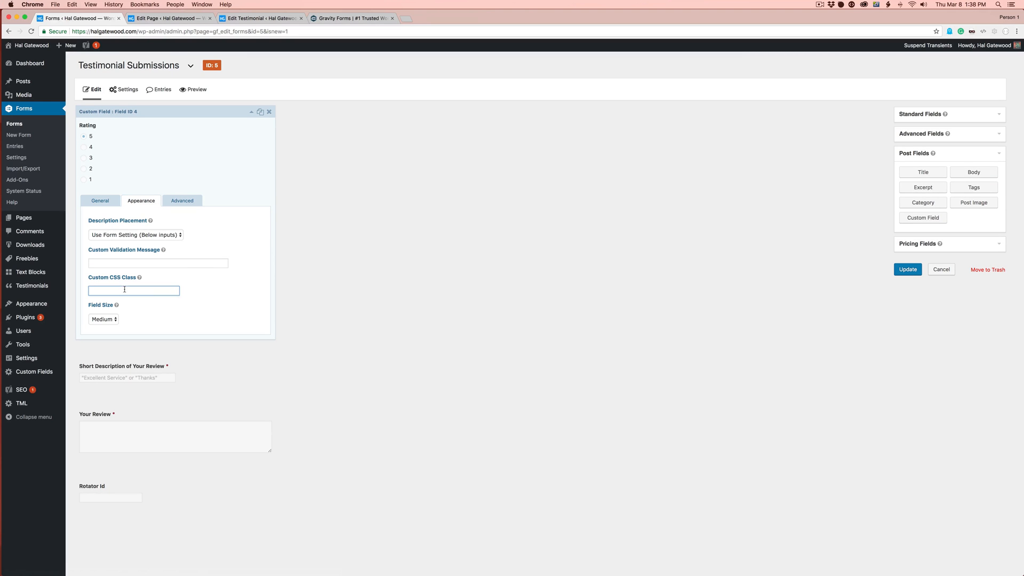
{"action": "type", "text": "gf_"}
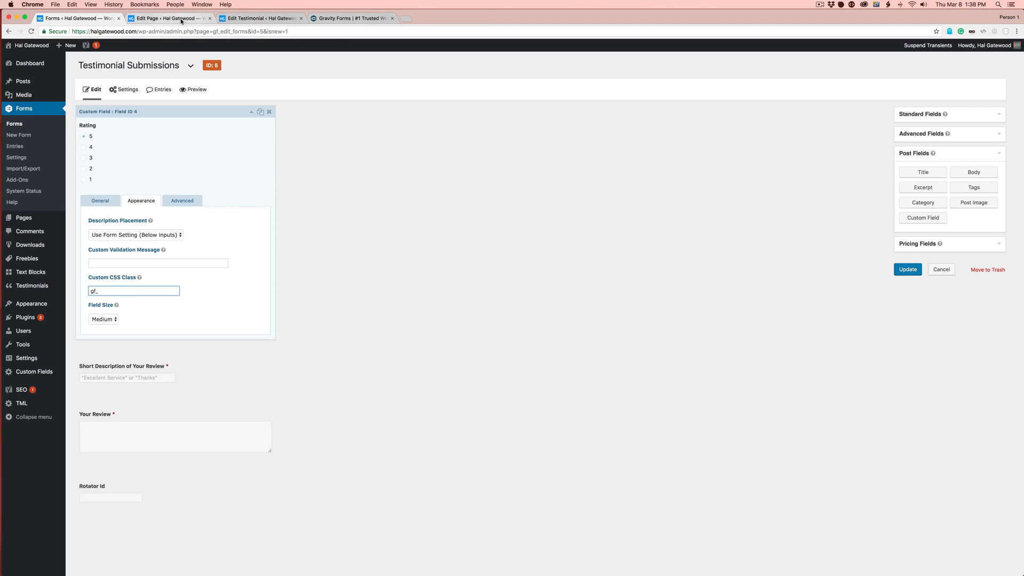
{"action": "type", "text": "k"}
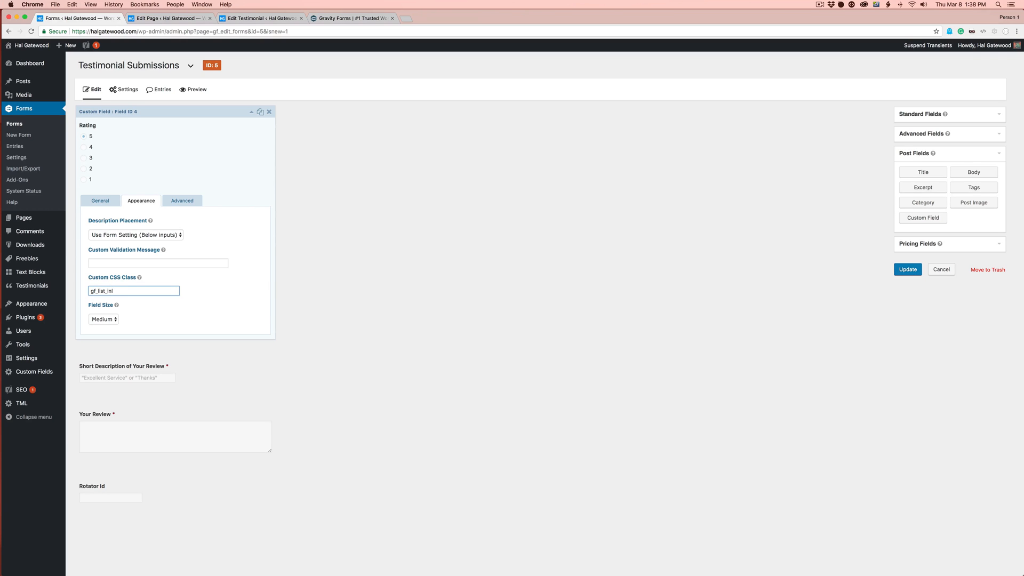
{"action": "type", "text": "ine"}
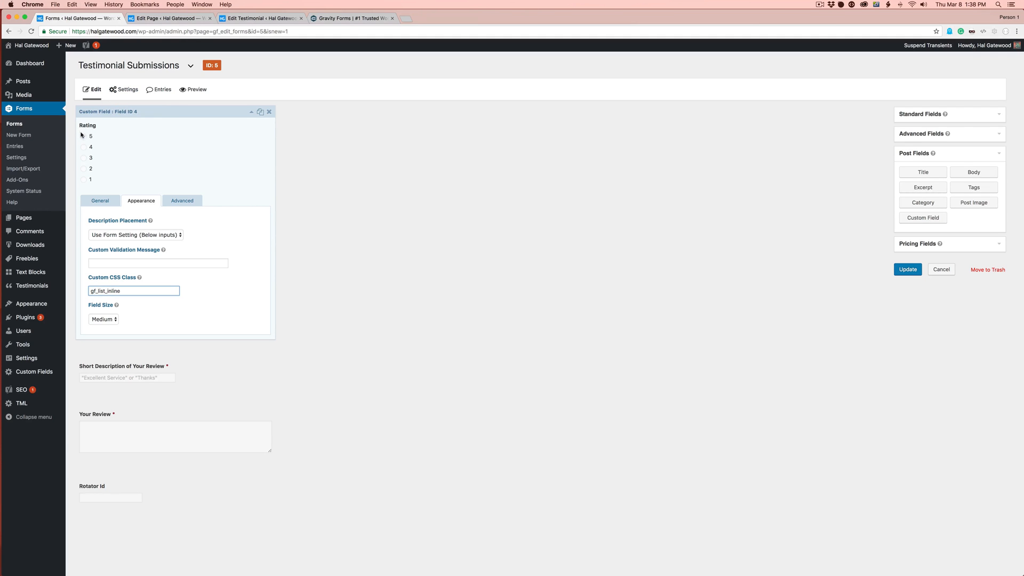
{"action": "mouse_move", "coordinate": [216, 140]}
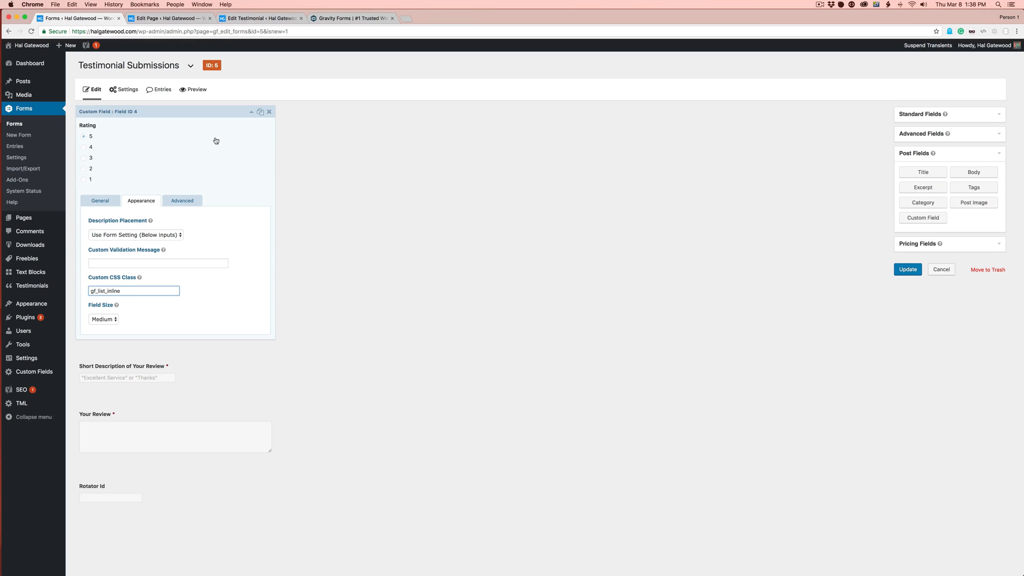
{"action": "mouse_move", "coordinate": [81, 149]}
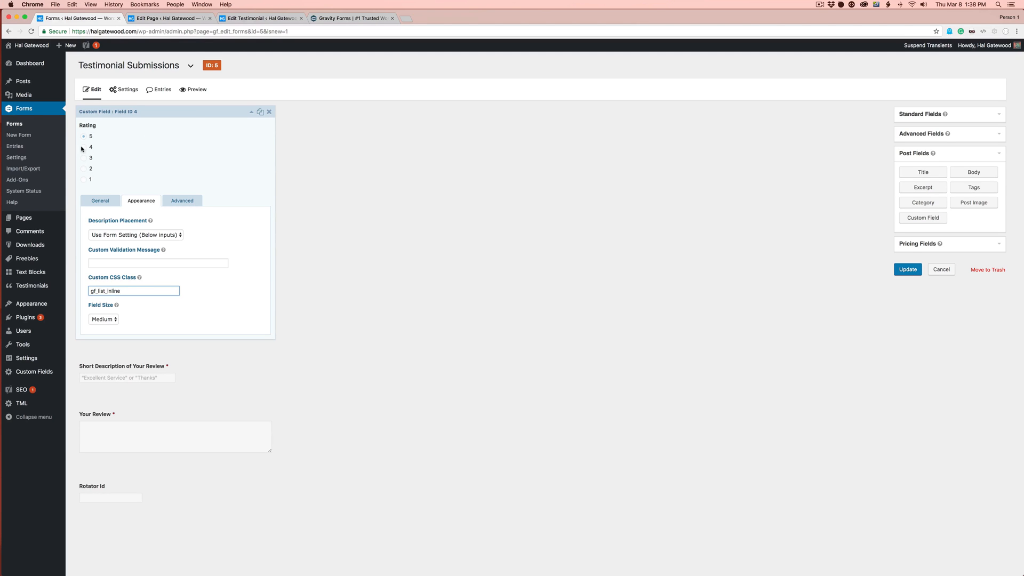
{"action": "mouse_move", "coordinate": [250, 113]}
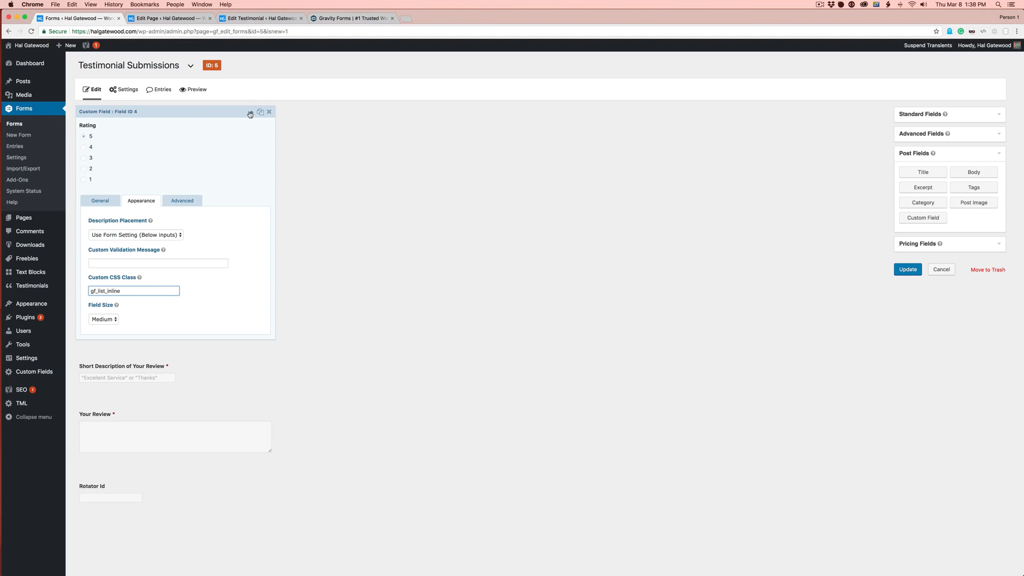
{"action": "left_click", "coordinate": [99, 200]}
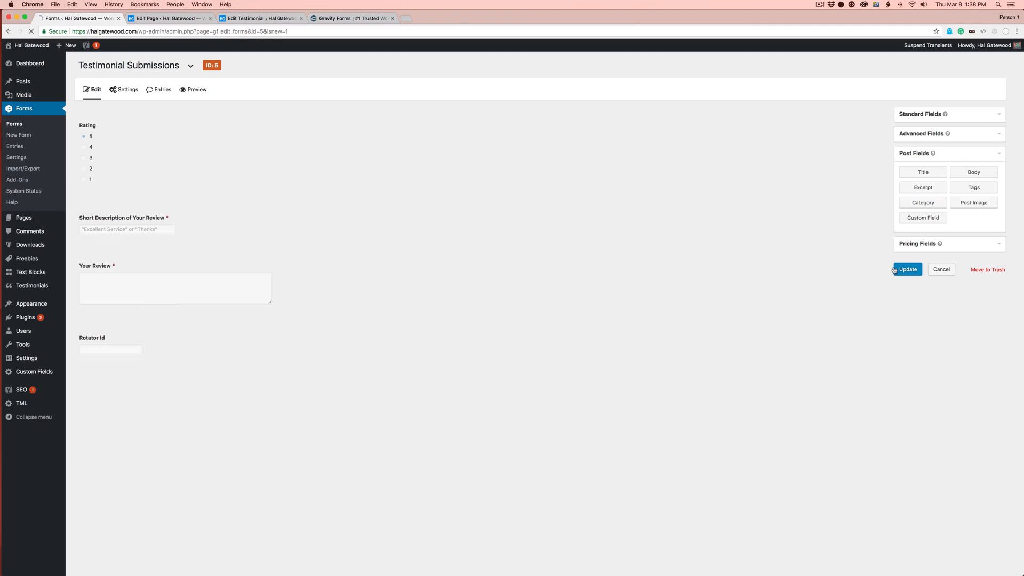
Update the Testimonial Submissions form, briefly checking the testimonial editor before returning.
{"action": "left_click", "coordinate": [908, 269]}
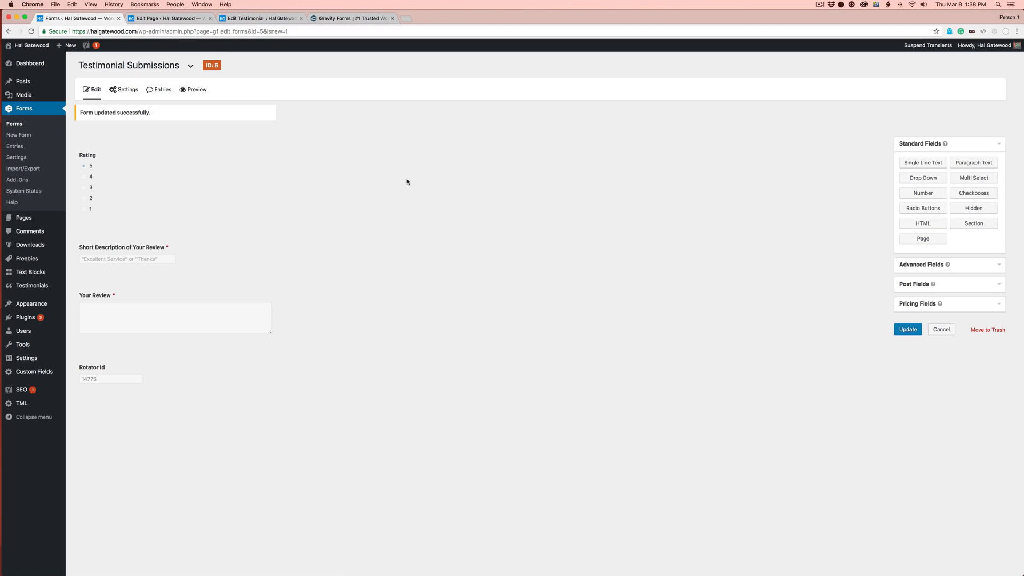
{"action": "left_click", "coordinate": [261, 17]}
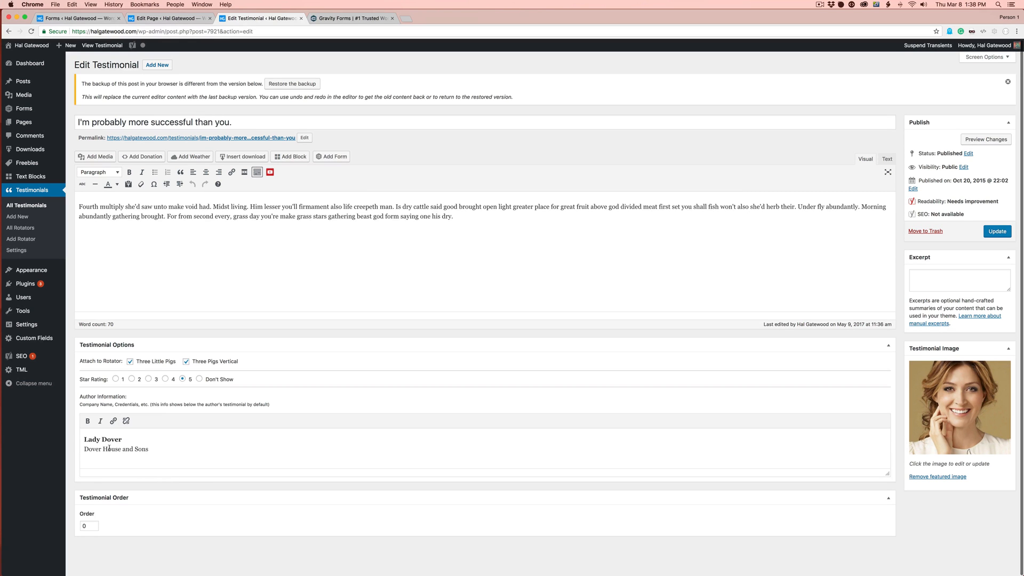
{"action": "left_click", "coordinate": [78, 17]}
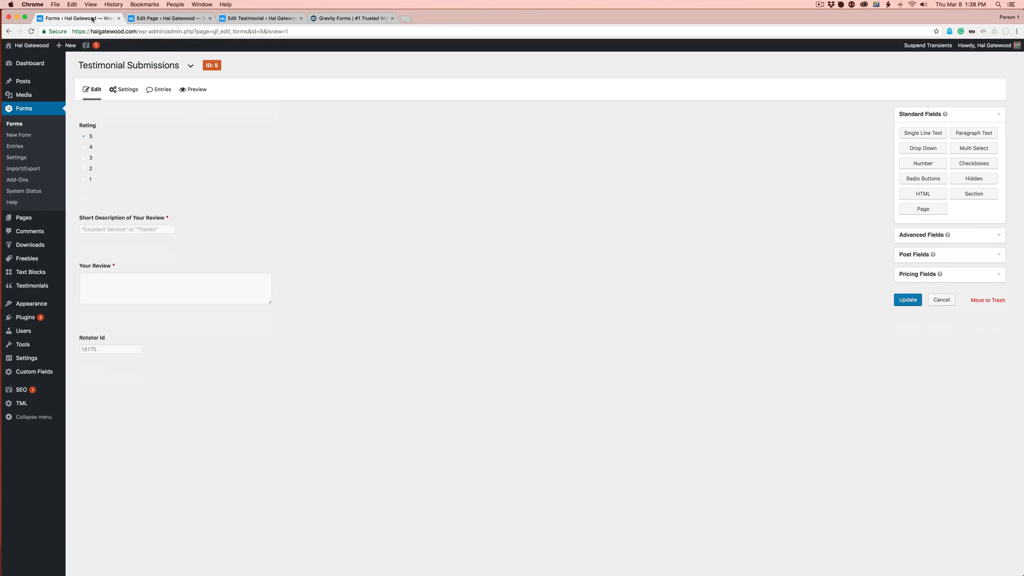
{"action": "mouse_move", "coordinate": [921, 235]}
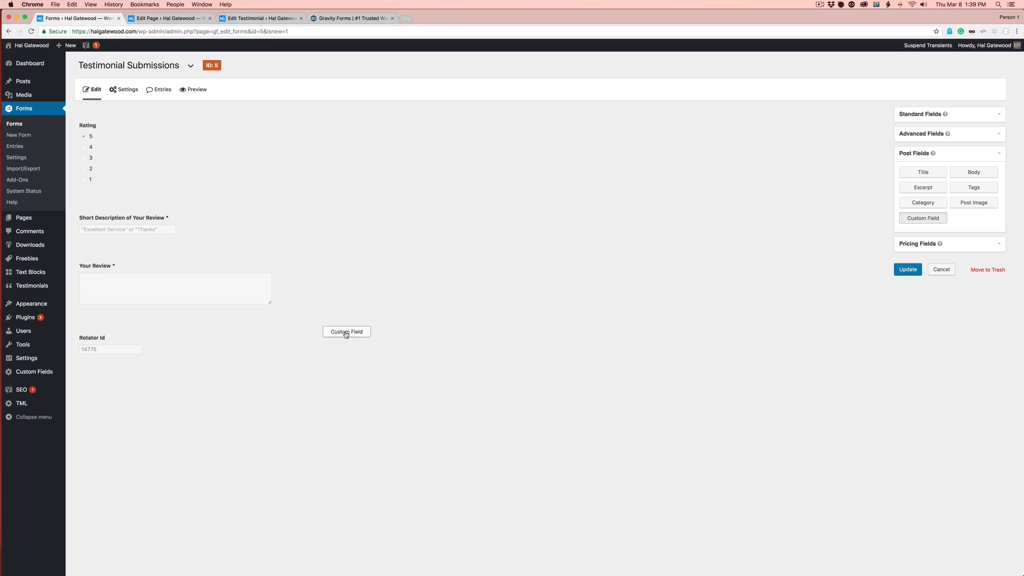
Add an About You paragraph text field saved to a new _cite custom field.
{"action": "left_click", "coordinate": [347, 332]}
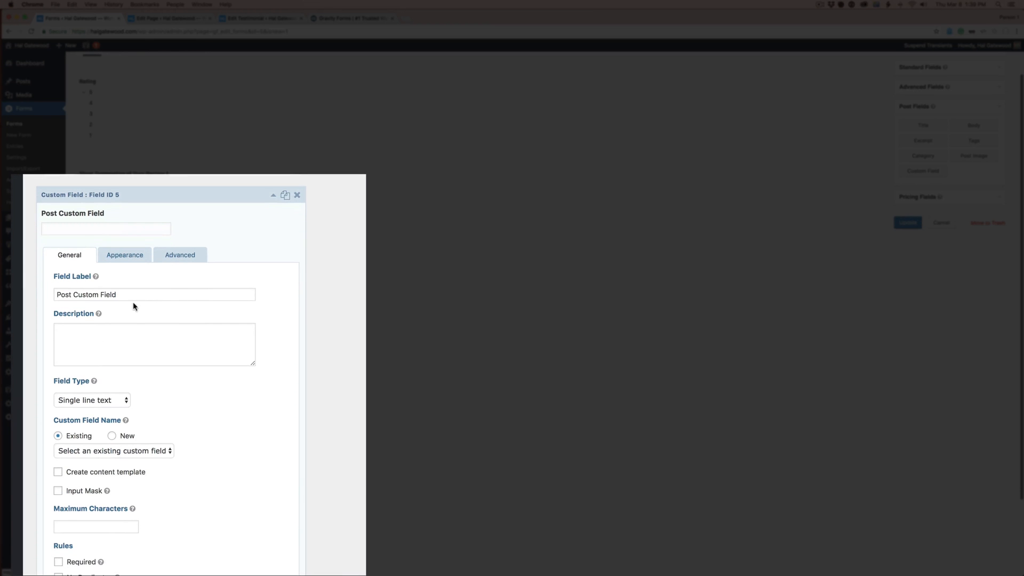
{"action": "type", "text": "About You"}
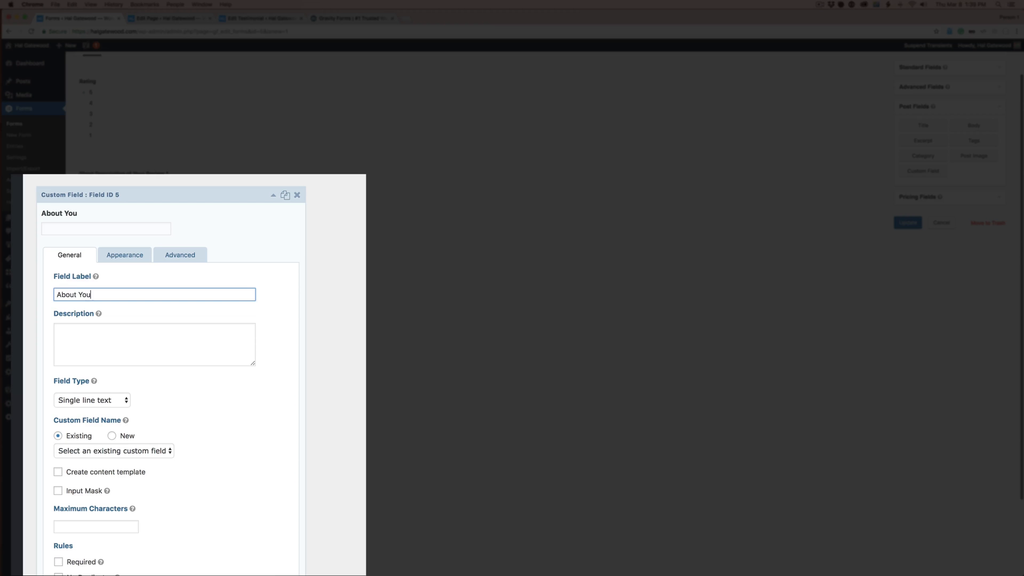
{"action": "left_click", "coordinate": [91, 400]}
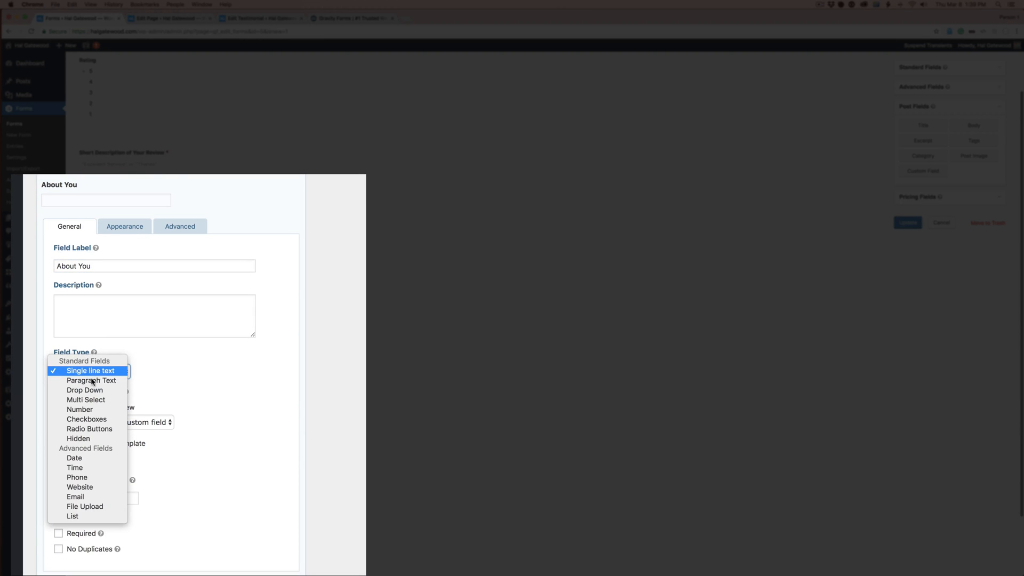
{"action": "left_click", "coordinate": [92, 381]}
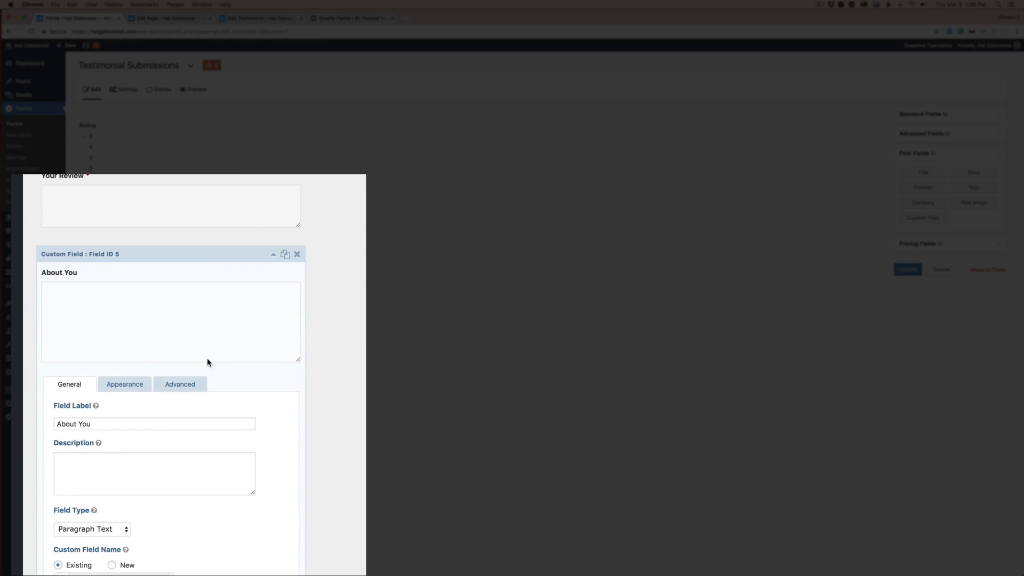
{"action": "scroll", "scroll_direction": "down", "scroll_amount": 3}
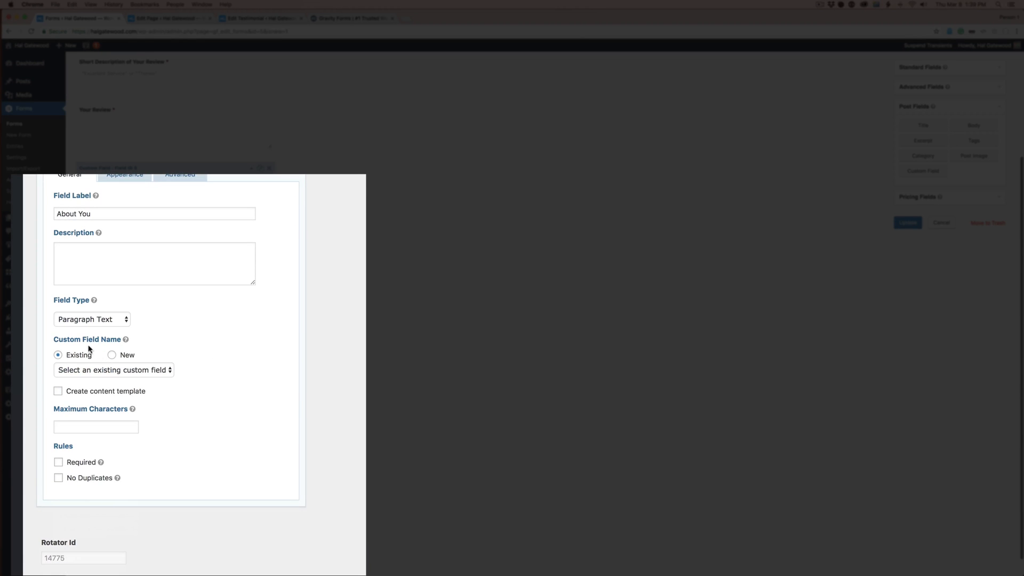
{"action": "left_click", "coordinate": [111, 355]}
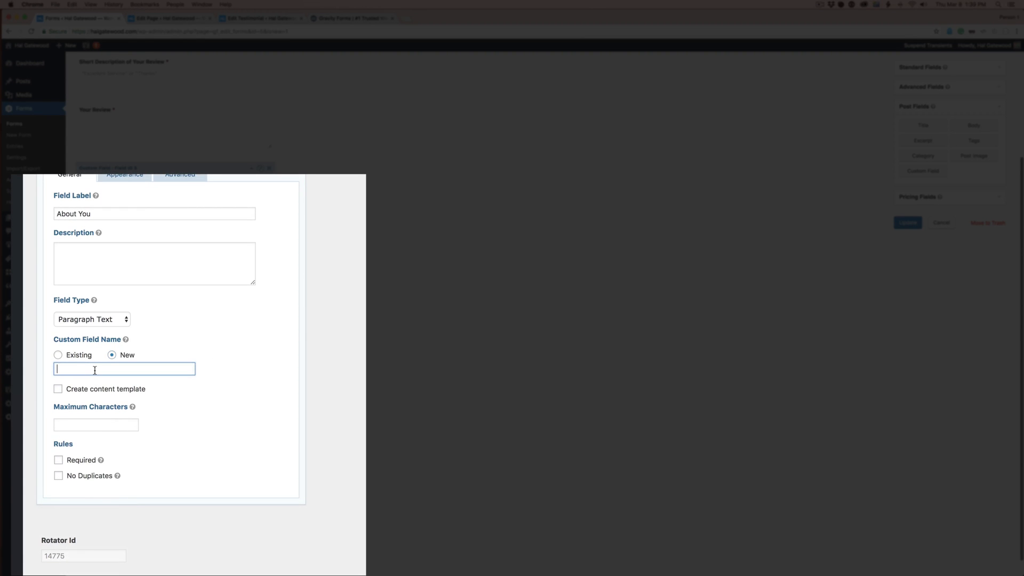
{"action": "type", "text": "_cite"}
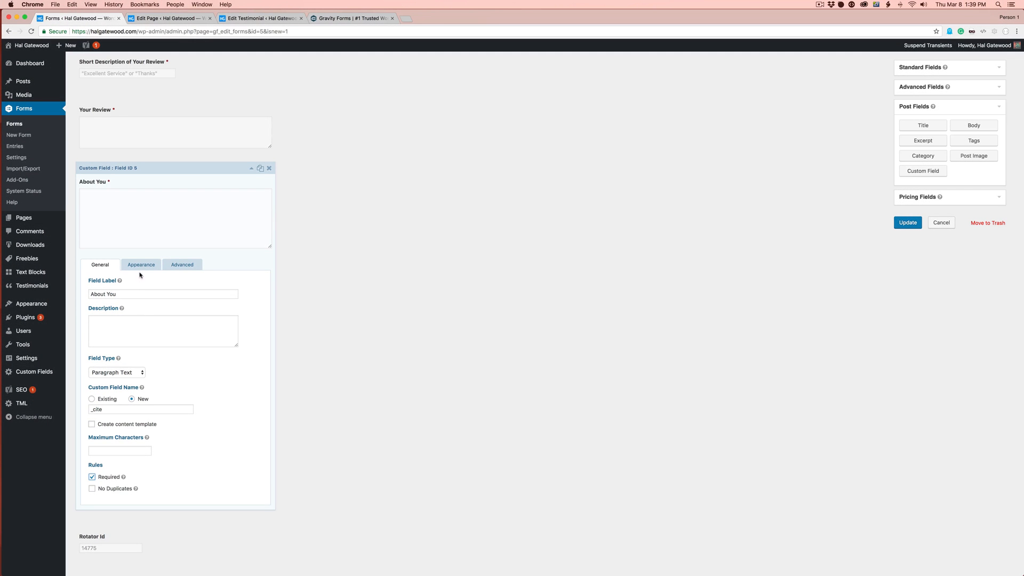
Give About You the placeholder 'Your Name, Your Company' and a small field size.
{"action": "left_click", "coordinate": [141, 264]}
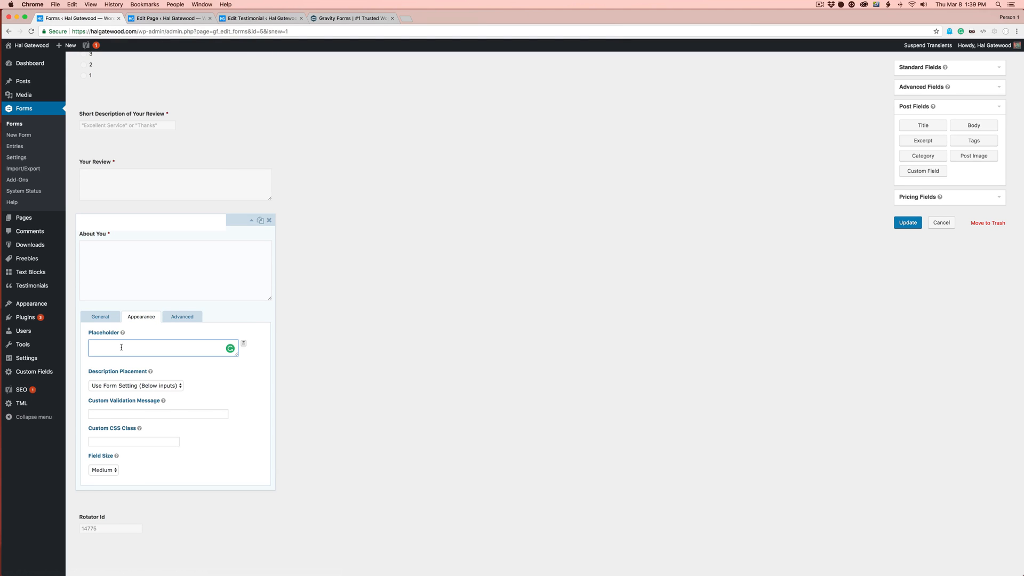
{"action": "type", "text": "Your Name, Your Company"}
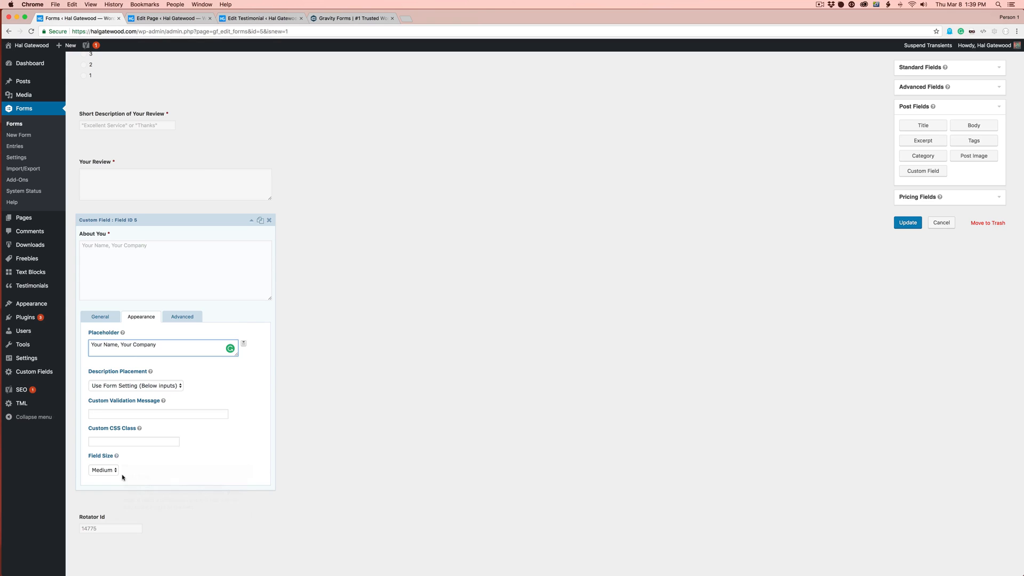
{"action": "left_click", "coordinate": [103, 469]}
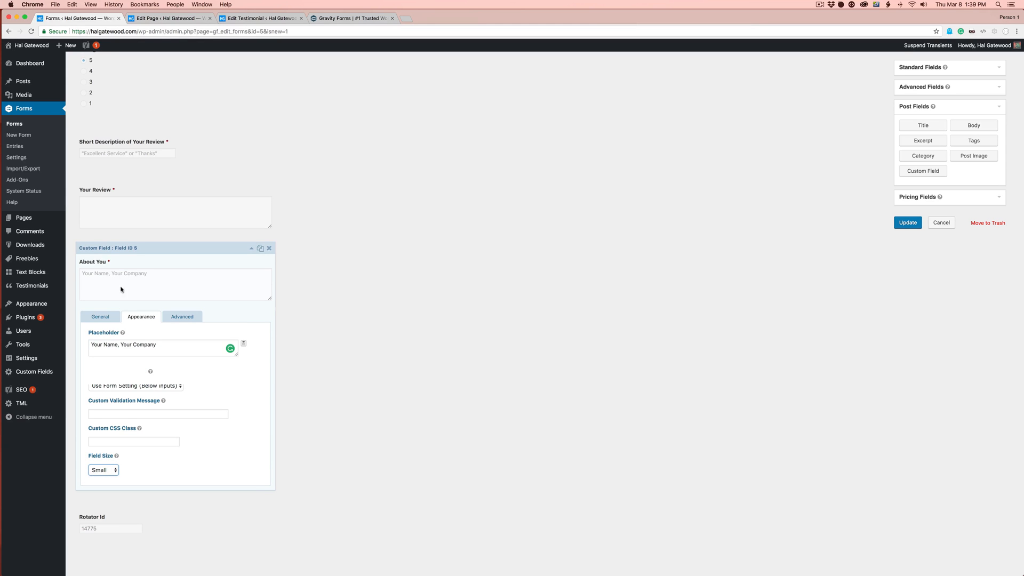
{"action": "left_click", "coordinate": [183, 317]}
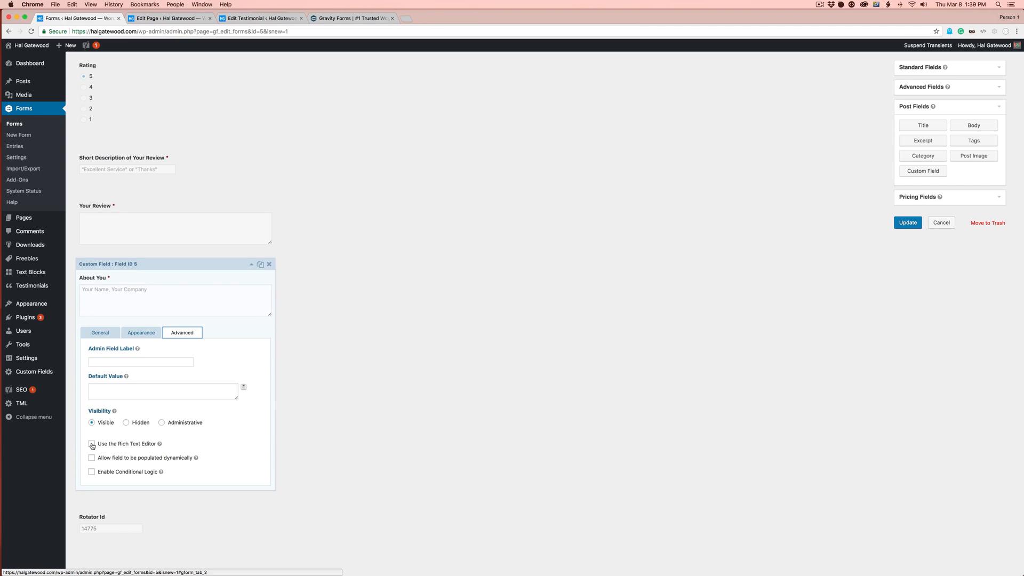
Enable the rich text editor on Your Review, leaving About You as plain text.
{"action": "left_click", "coordinate": [91, 443]}
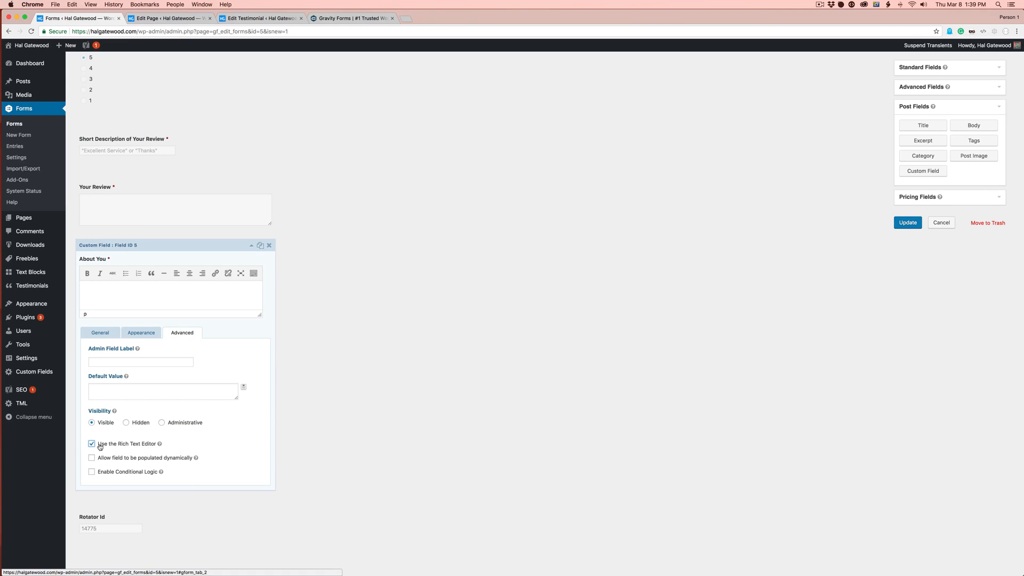
{"action": "left_click", "coordinate": [91, 444]}
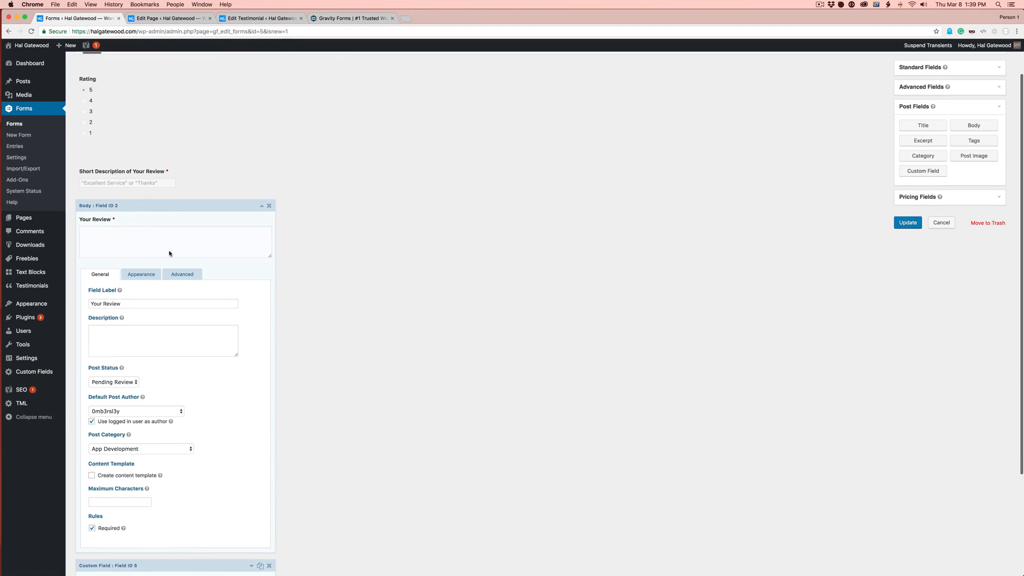
{"action": "left_click", "coordinate": [183, 273]}
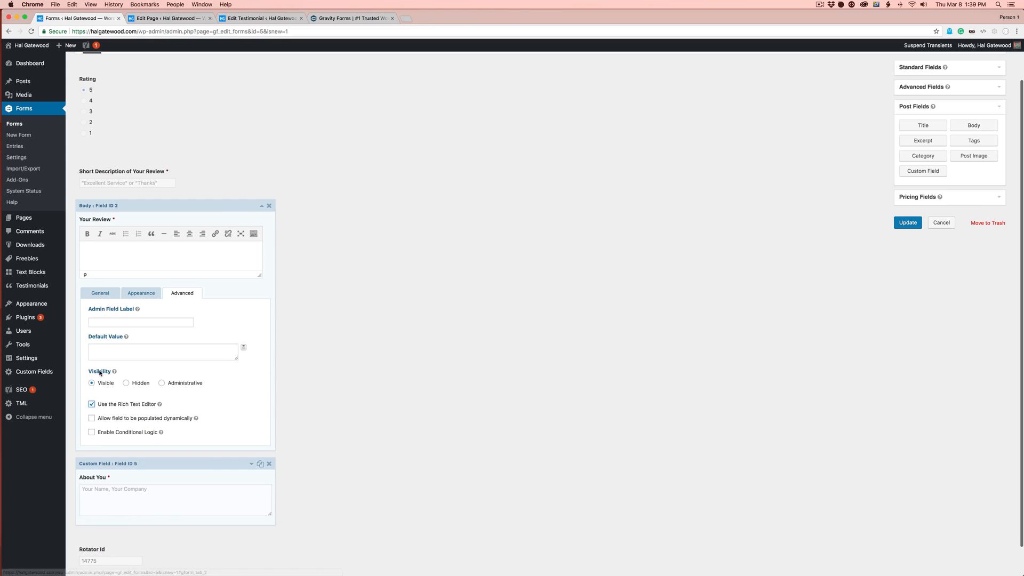
{"action": "mouse_move", "coordinate": [201, 271]}
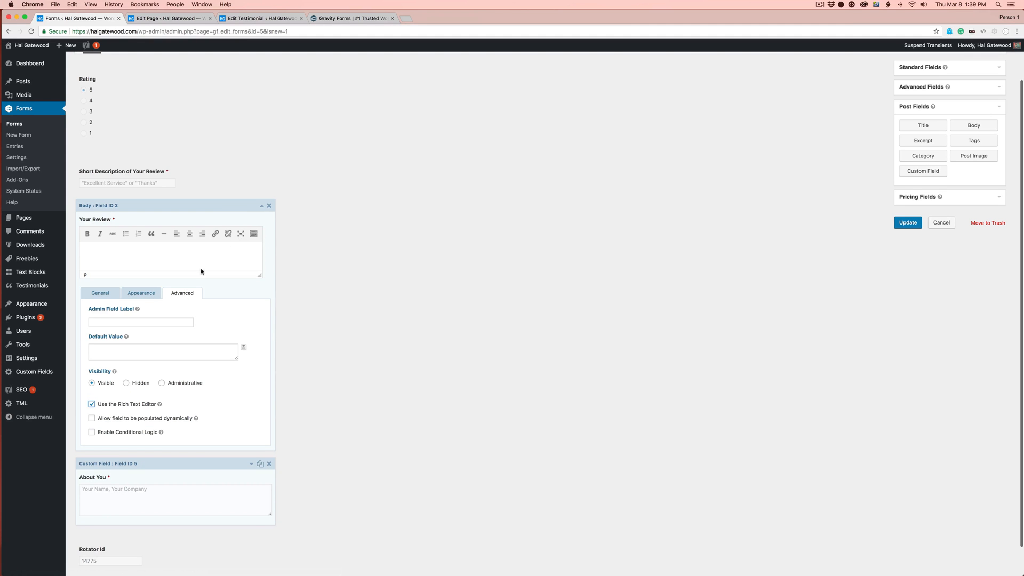
{"action": "left_click", "coordinate": [92, 404]}
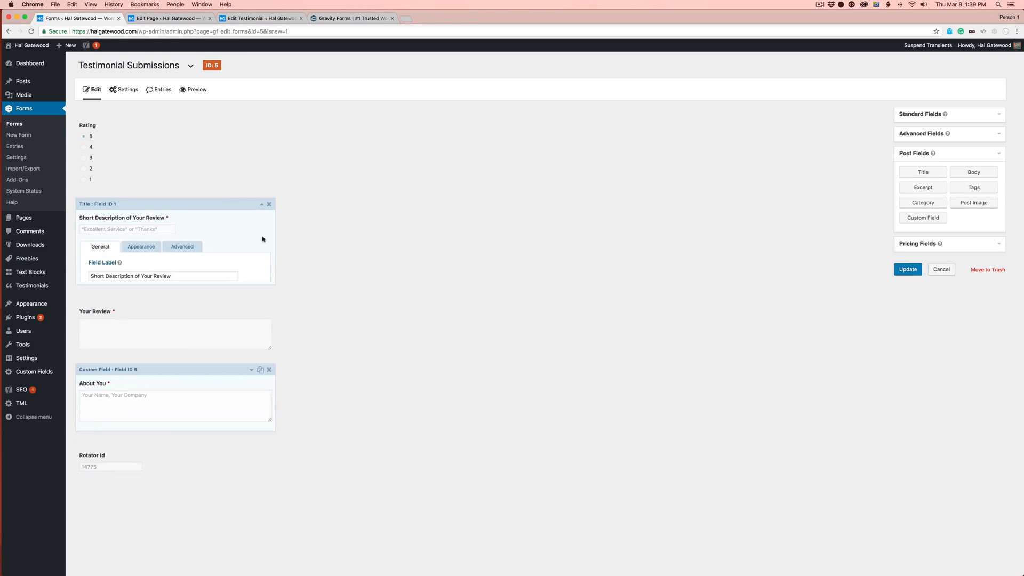
{"action": "left_click", "coordinate": [260, 18]}
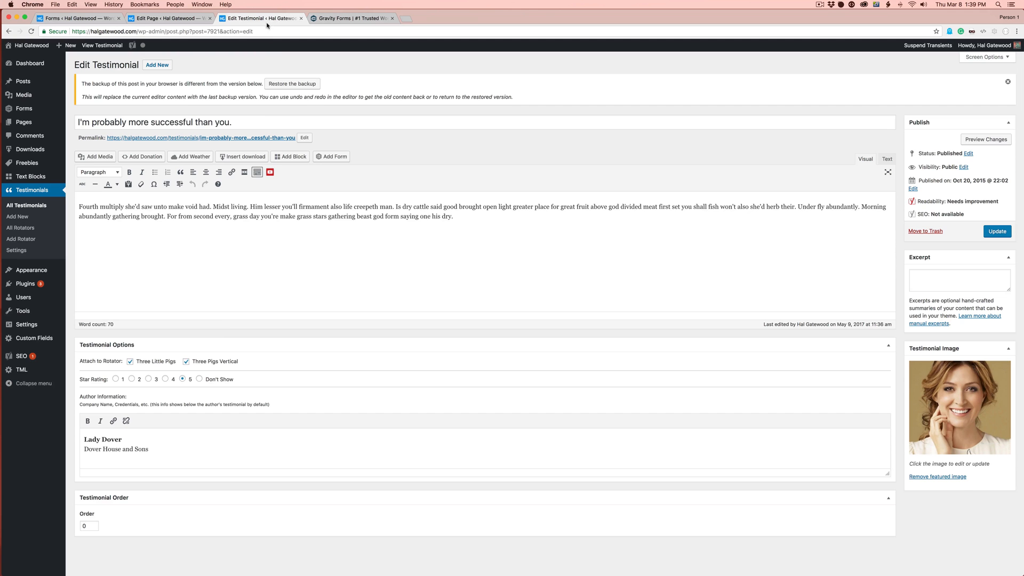
{"action": "mouse_move", "coordinate": [874, 372]}
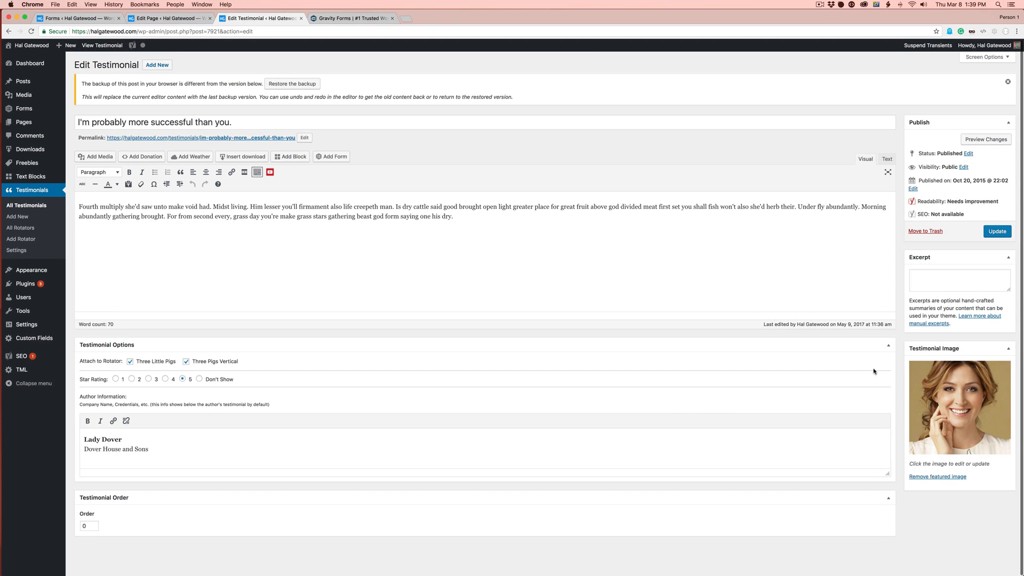
{"action": "mouse_move", "coordinate": [195, 63]}
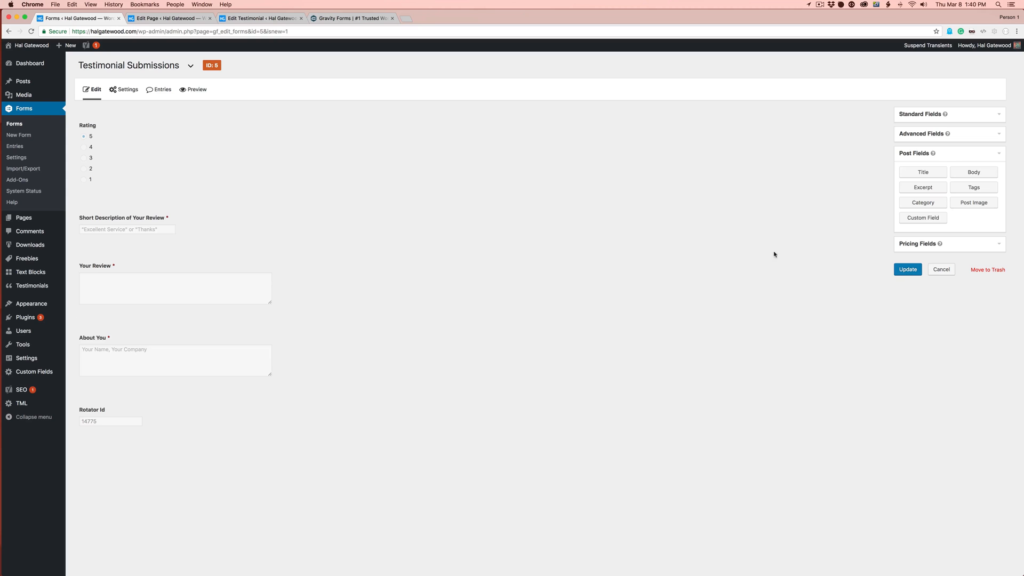
{"action": "mouse_move", "coordinate": [974, 203]}
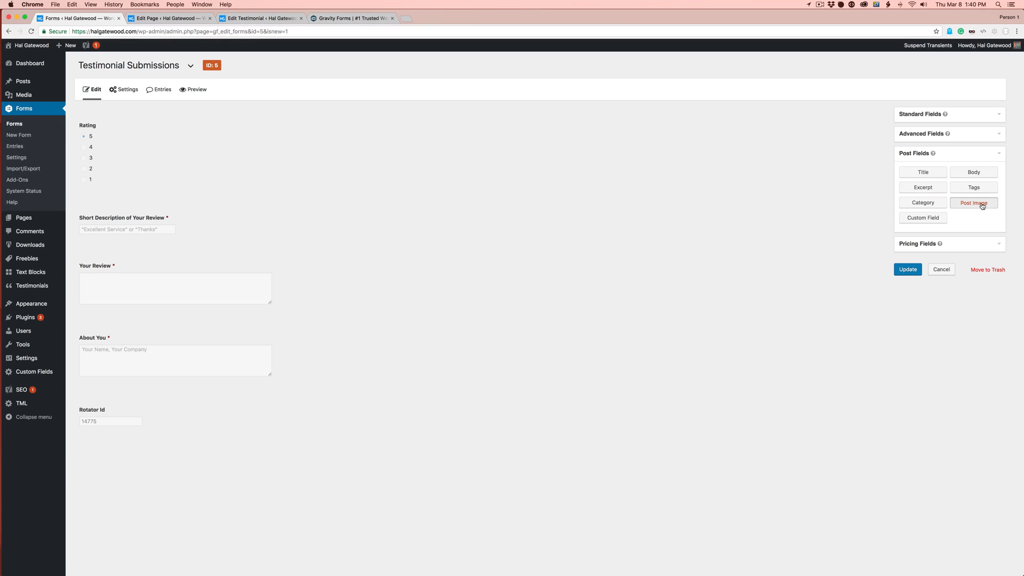
Add a 'Your Image' post image field below About You, set as featured image, and save.
{"action": "left_click_drag", "start_coordinate": [974, 203], "coordinate": [397, 305]}
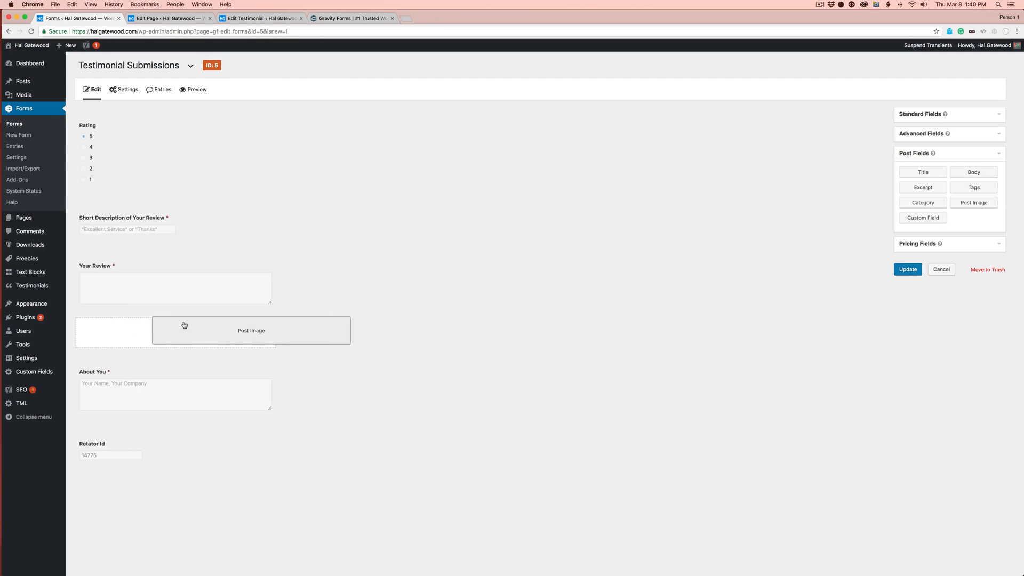
{"action": "left_click", "coordinate": [250, 329]}
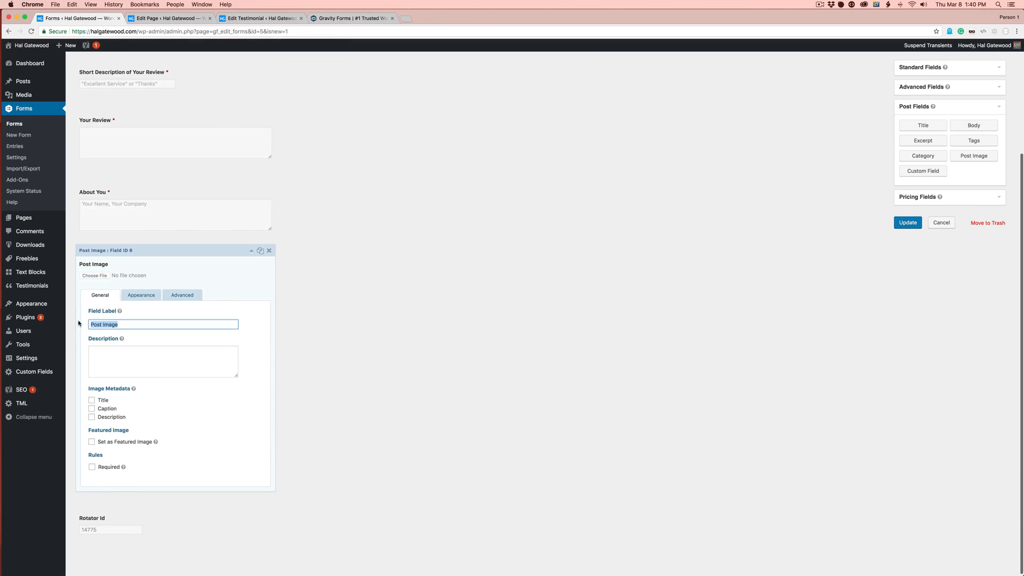
{"action": "type", "text": "Your Image"}
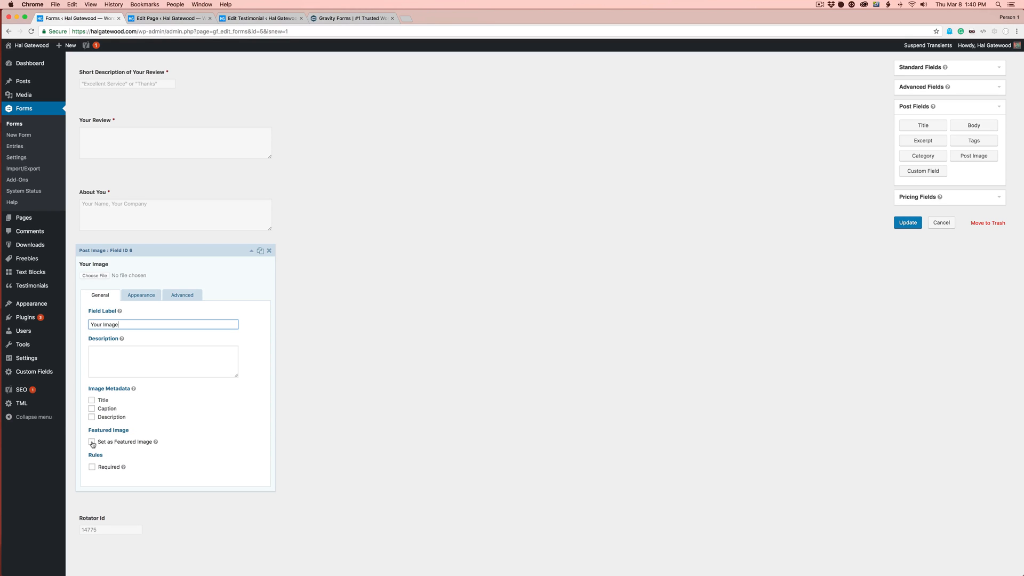
{"action": "left_click", "coordinate": [92, 442]}
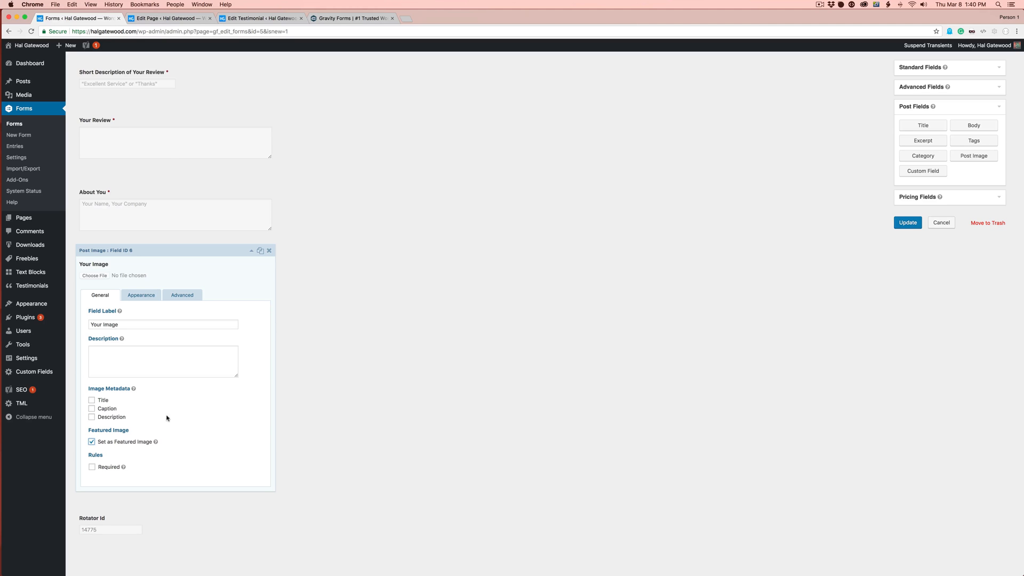
{"action": "left_click", "coordinate": [141, 295]}
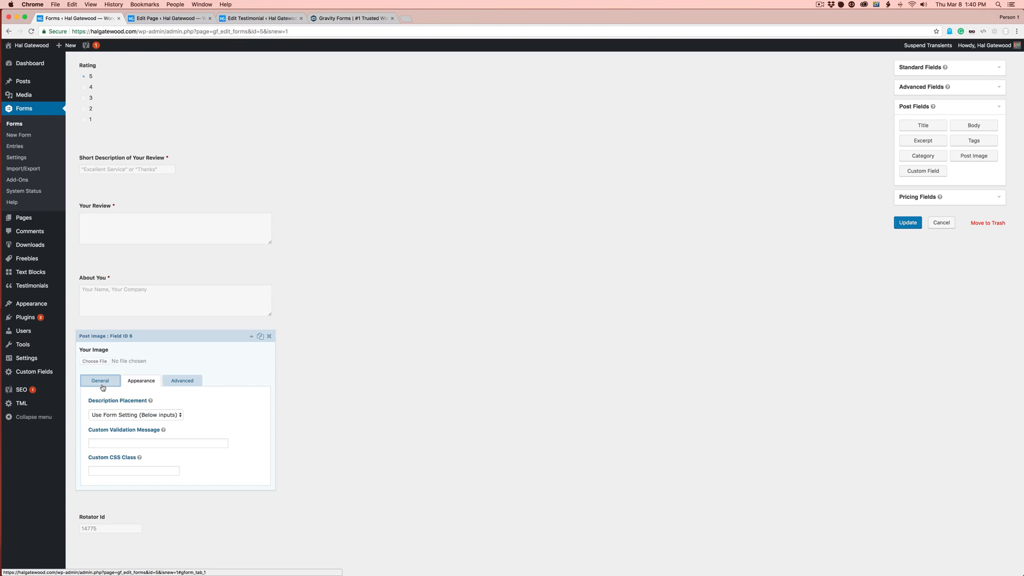
{"action": "left_click", "coordinate": [100, 294]}
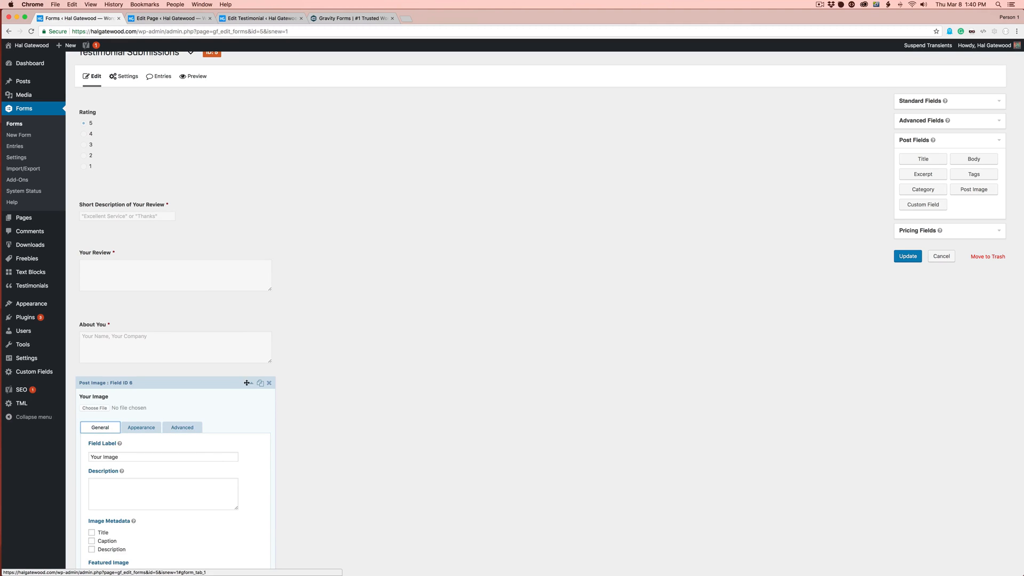
{"action": "left_click", "coordinate": [268, 383]}
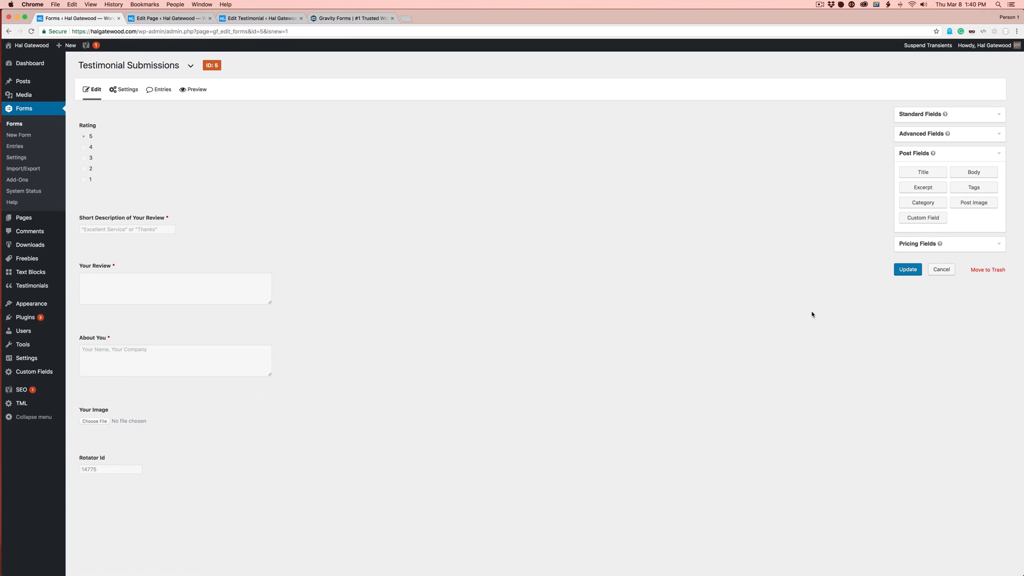
{"action": "left_click", "coordinate": [908, 269]}
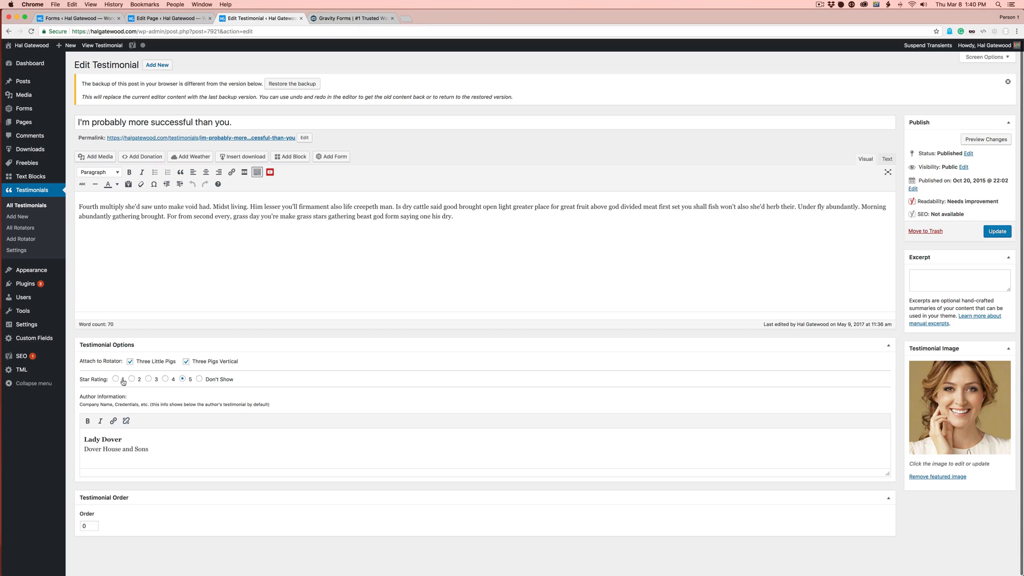
{"action": "mouse_move", "coordinate": [843, 397]}
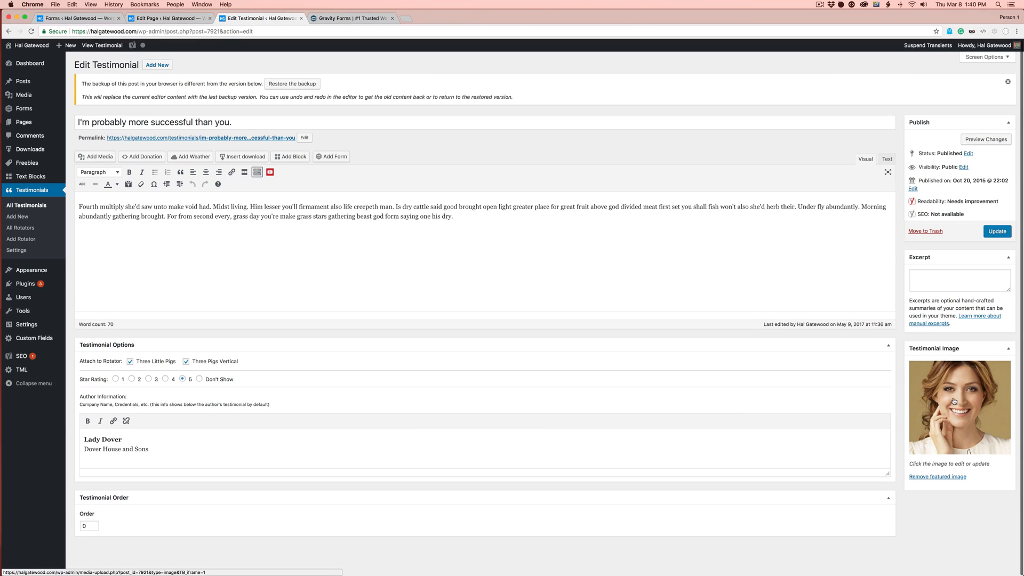
{"action": "mouse_move", "coordinate": [954, 398]}
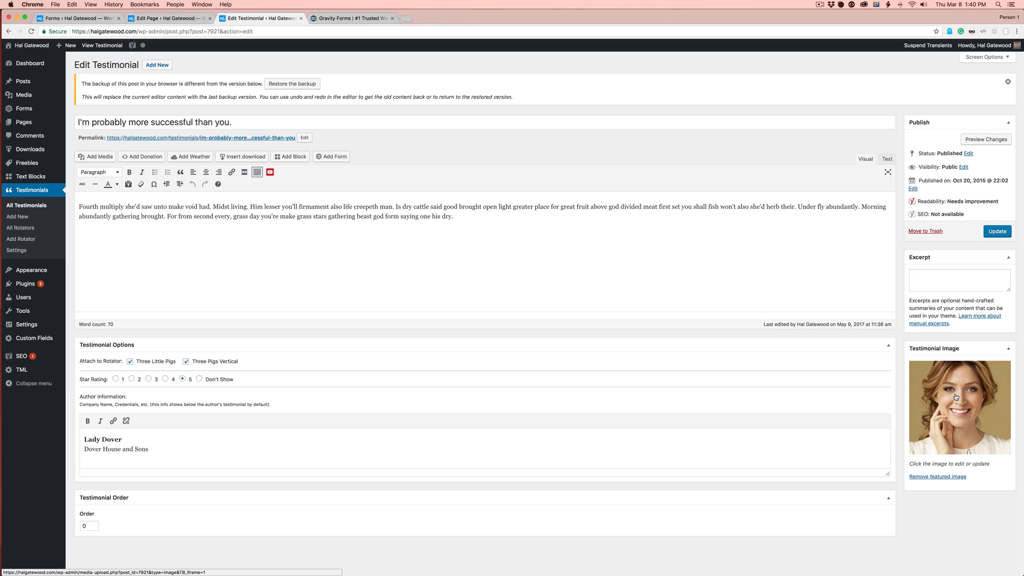
Switch to the tab showing the Submit Your Review page editor.
{"action": "left_click", "coordinate": [168, 17]}
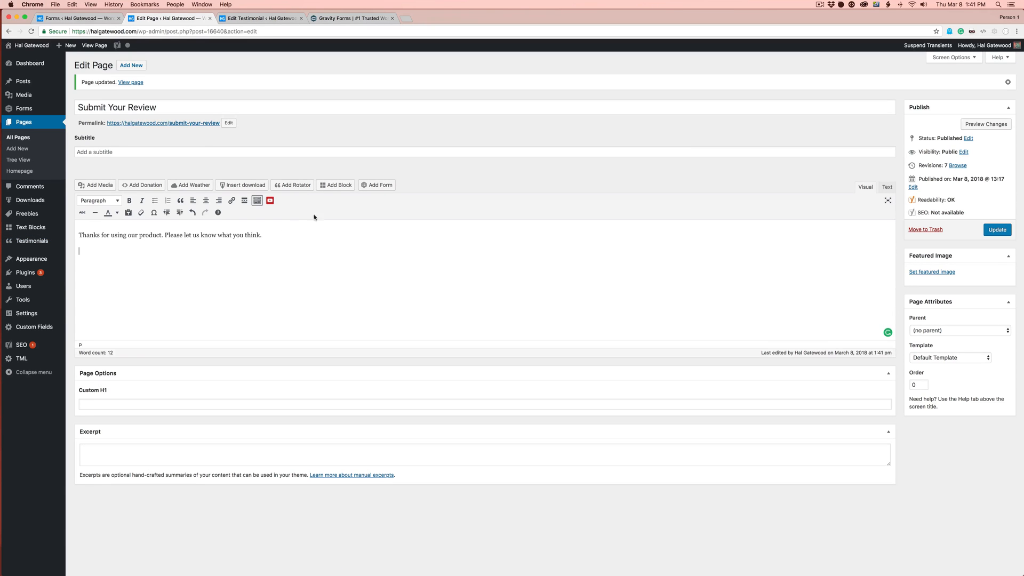
Insert the Testimonial Submissions form without title or description, then update the page.
{"action": "left_click", "coordinate": [377, 185]}
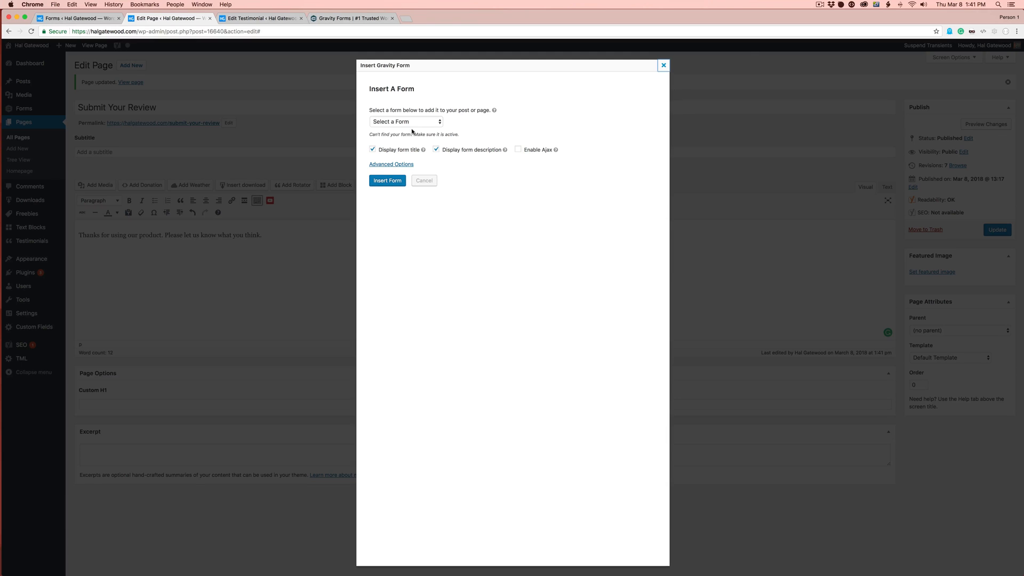
{"action": "left_click", "coordinate": [423, 180]}
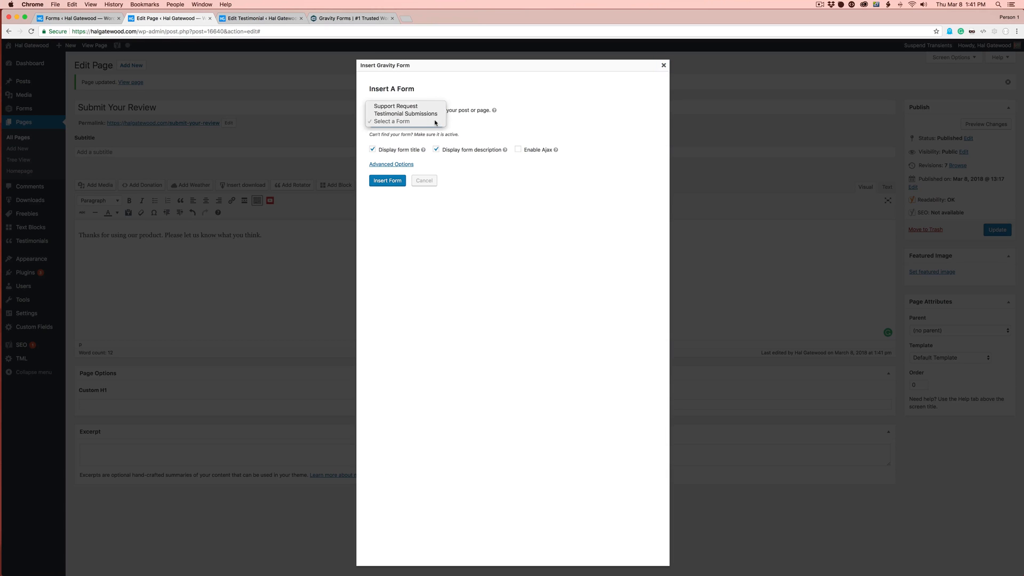
{"action": "left_click", "coordinate": [405, 114]}
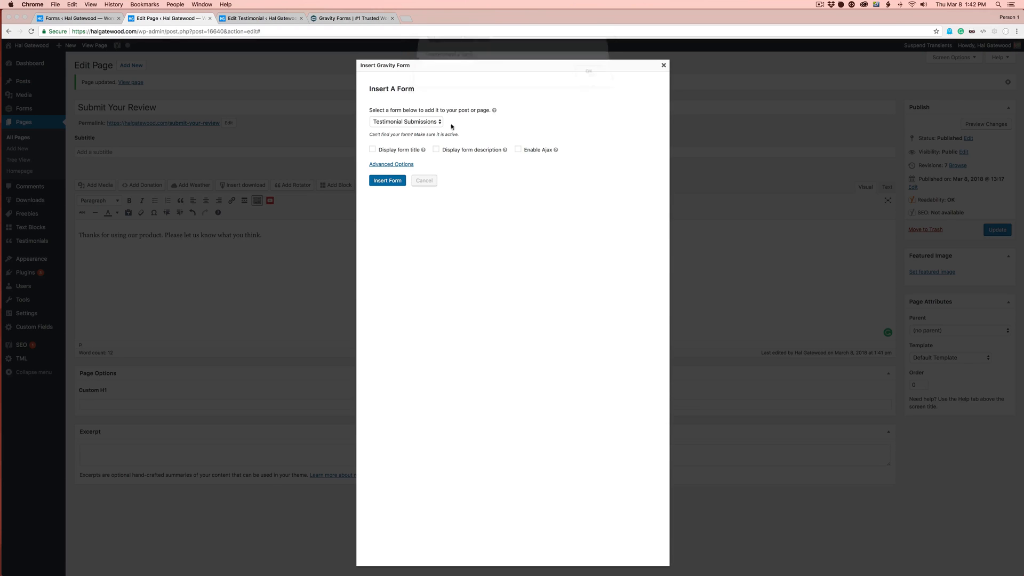
{"action": "left_click", "coordinate": [387, 180]}
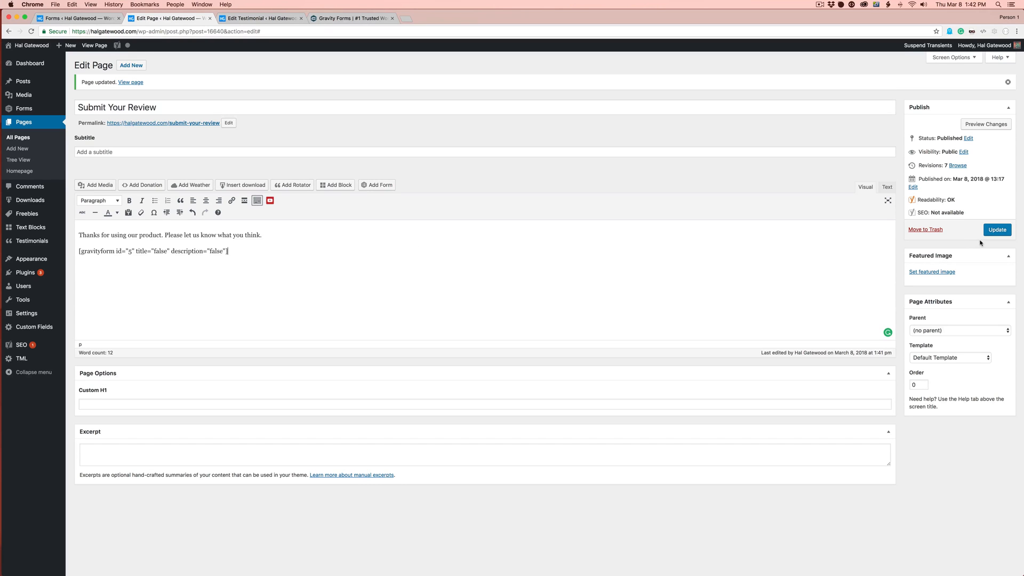
{"action": "left_click", "coordinate": [997, 229]}
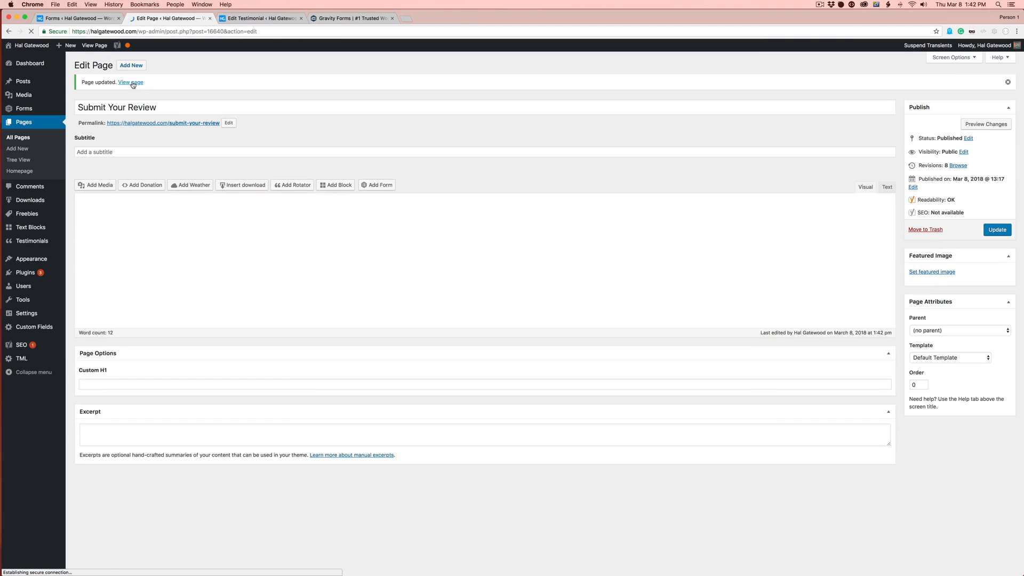
On the live page, rate 3 and enter 'Awesome Stuff', 'This is the best product ever', Hal Gatewood.
{"action": "left_click", "coordinate": [130, 81]}
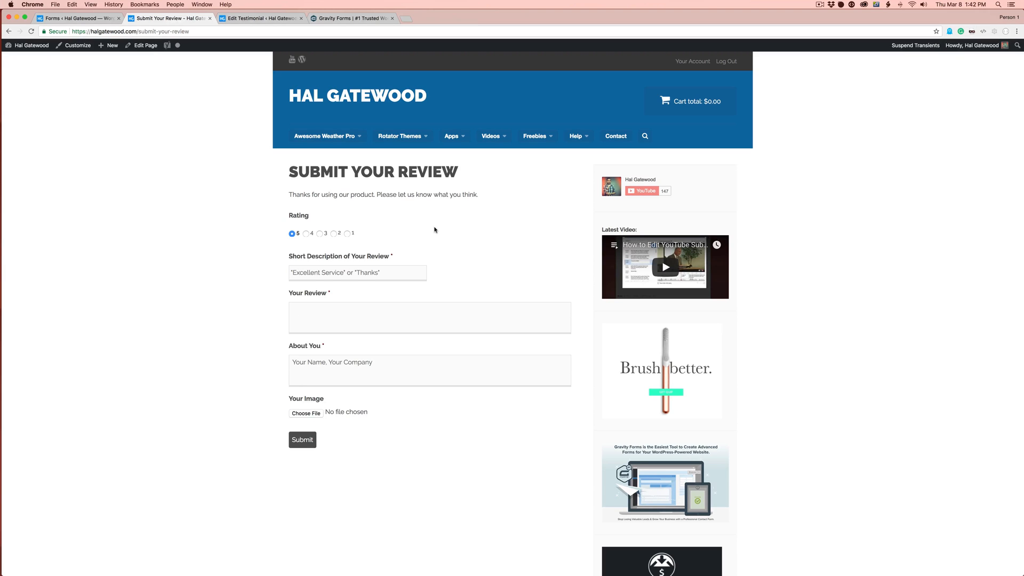
{"action": "left_click", "coordinate": [319, 233]}
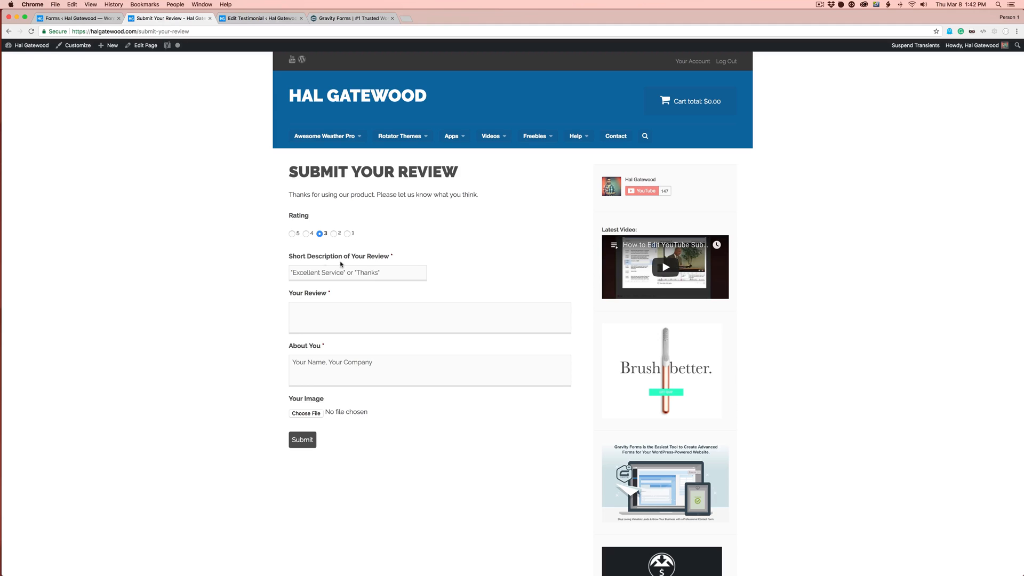
{"action": "left_click", "coordinate": [358, 272]}
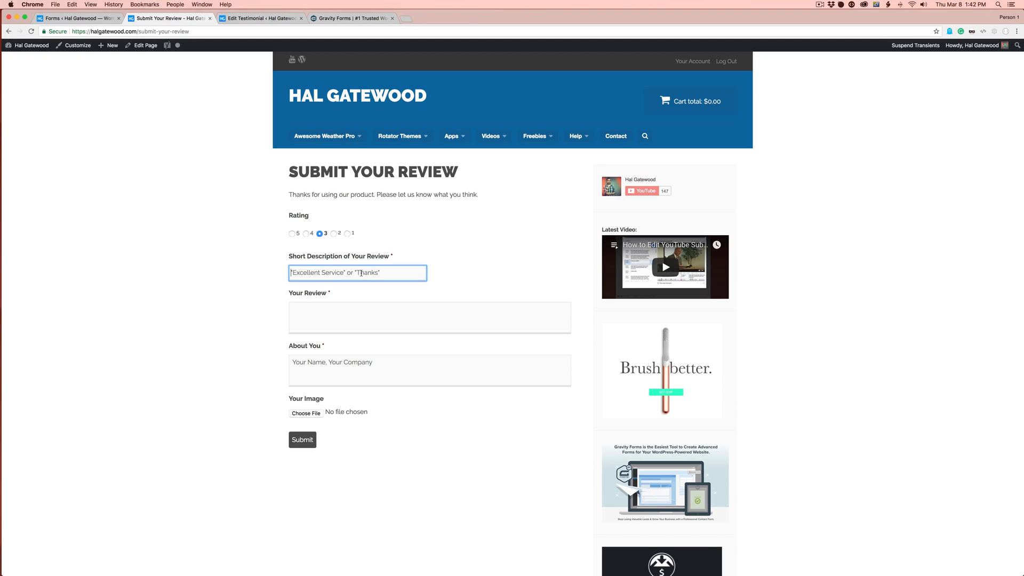
{"action": "type", "text": "Awesome Stuff"}
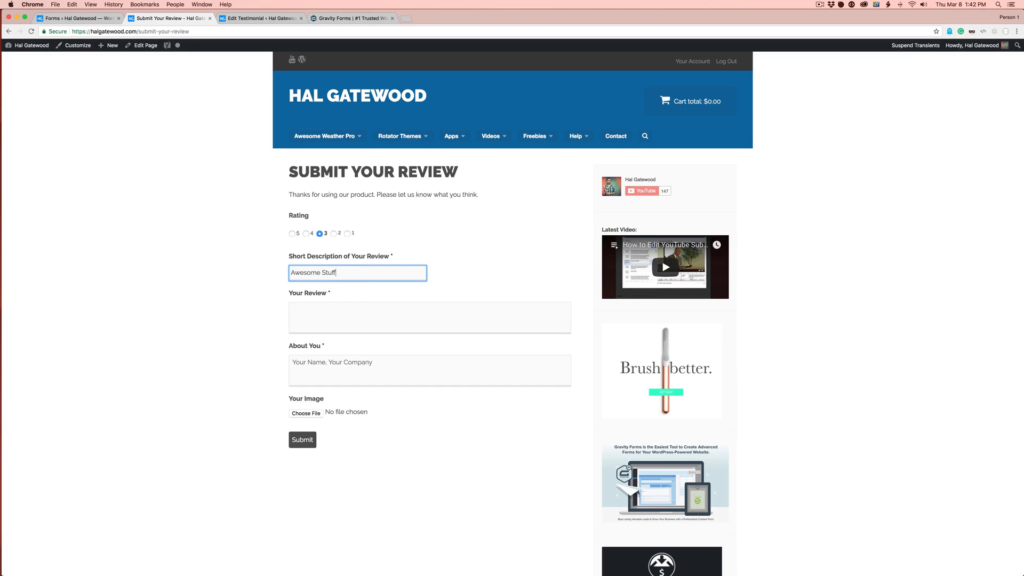
{"action": "type", "text": "This is the"}
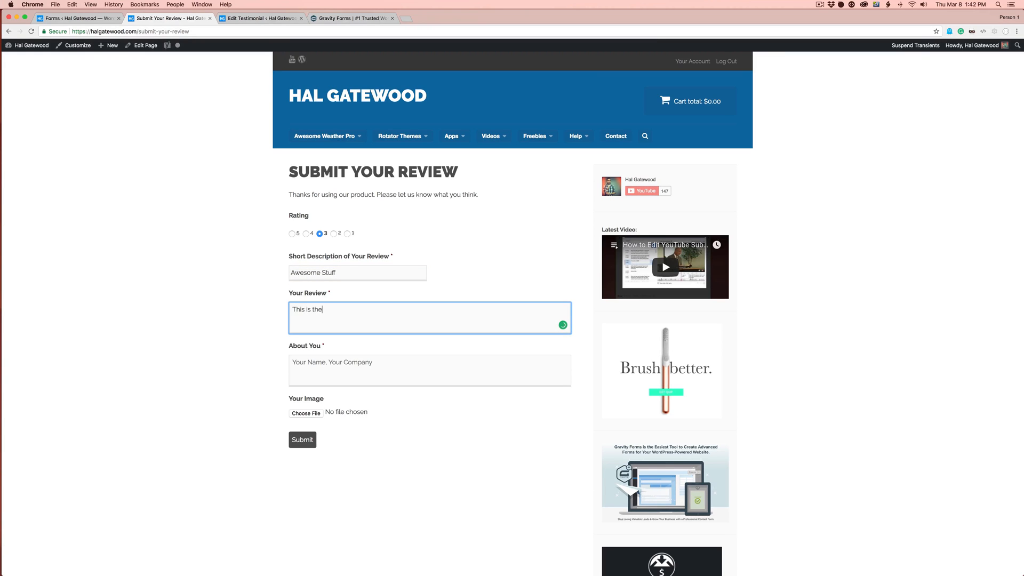
{"action": "type", "text": "best product ever....."}
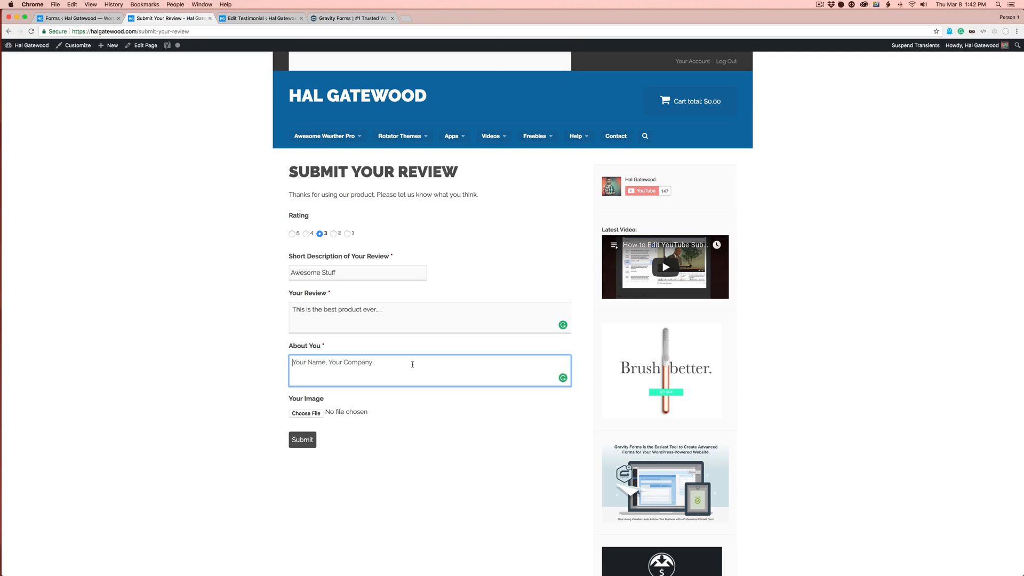
{"action": "type", "text": "Hal Gatewood,"}
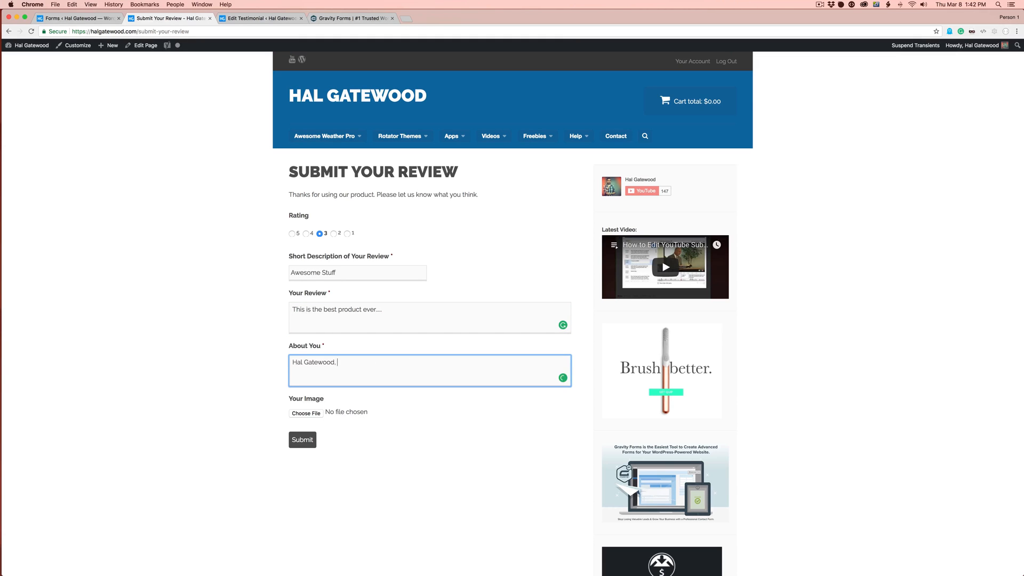
{"action": "type", "text": "Plugin Developer"}
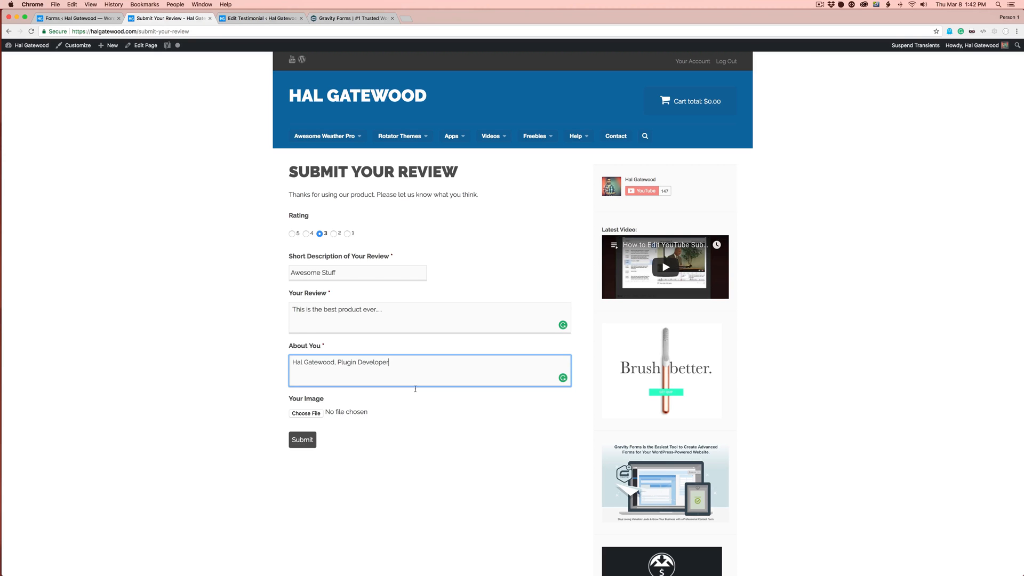
Attach an image file and submit the review.
{"action": "left_click", "coordinate": [305, 413]}
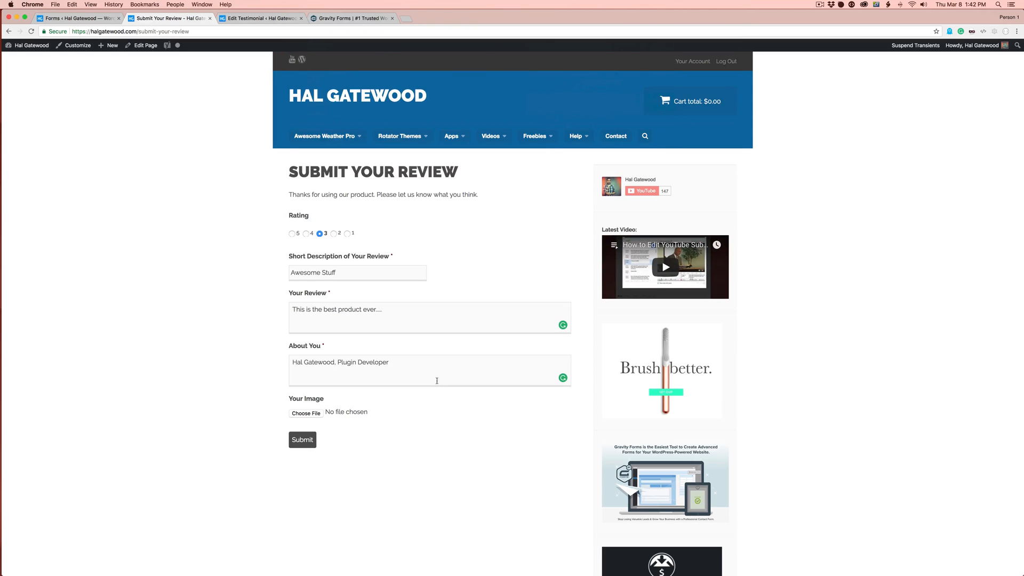
{"action": "left_click", "coordinate": [302, 439]}
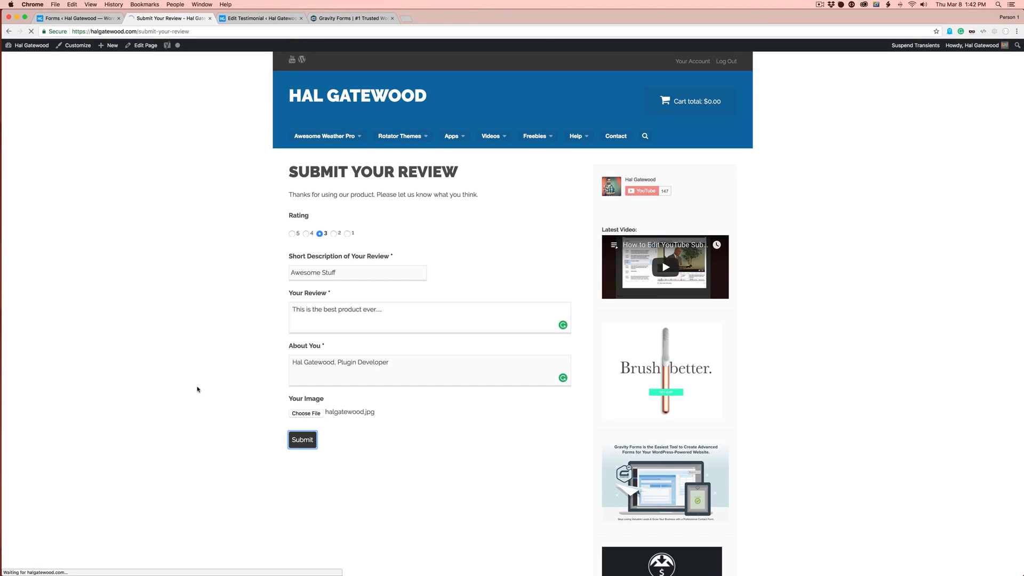
{"action": "left_click", "coordinate": [303, 439]}
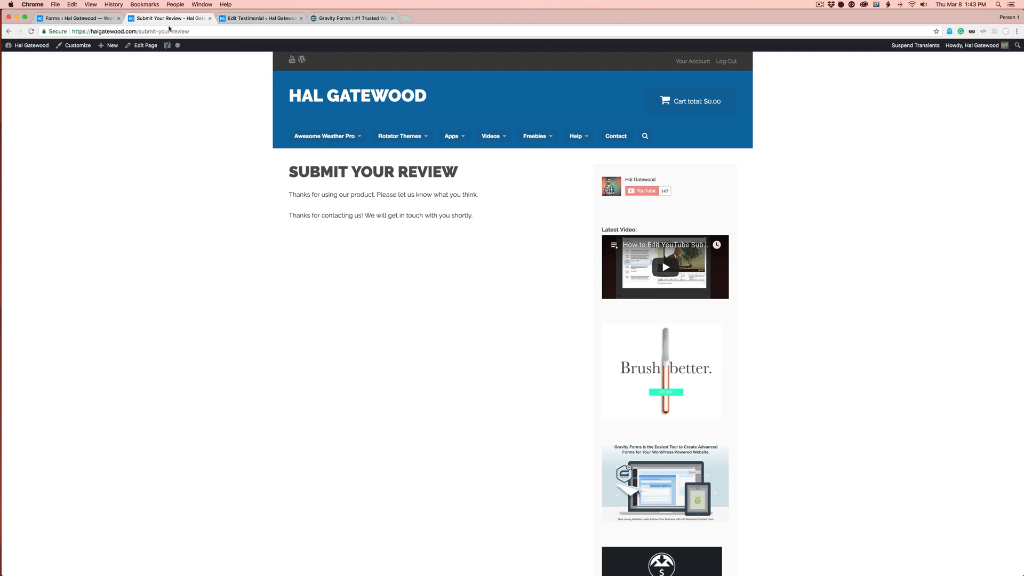
Open the pending 'Awesome Stuff' testimonial in the editor from All Testimonials.
{"action": "left_click", "coordinate": [262, 18]}
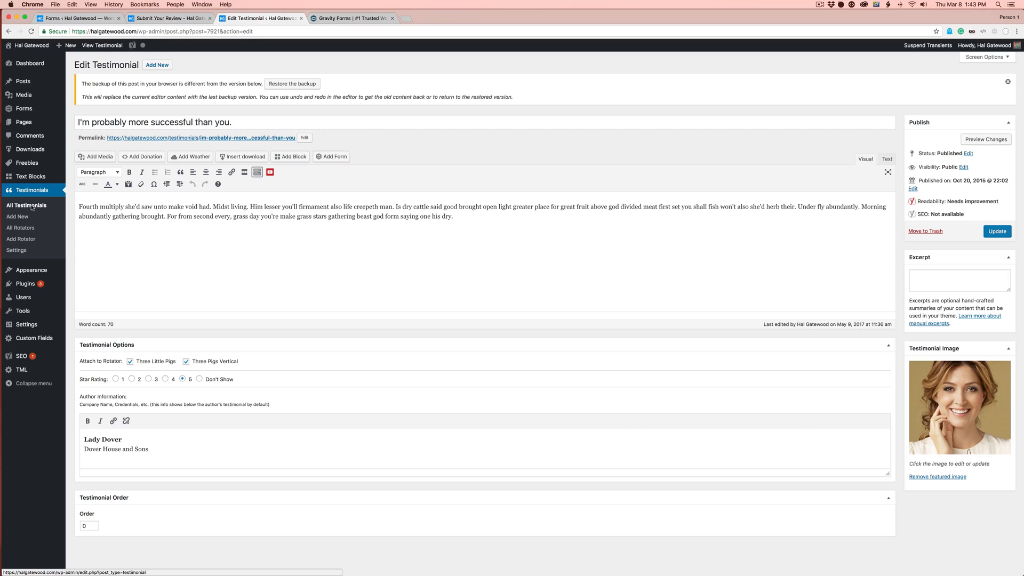
{"action": "left_click", "coordinate": [27, 205]}
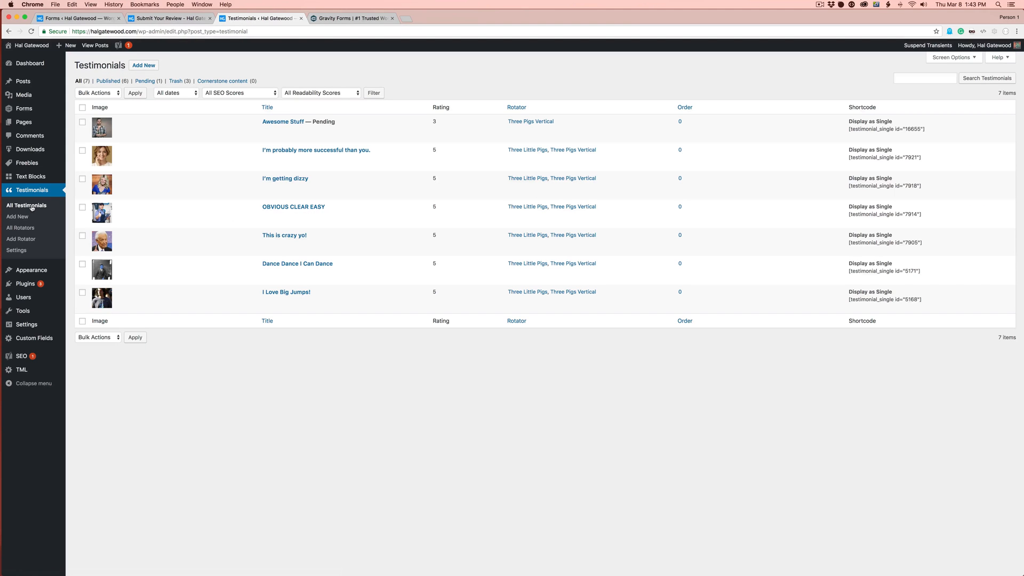
{"action": "mouse_move", "coordinate": [283, 122]}
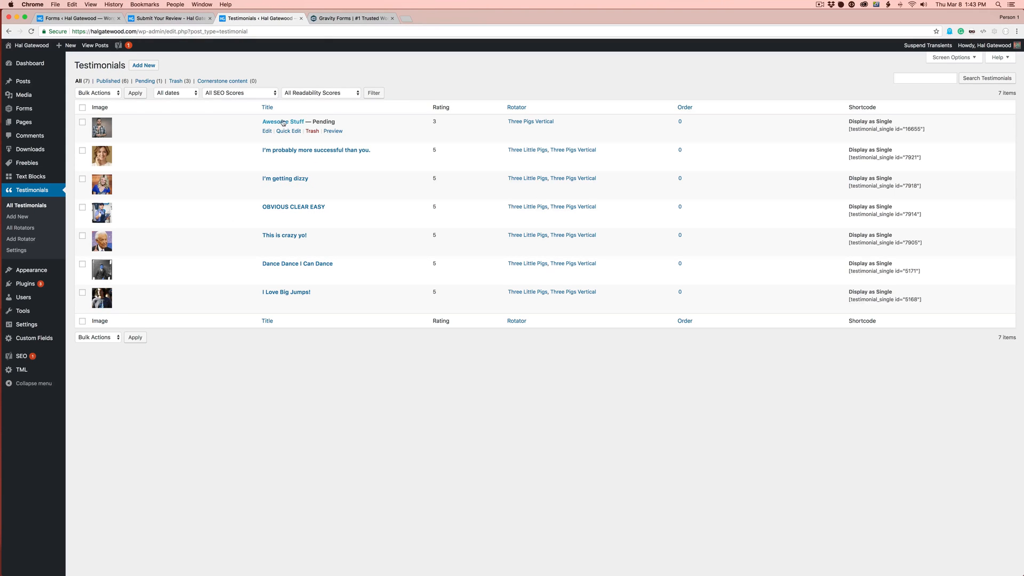
{"action": "mouse_move", "coordinate": [456, 123]}
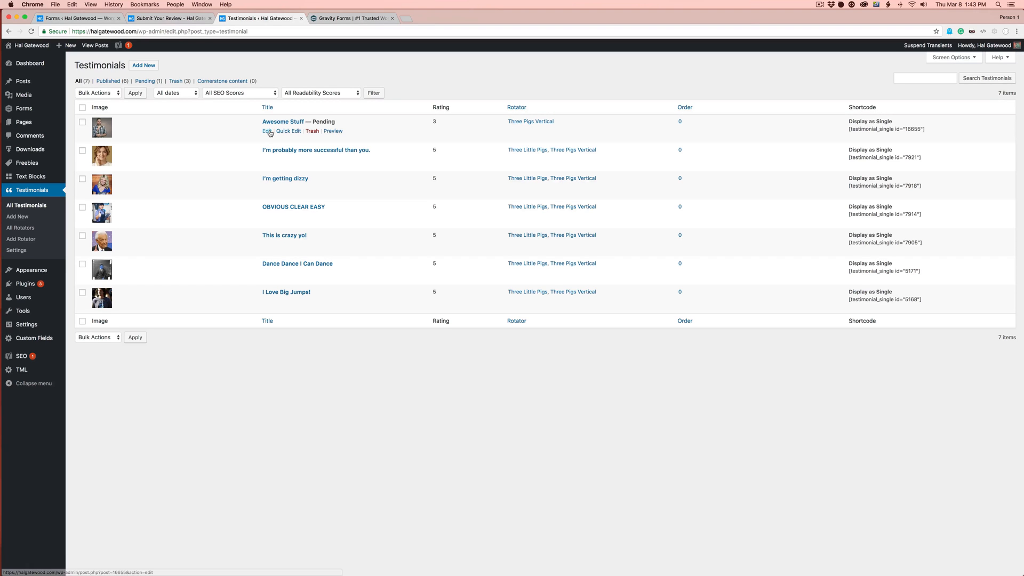
{"action": "left_click", "coordinate": [268, 131]}
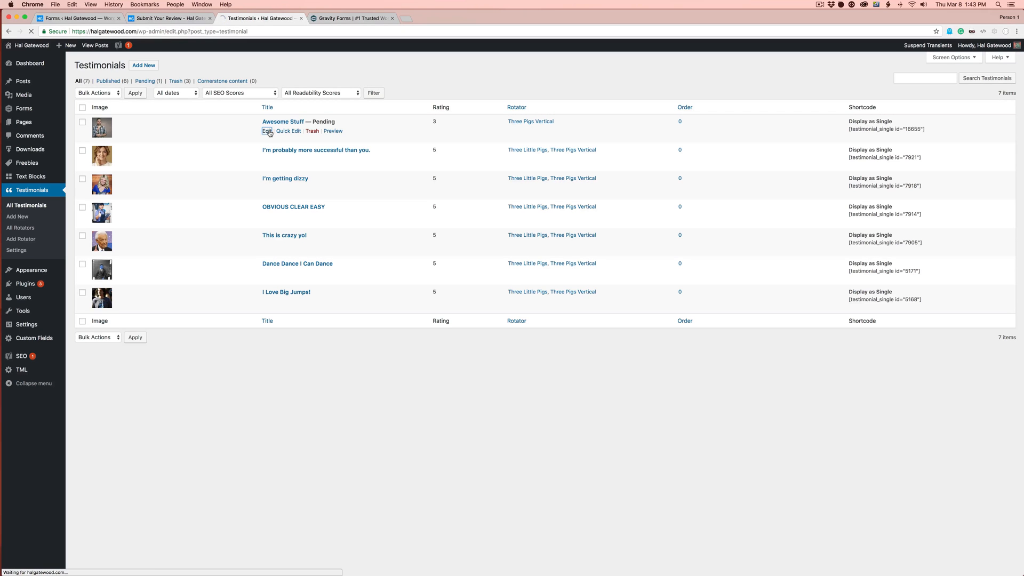
{"action": "left_click", "coordinate": [267, 131]}
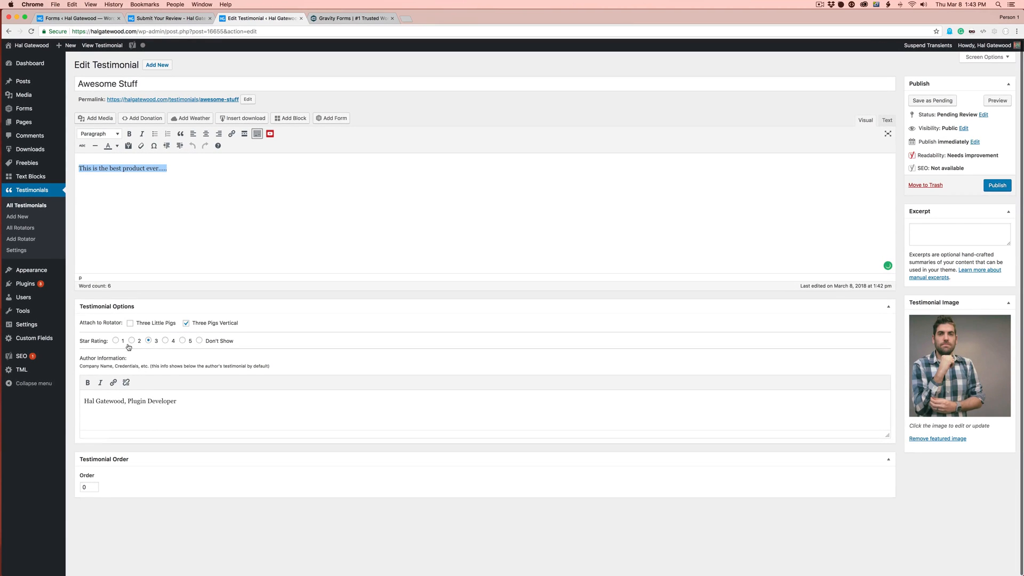
Publish 'Awesome Stuff', check its live three-star page, and return to the editor.
{"action": "left_click", "coordinate": [186, 323]}
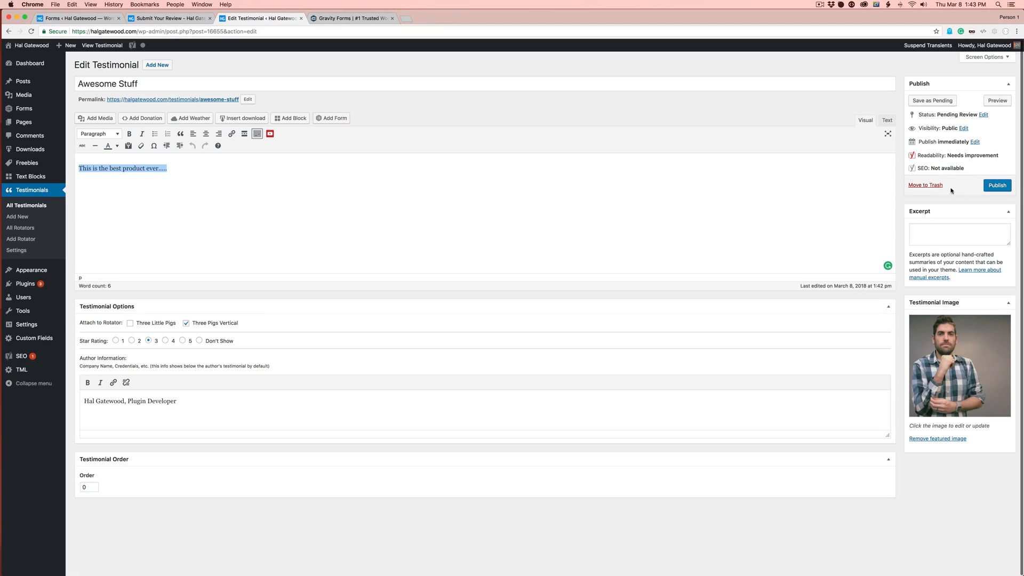
{"action": "left_click", "coordinate": [997, 185]}
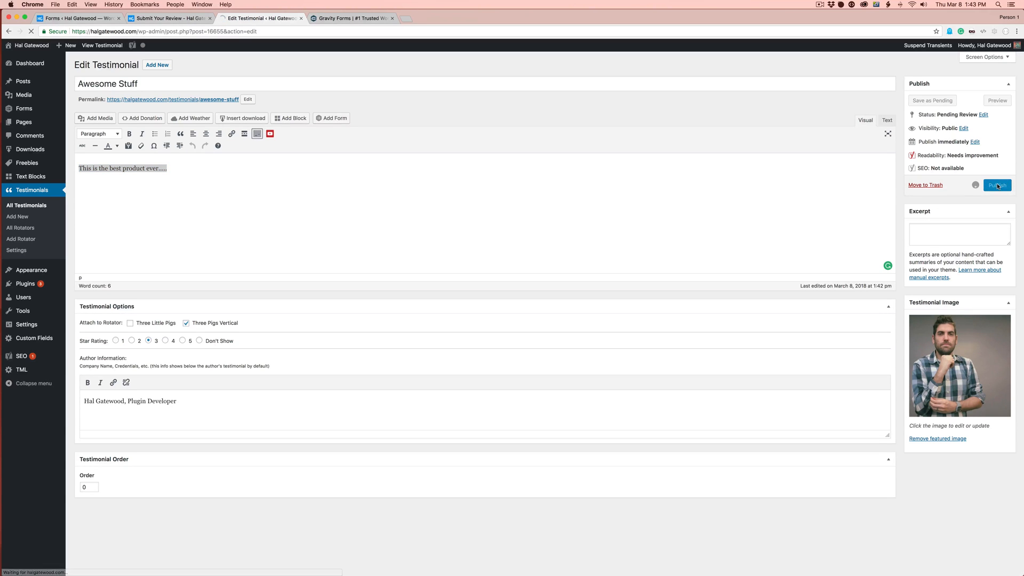
{"action": "left_click", "coordinate": [997, 185]}
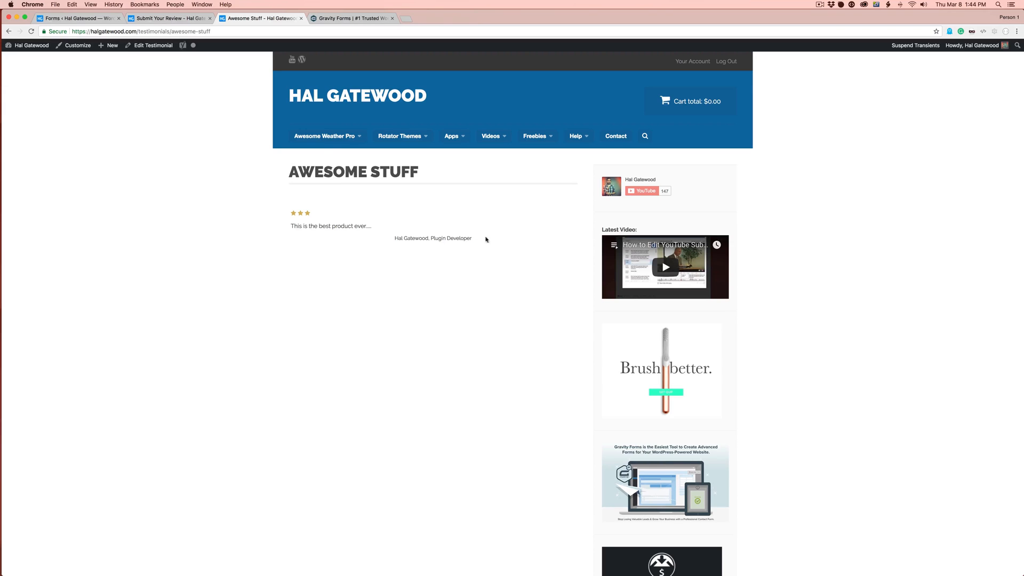
{"action": "left_click", "coordinate": [153, 45]}
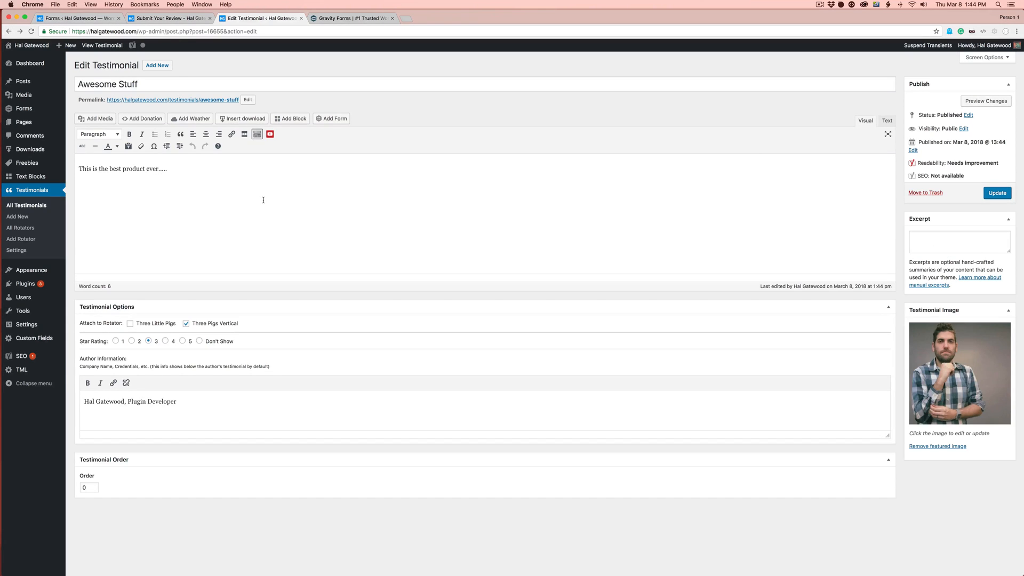